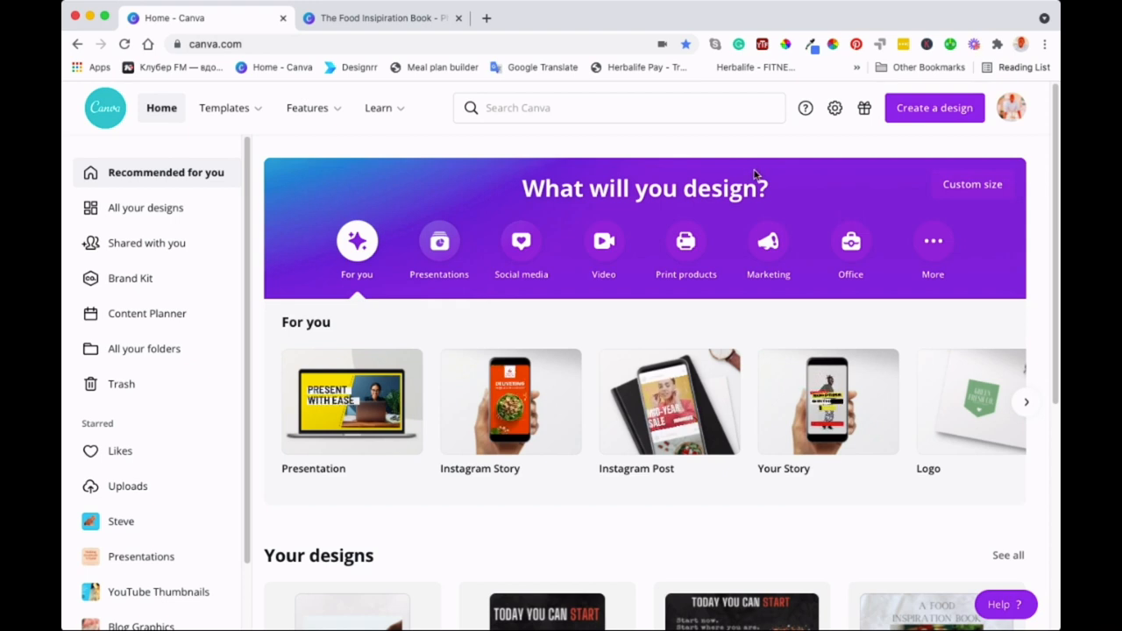
mouse_move(761, 200)
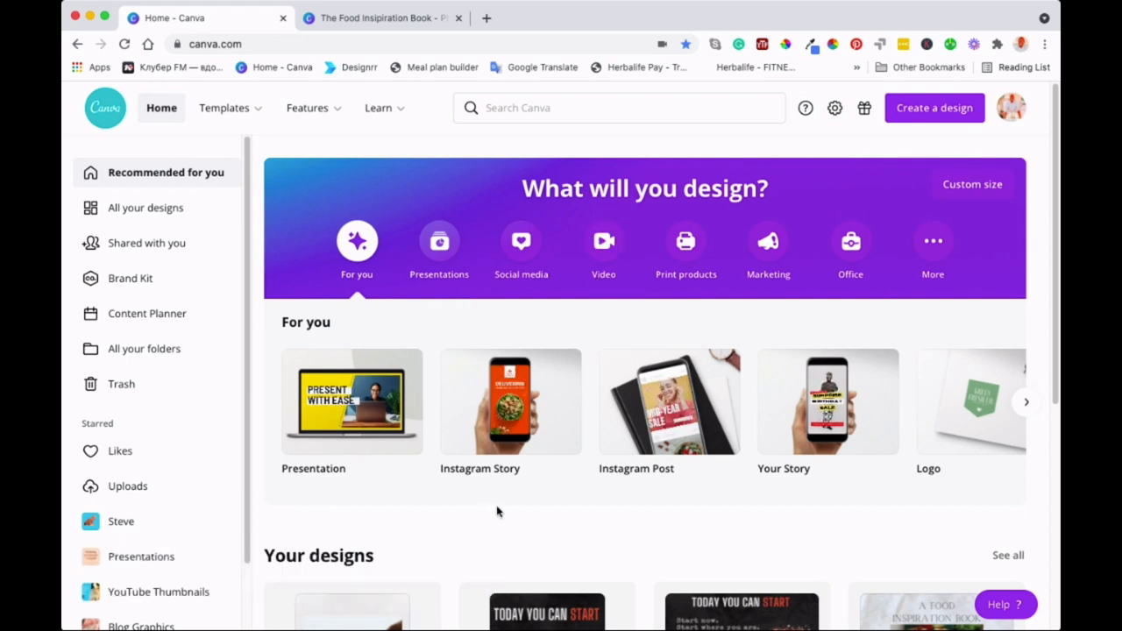
mouse_move(511, 402)
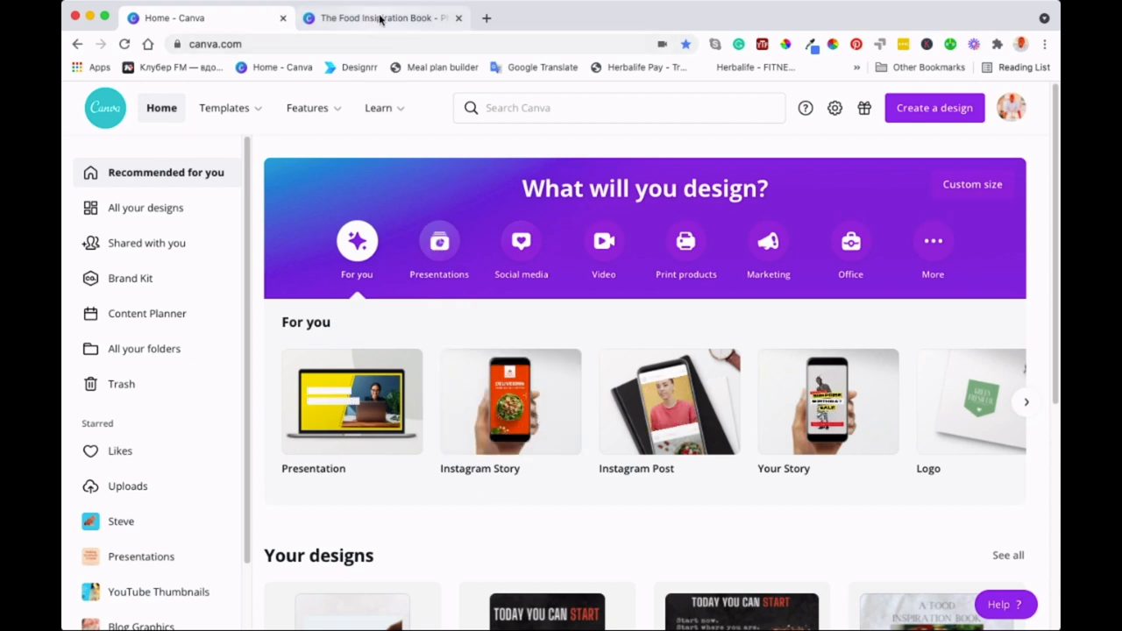
Switch to The Food Inspiration Book design and scroll its page thumbnails to pages 16–30
left_click(376, 18)
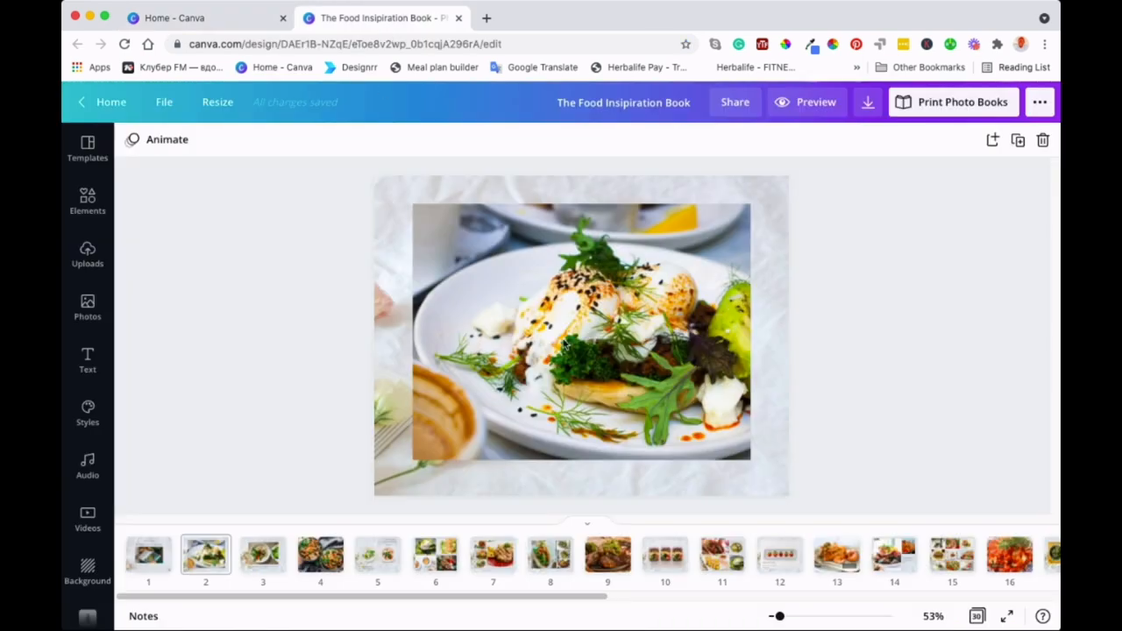
mouse_move(284, 289)
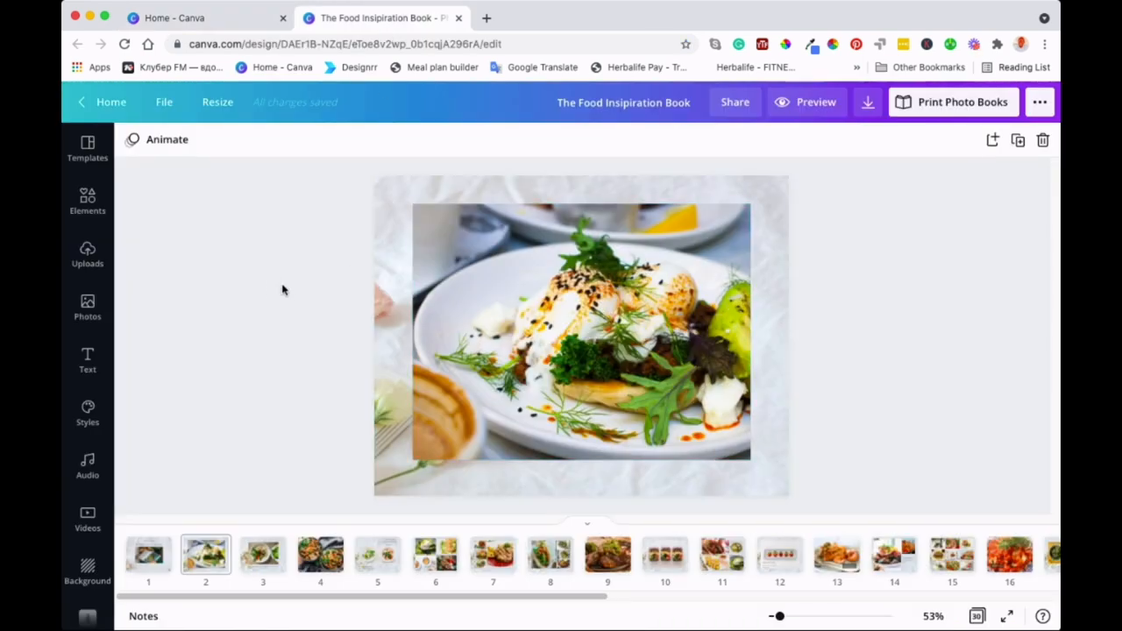
mouse_move(873, 343)
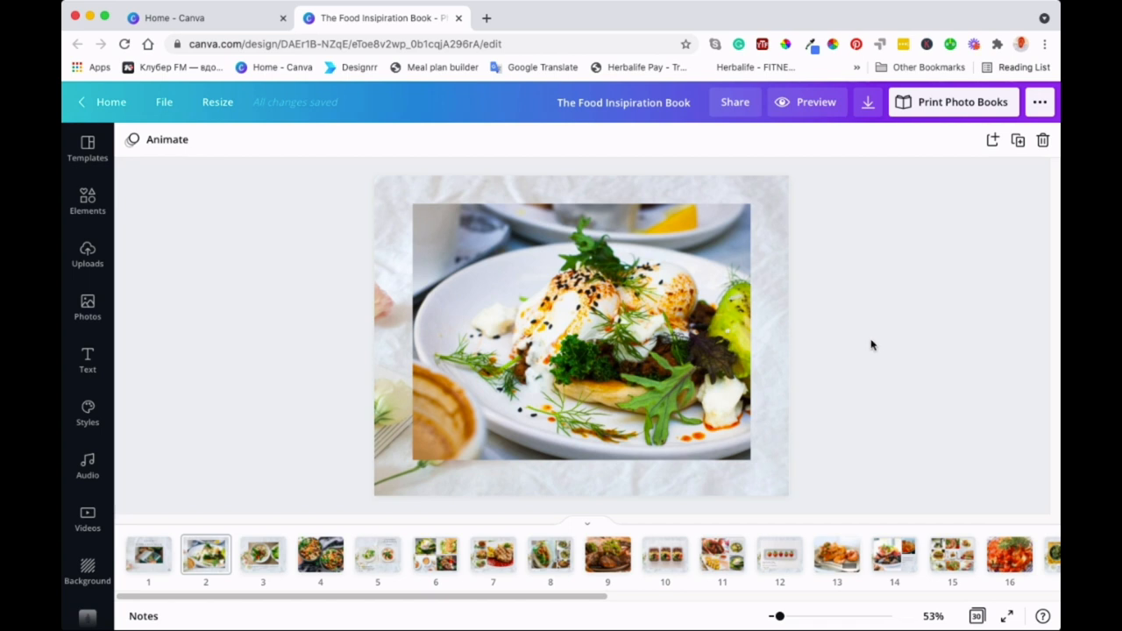
mouse_move(845, 368)
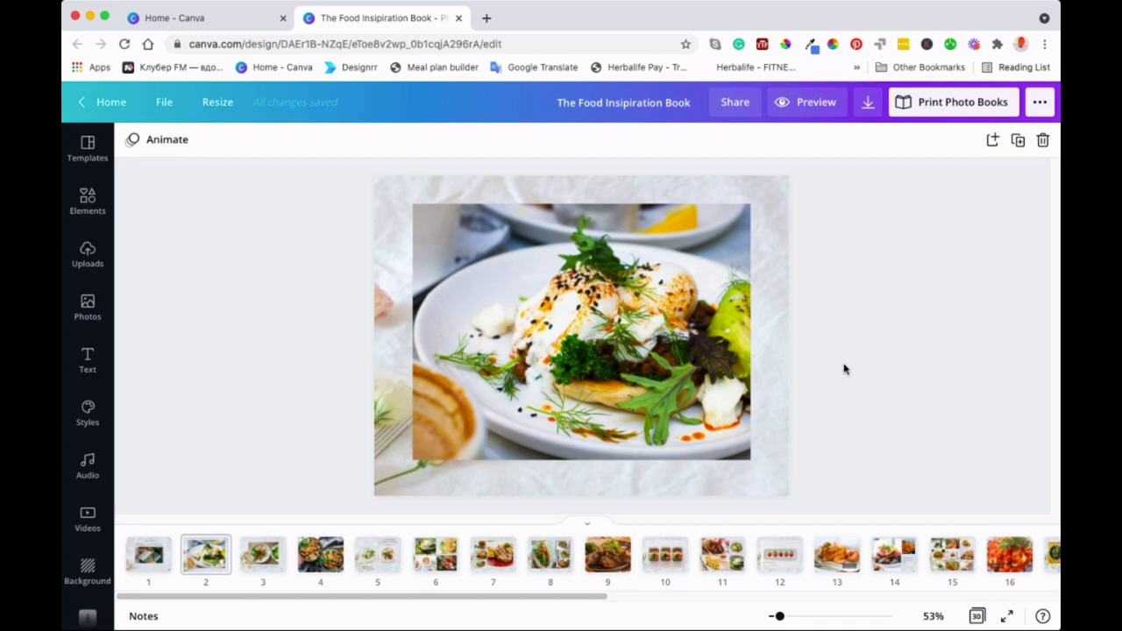
mouse_move(859, 372)
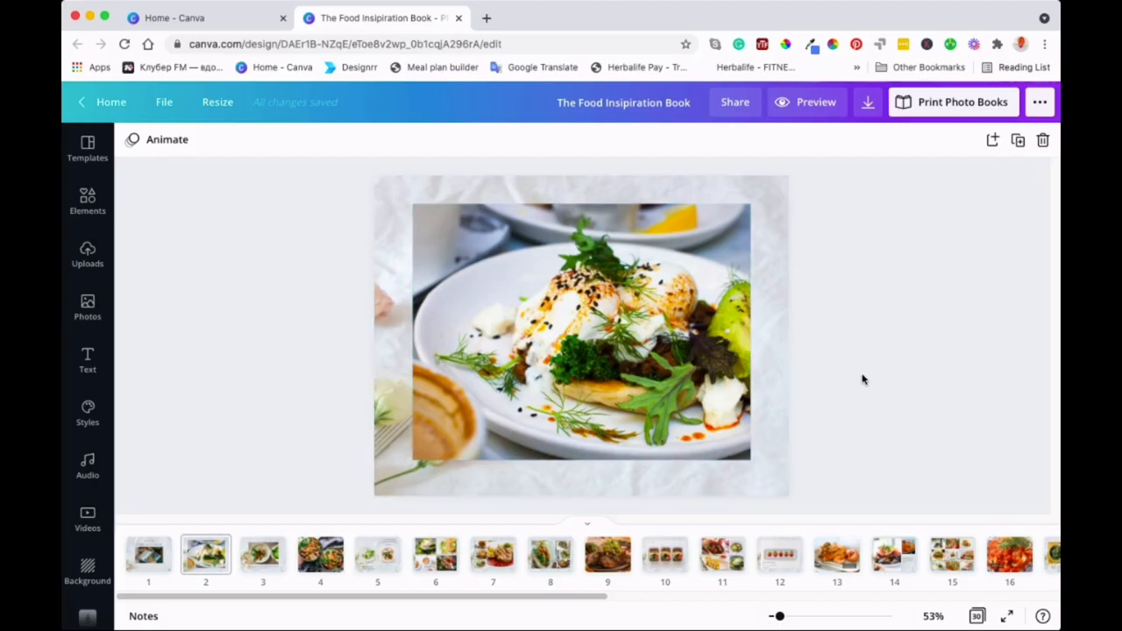
scroll("right", 3)
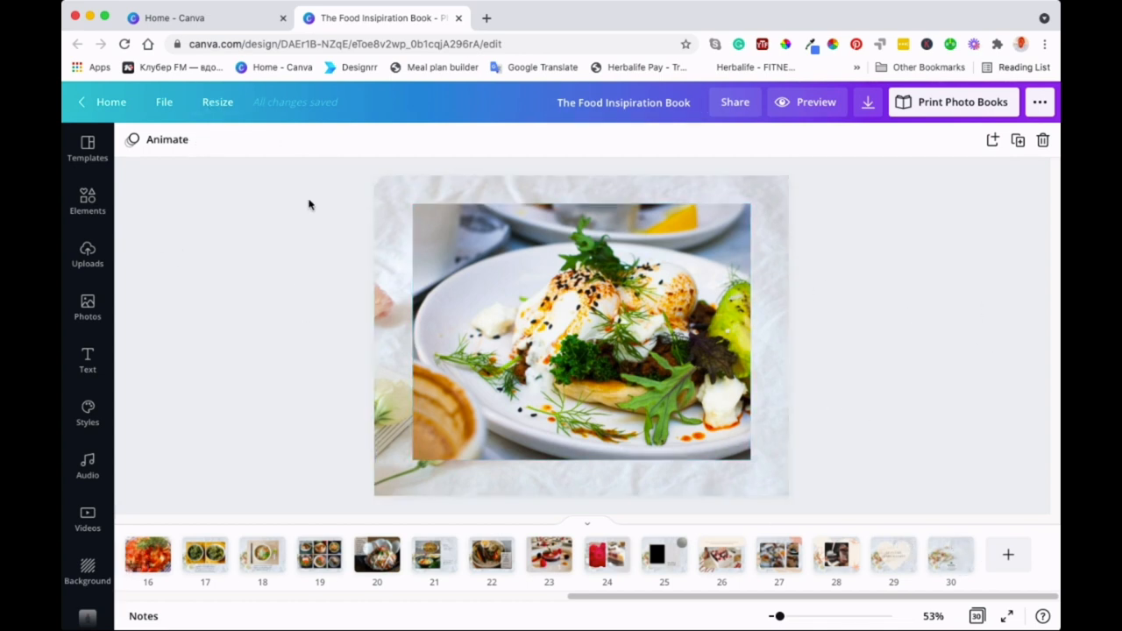
mouse_move(270, 288)
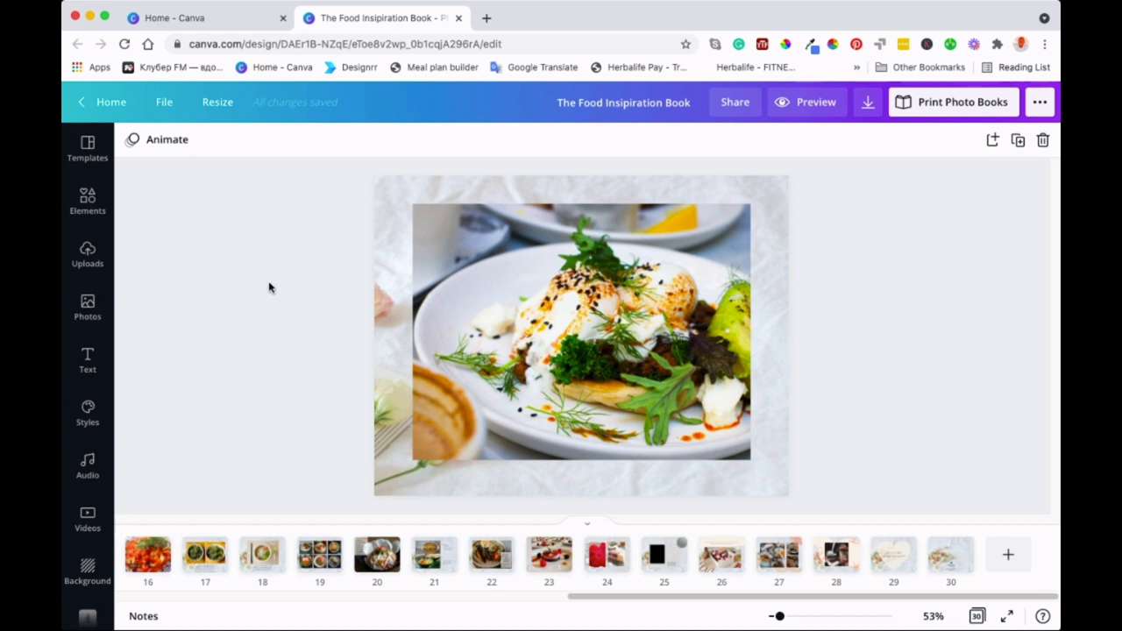
mouse_move(961, 417)
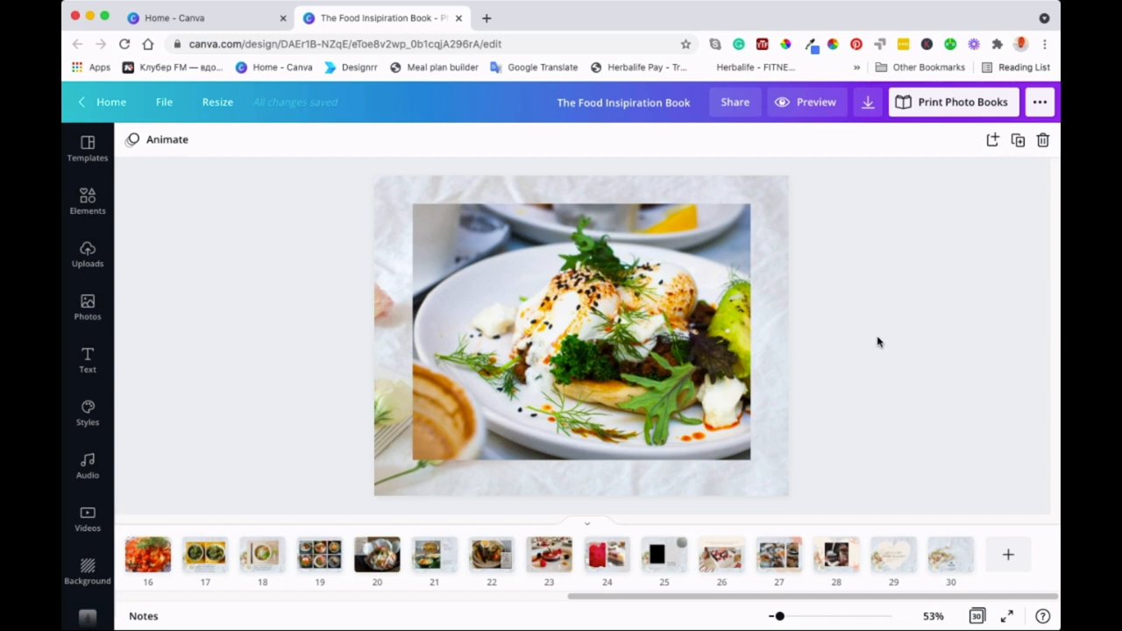
mouse_move(242, 202)
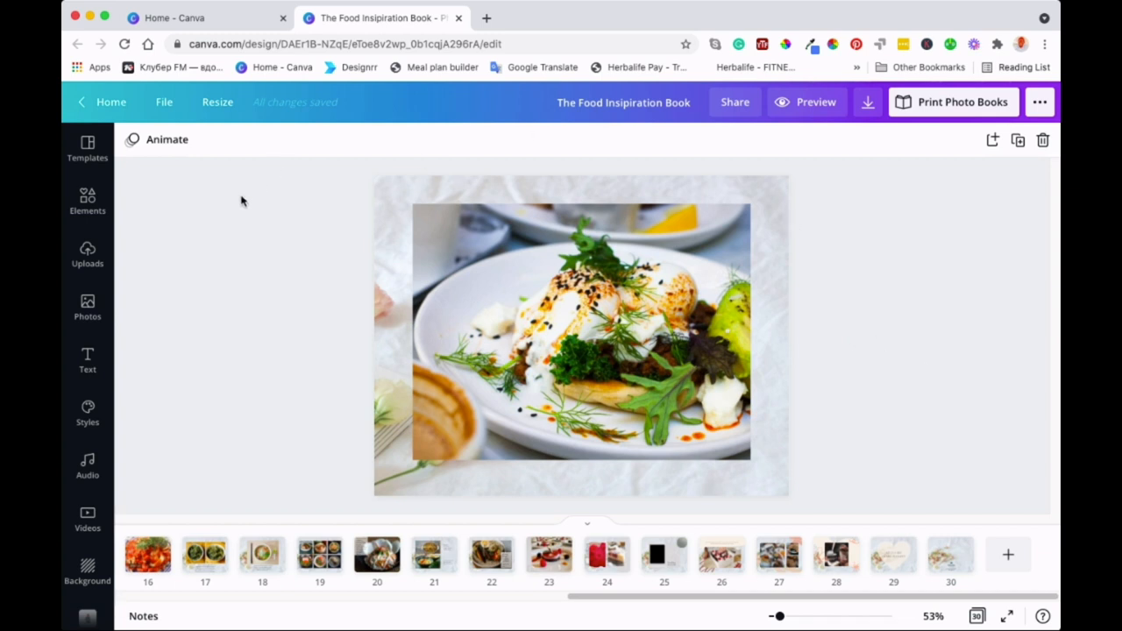
mouse_move(213, 396)
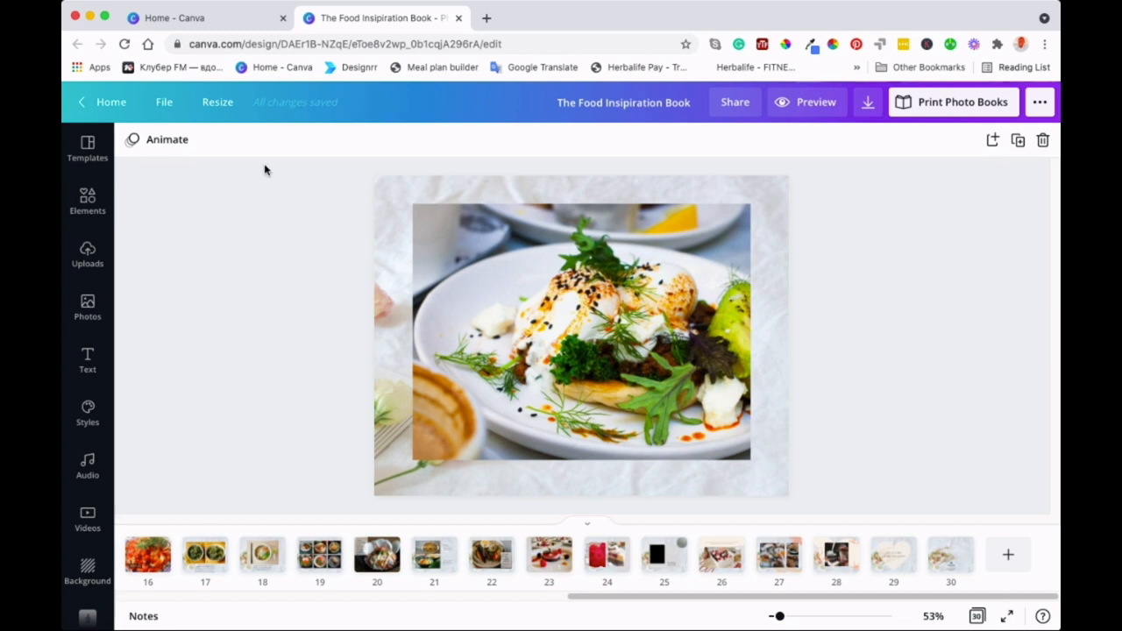
mouse_move(221, 235)
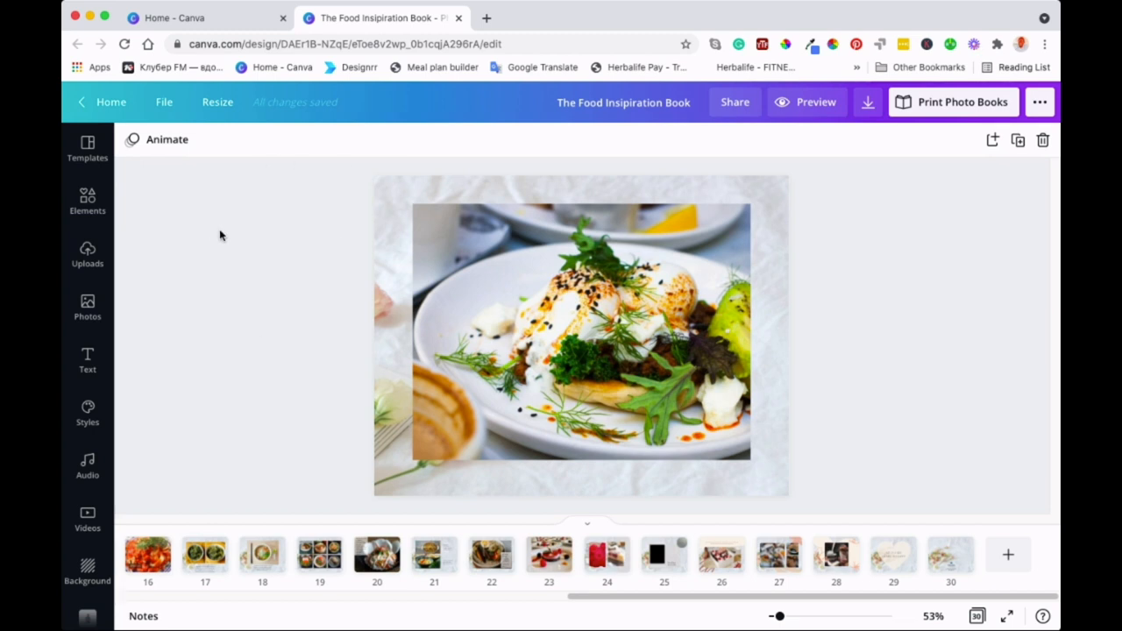
mouse_move(294, 235)
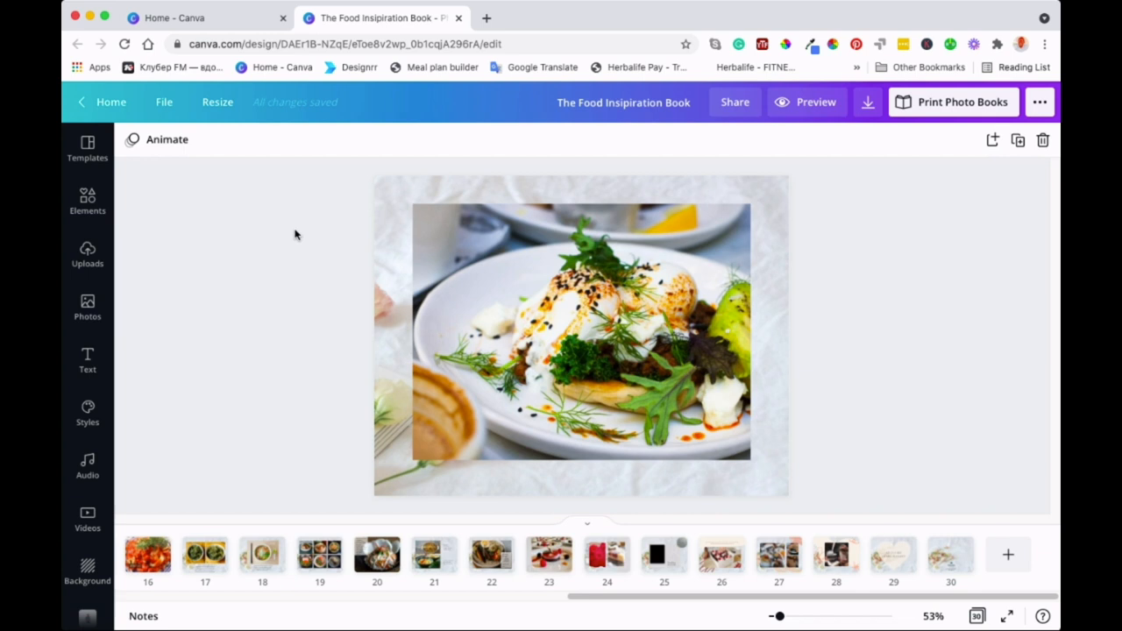
mouse_move(276, 197)
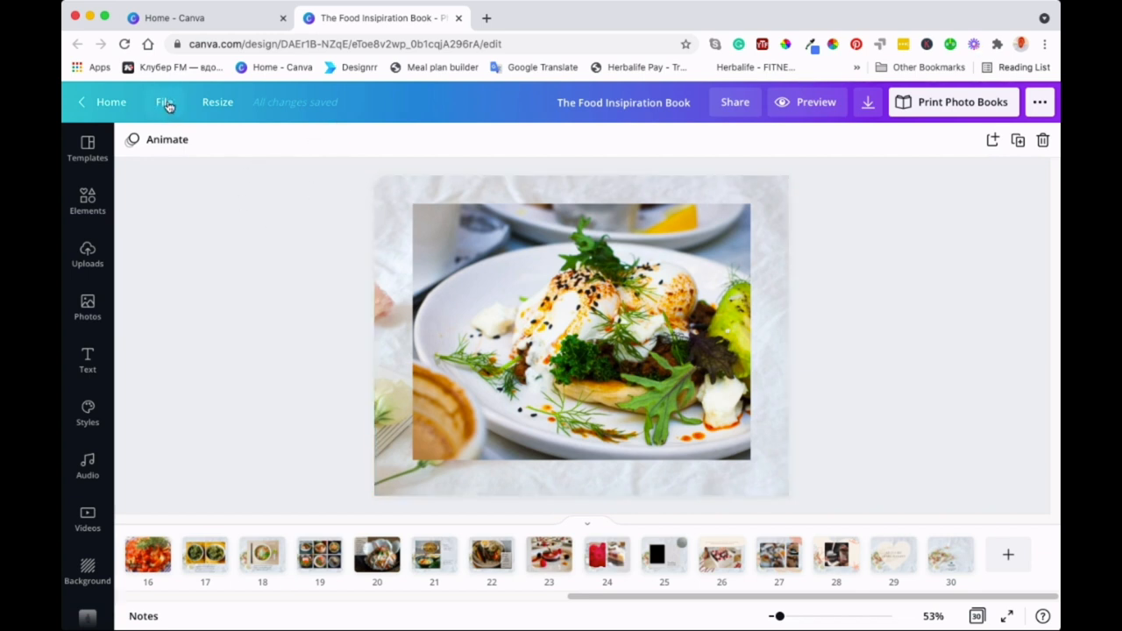
Make a copy of The Food Inspiration Book via File and switch to the new copy
left_click(165, 102)
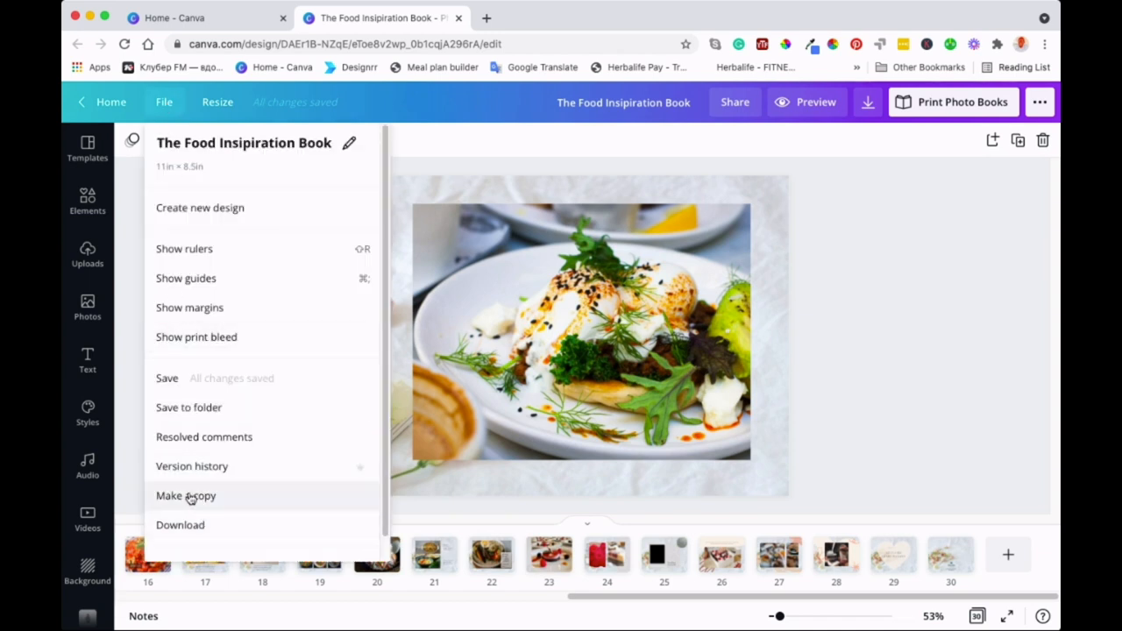
left_click(186, 494)
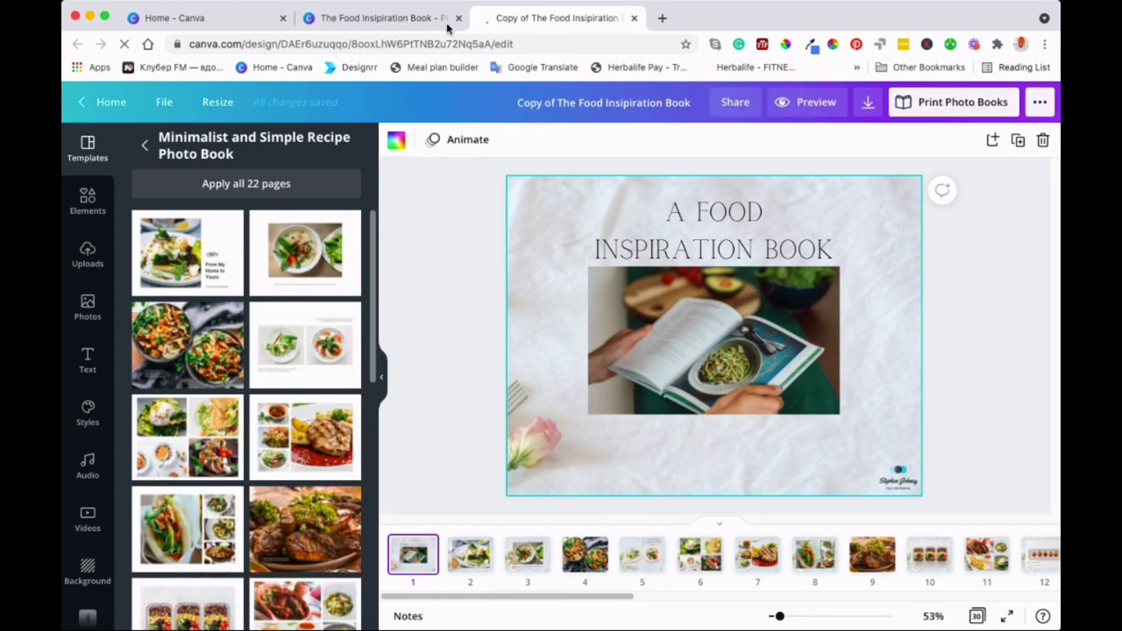
left_click(377, 17)
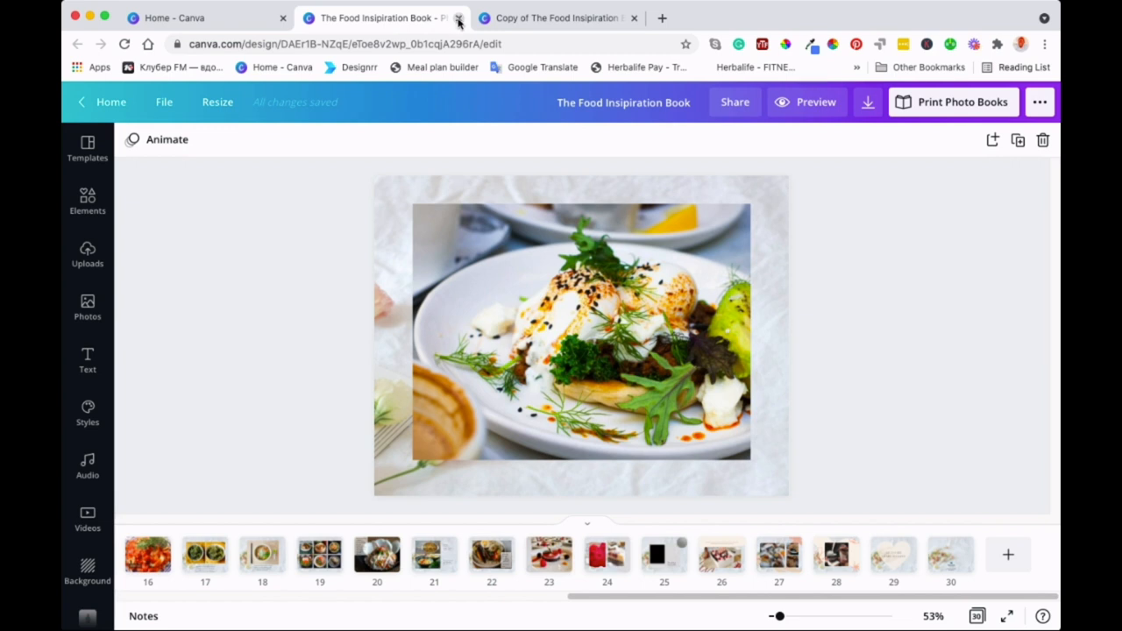
left_click(457, 17)
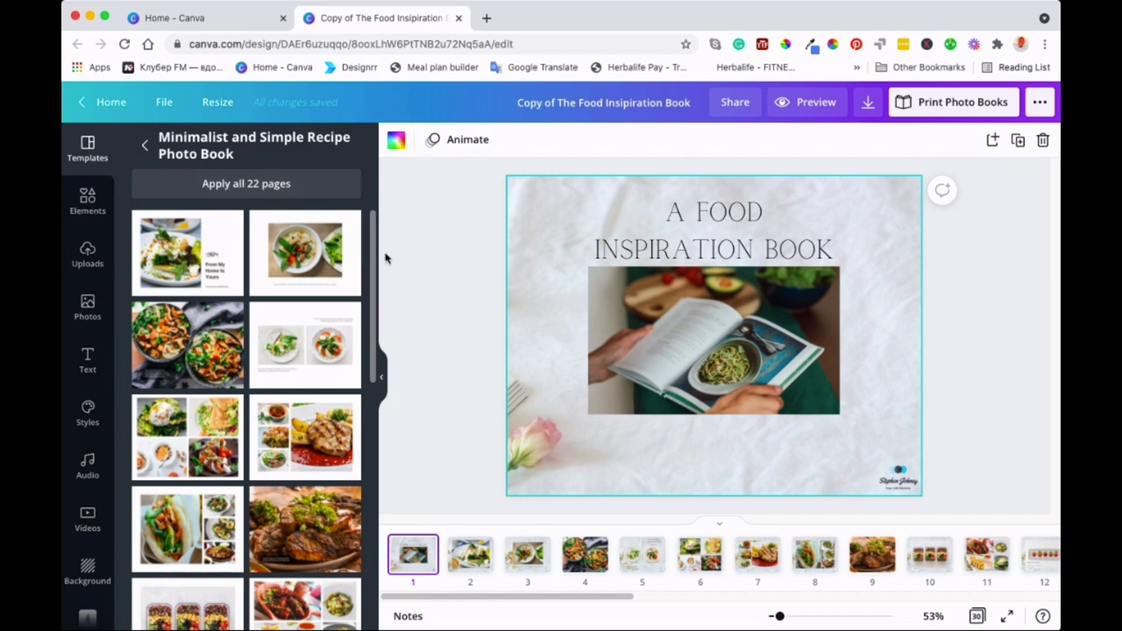
mouse_move(428, 175)
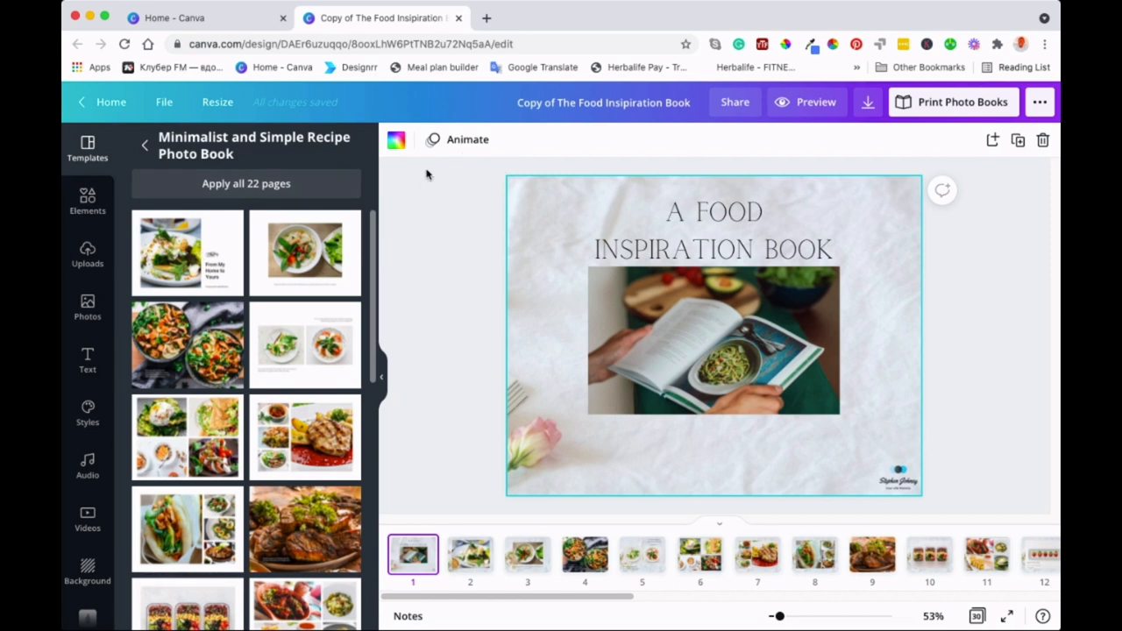
mouse_move(582, 224)
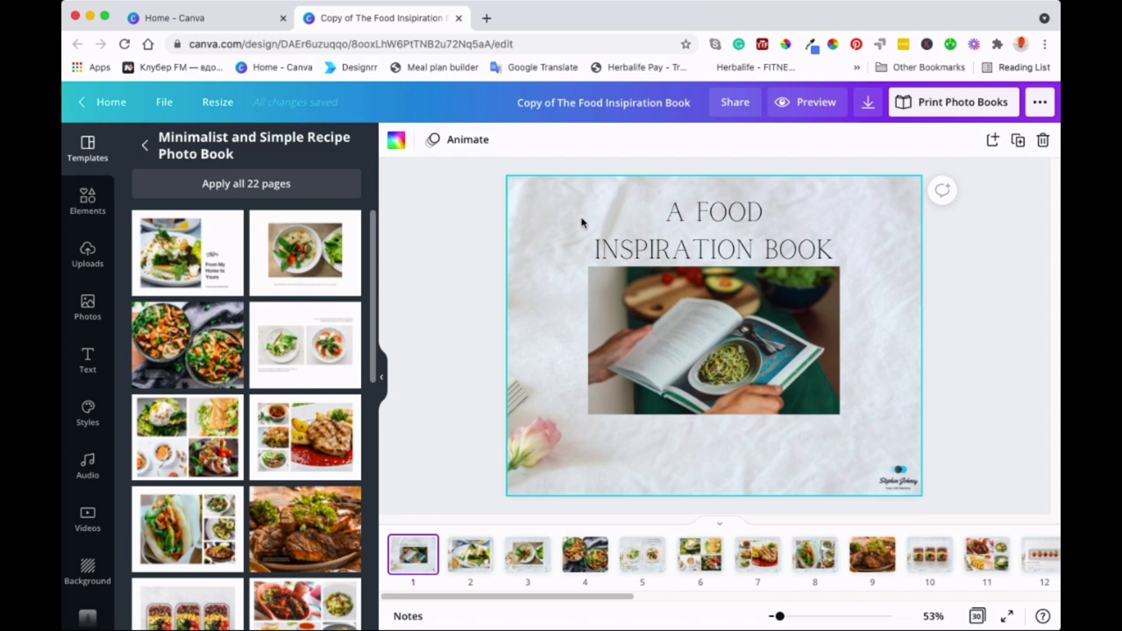
mouse_move(516, 87)
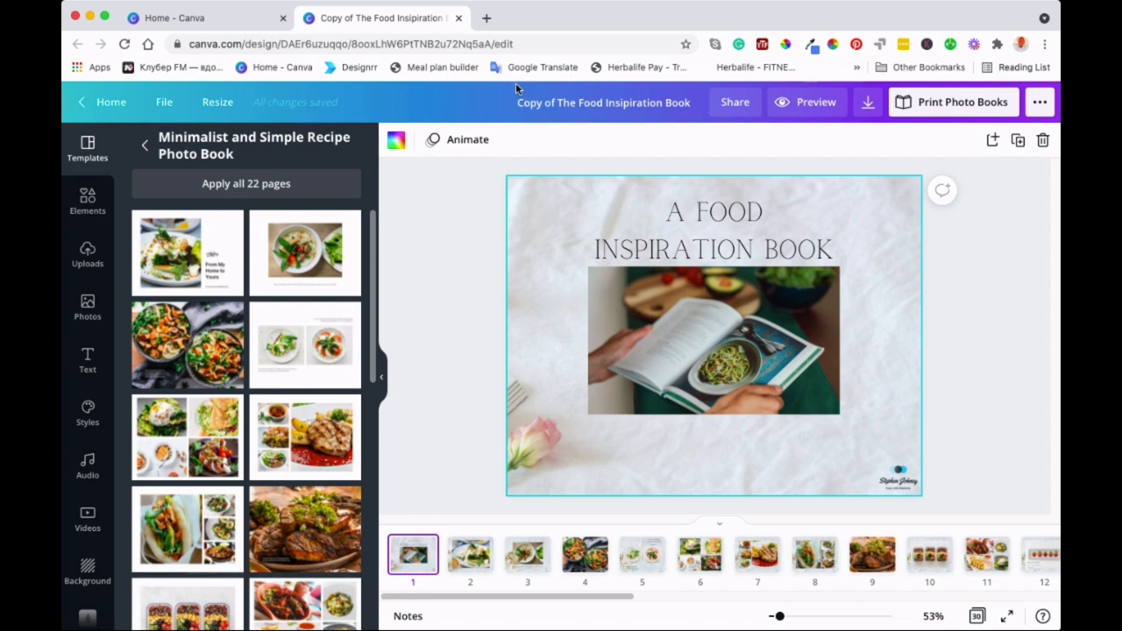
Delete page 30 and the other extra pages so only pages 1–5 remain in the copy
left_click(603, 102)
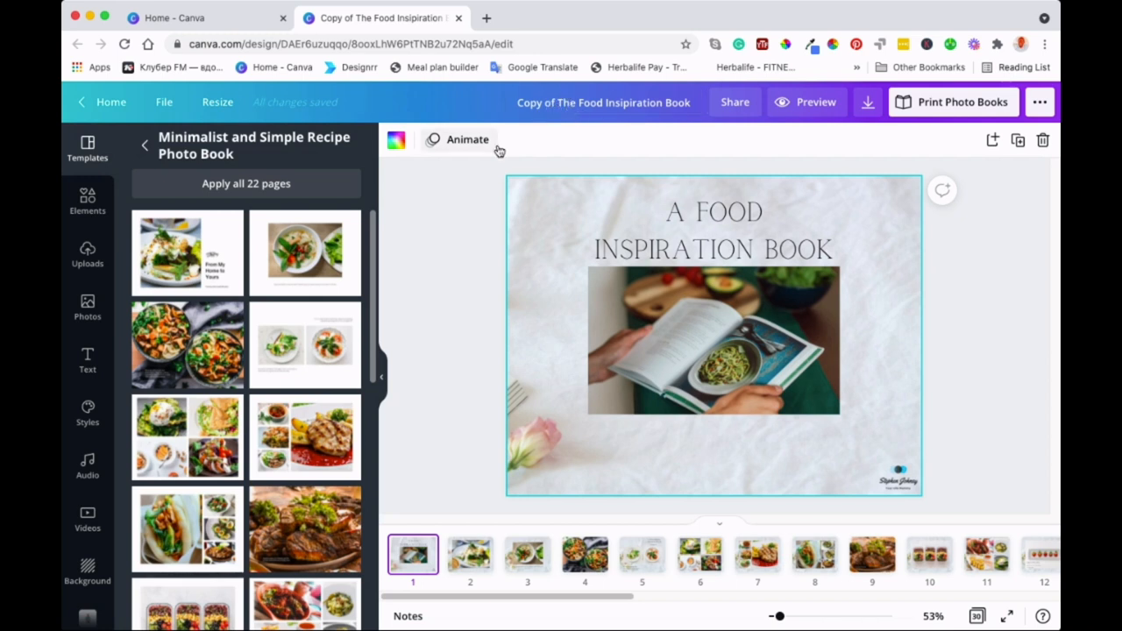
mouse_move(385, 384)
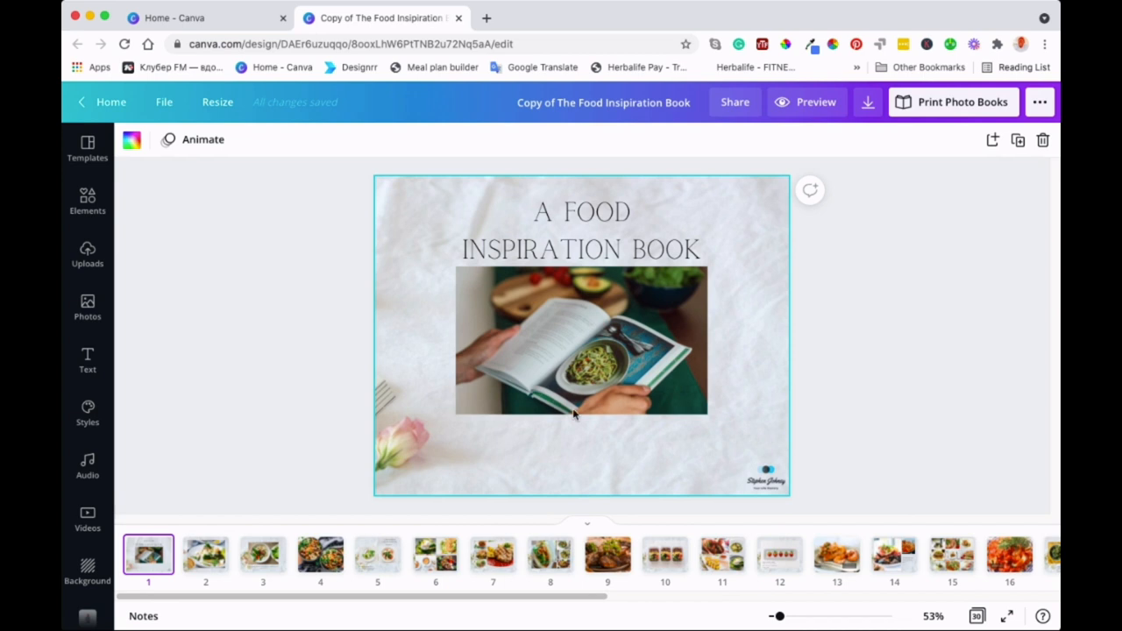
mouse_move(814, 354)
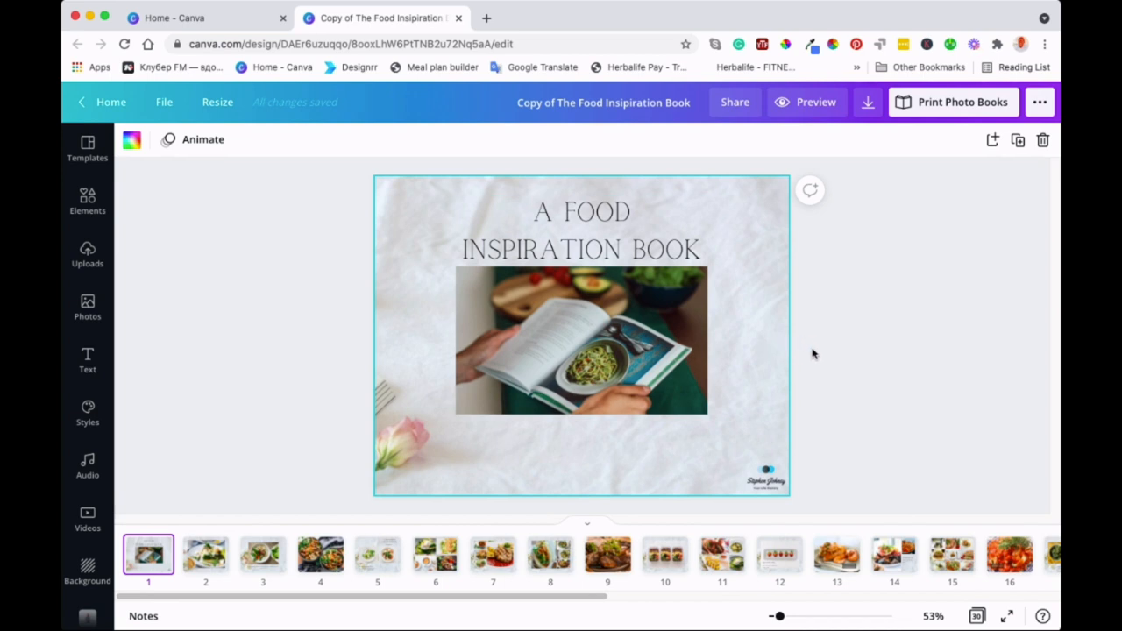
mouse_move(820, 347)
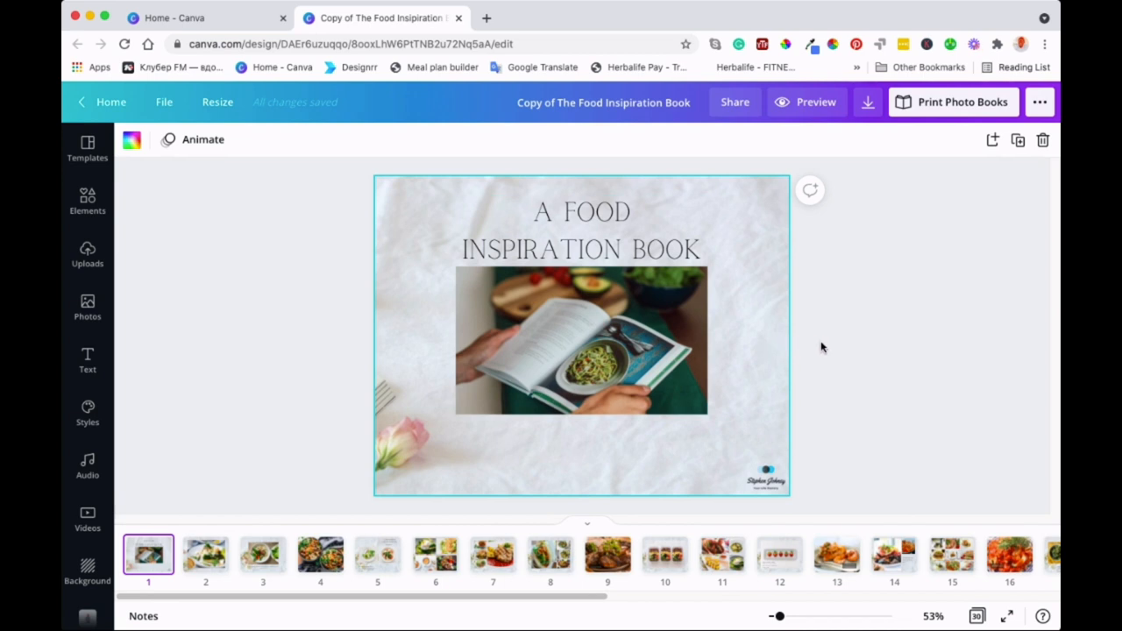
mouse_move(859, 312)
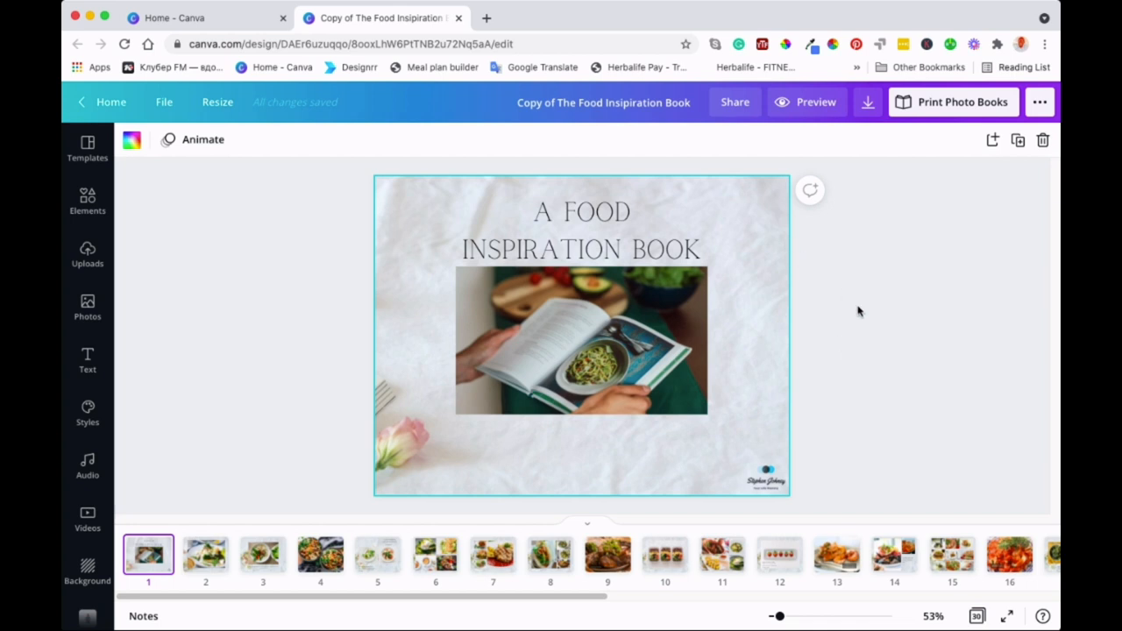
mouse_move(758, 470)
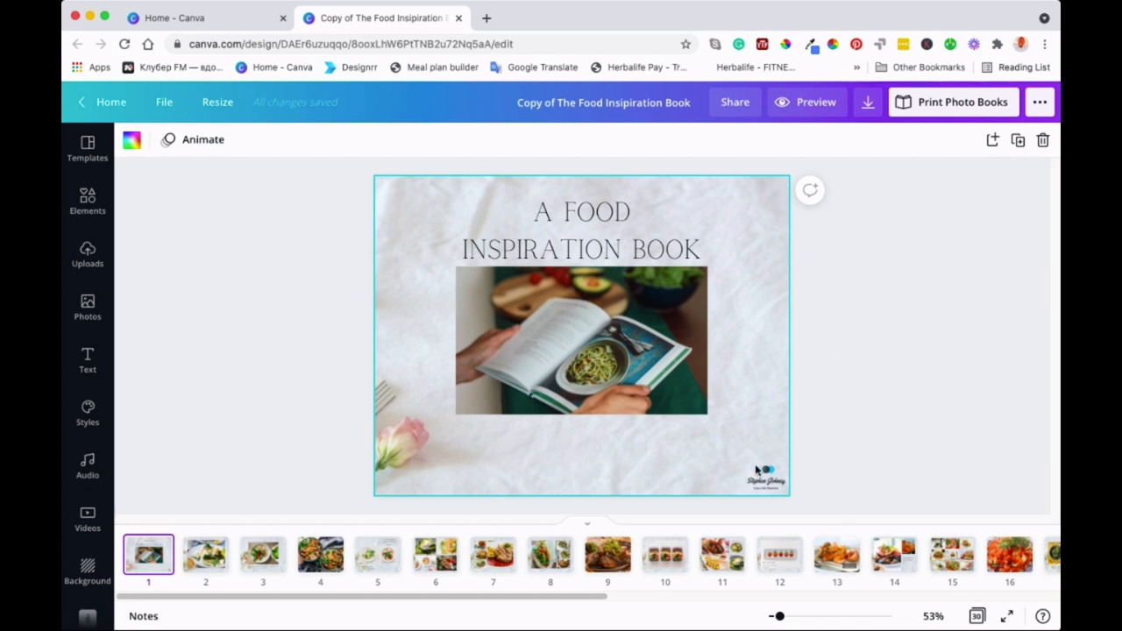
mouse_move(558, 536)
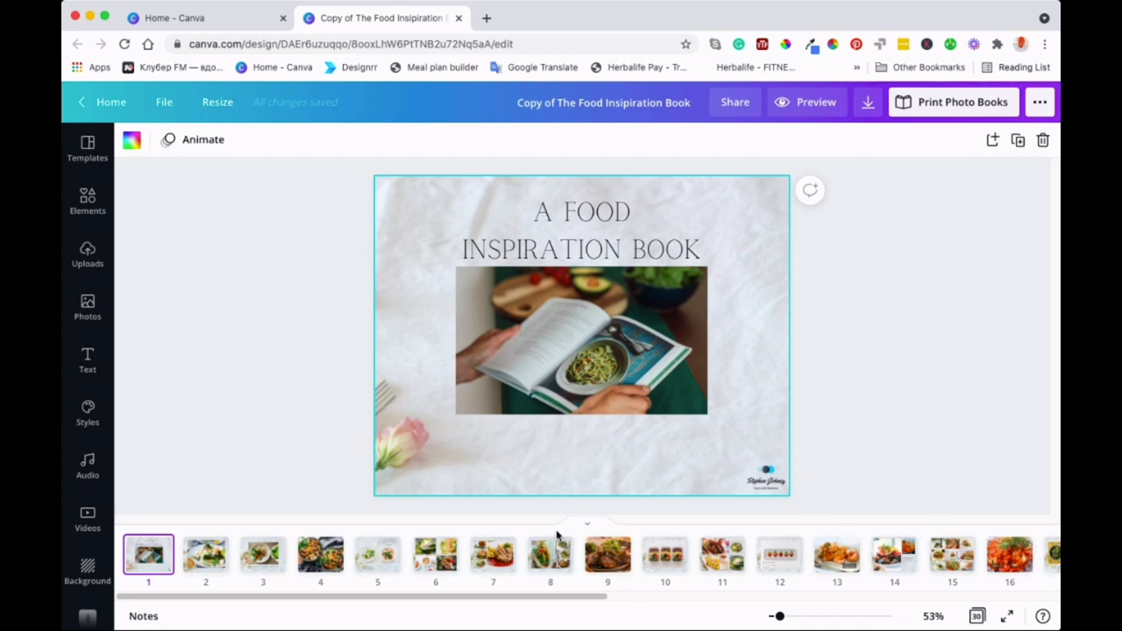
mouse_move(1015, 529)
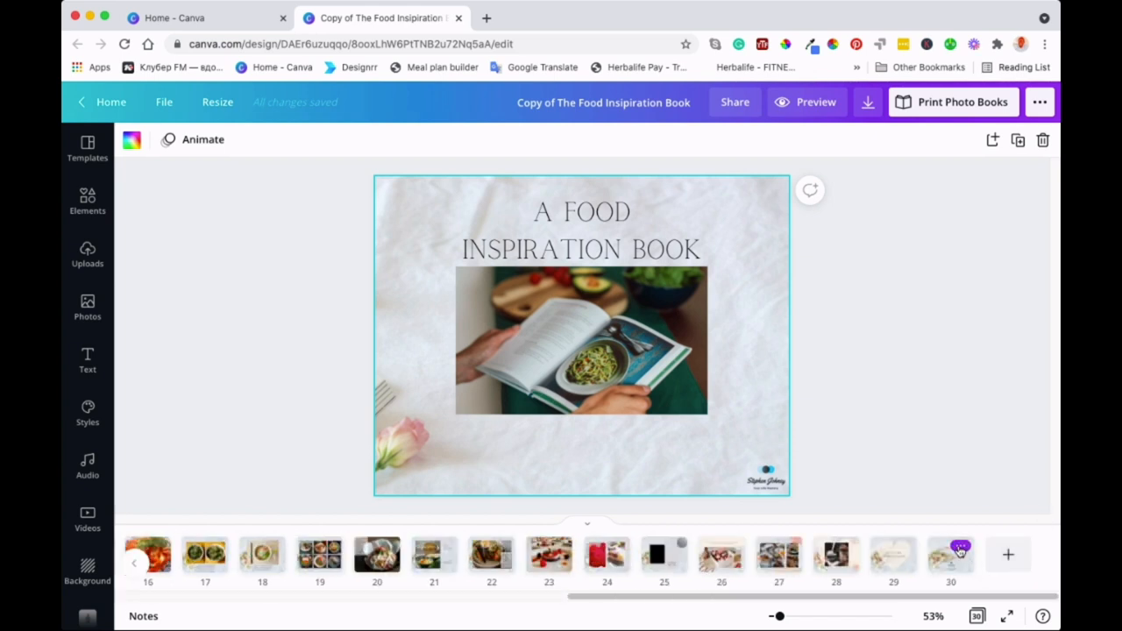
left_click(950, 554)
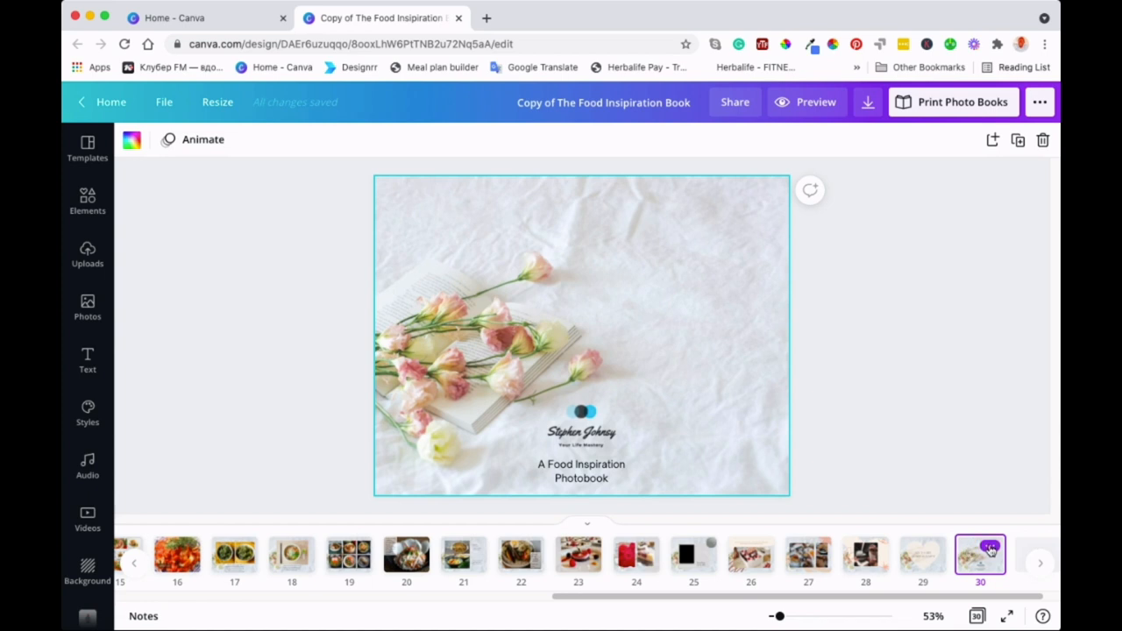
right_click(980, 554)
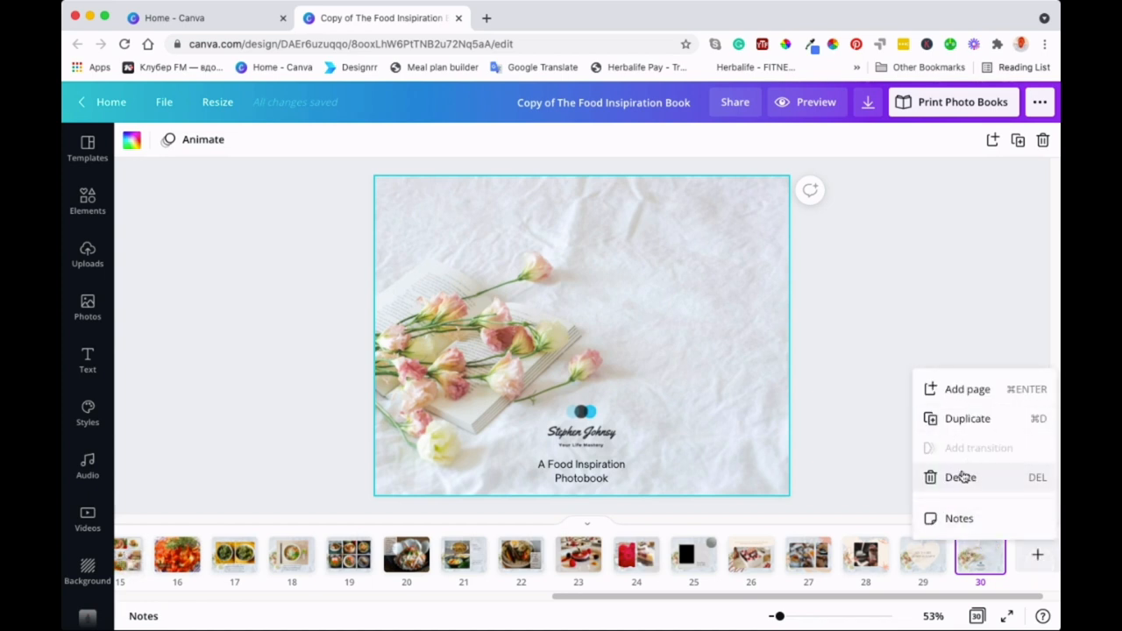
left_click(960, 477)
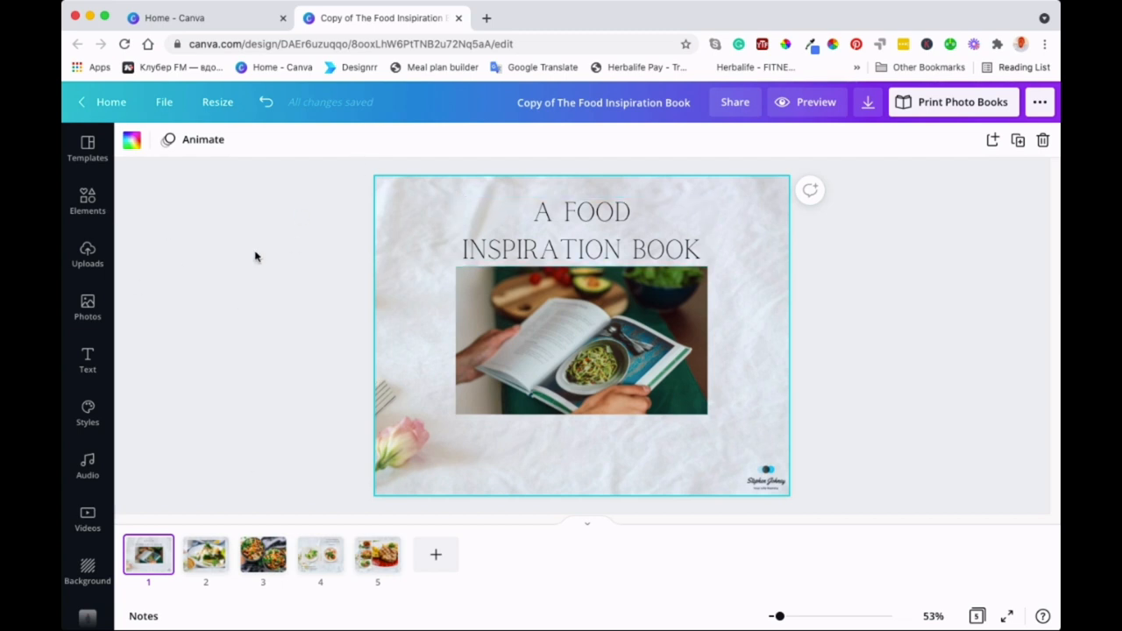
mouse_move(256, 291)
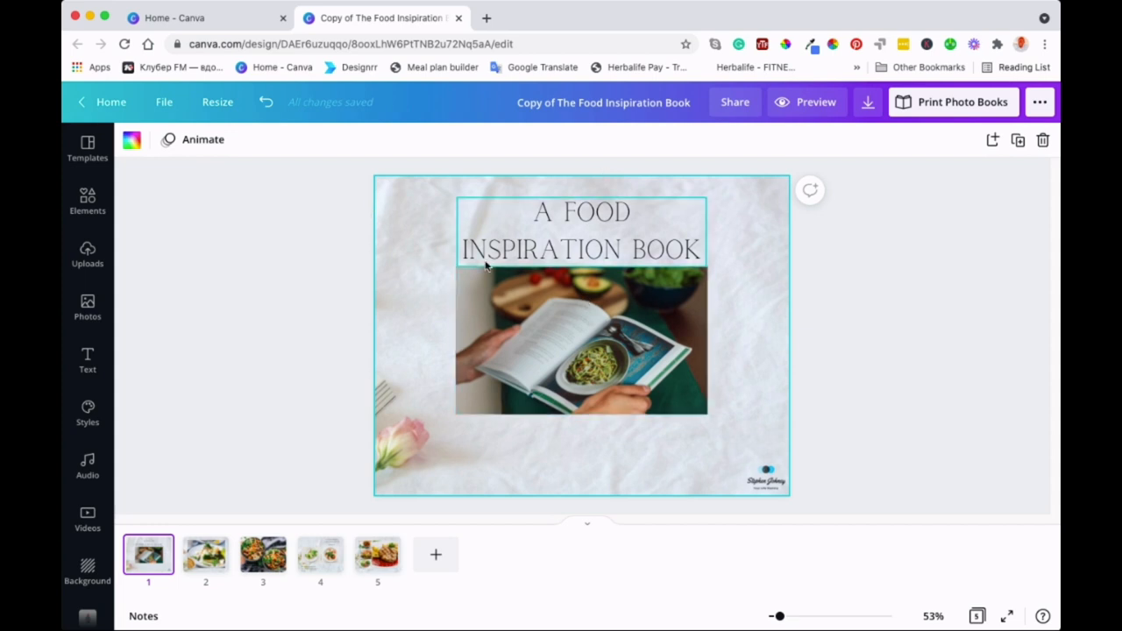
left_click(547, 137)
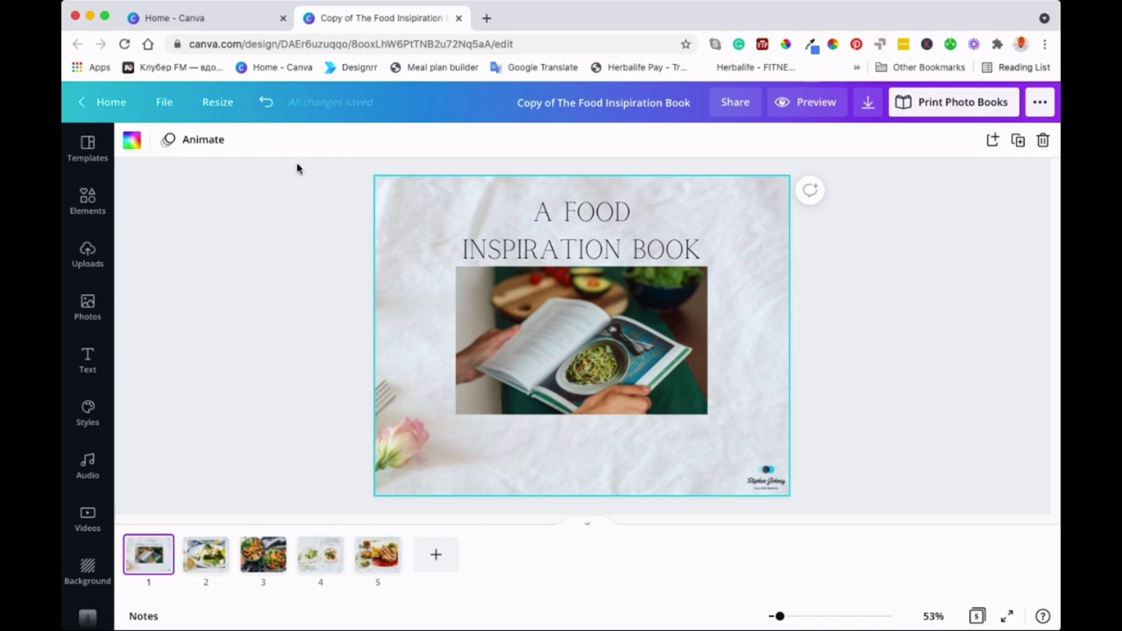
left_click(604, 102)
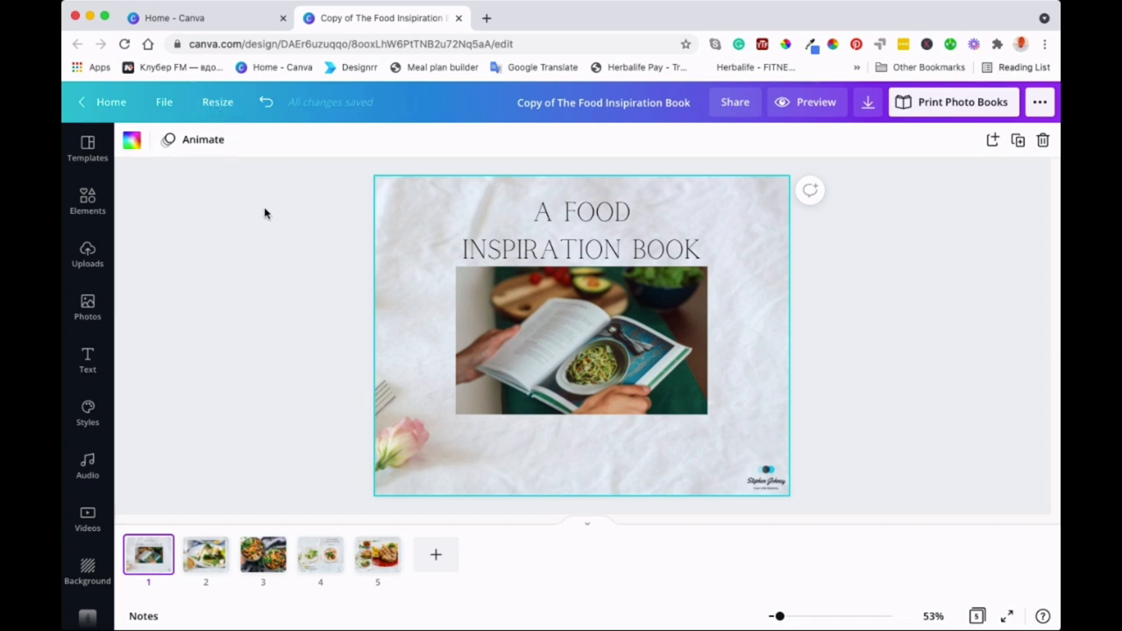
mouse_move(217, 102)
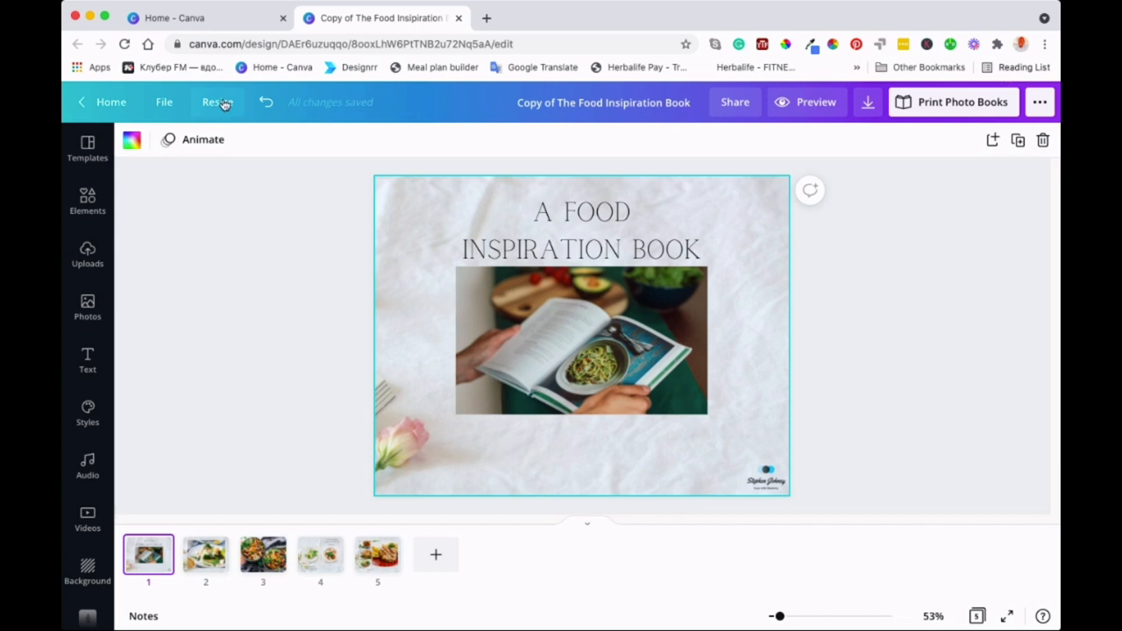
Bring up the Resize options and scroll through the list of available sizes
left_click(218, 102)
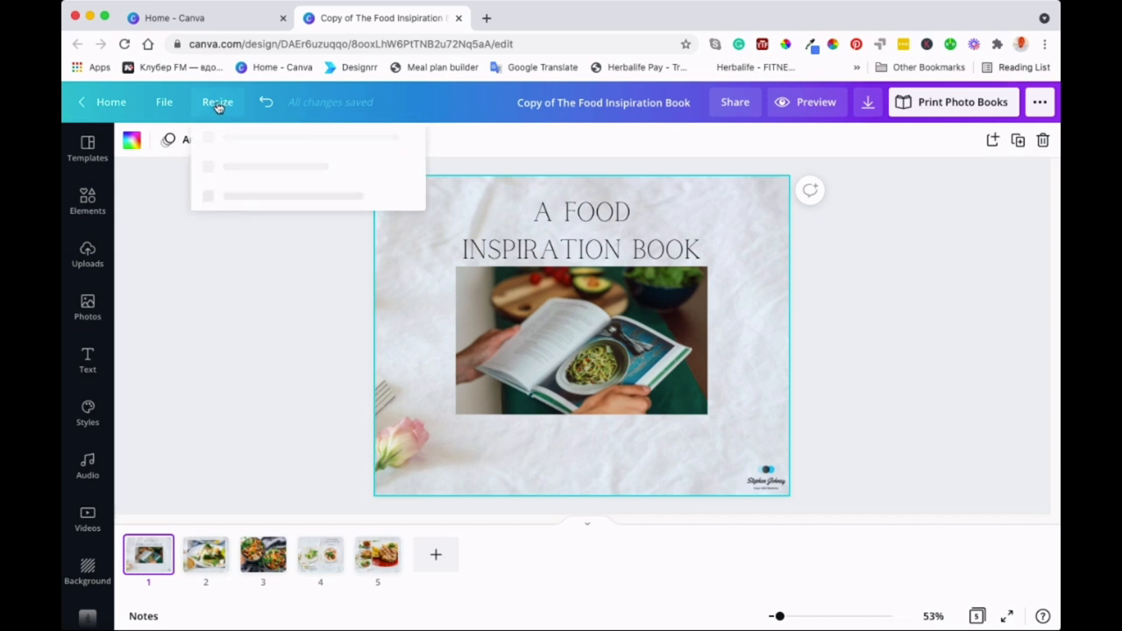
left_click(217, 102)
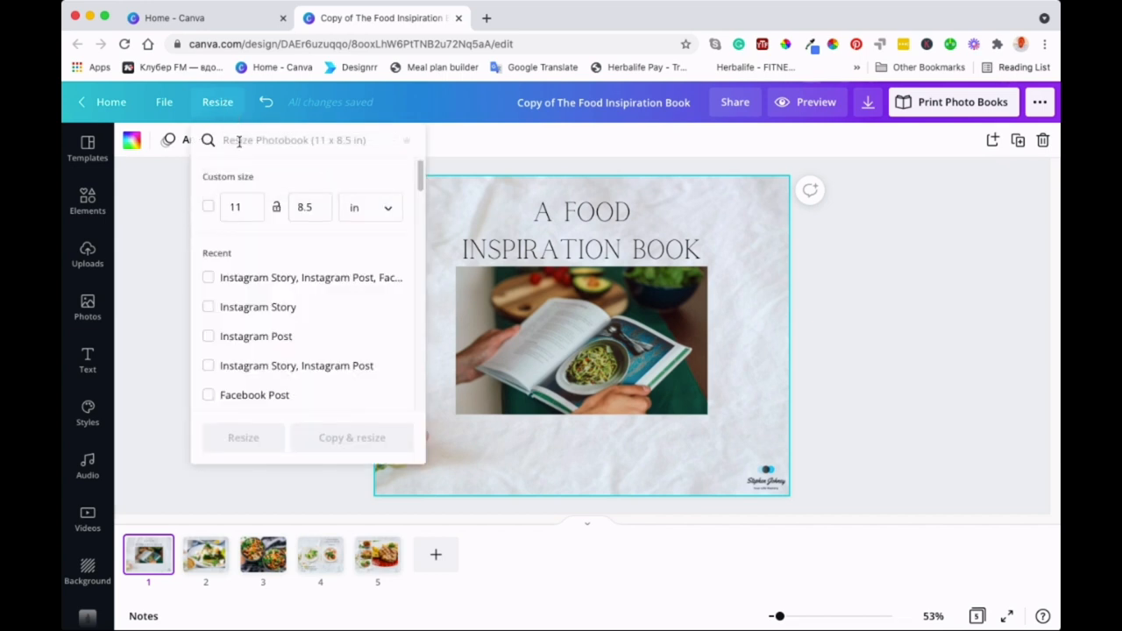
left_click(242, 206)
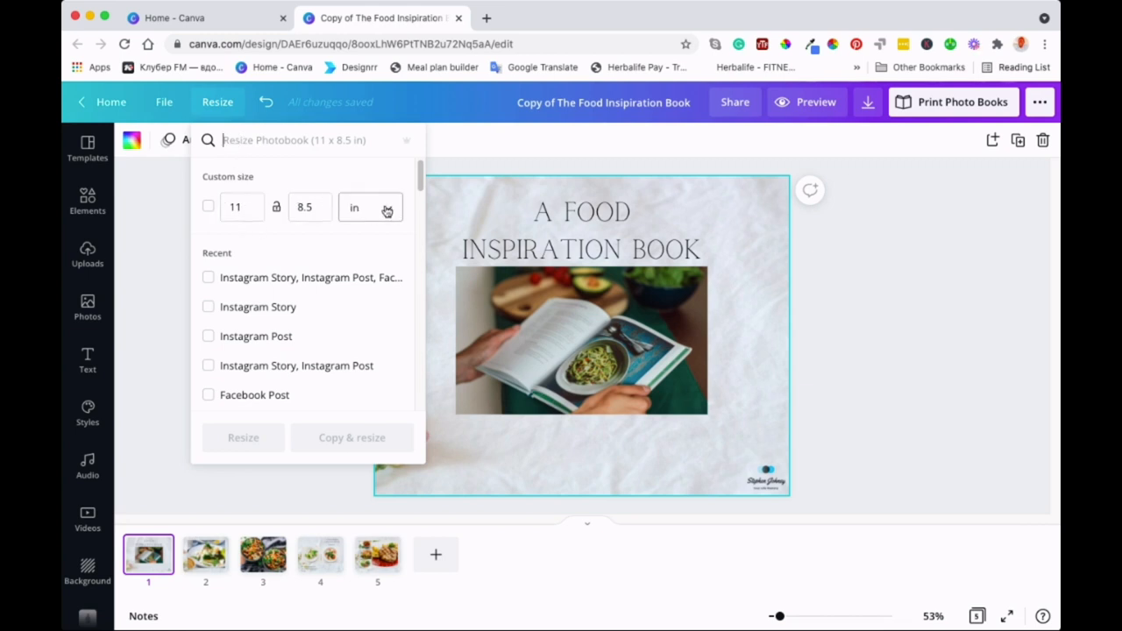
left_click(354, 207)
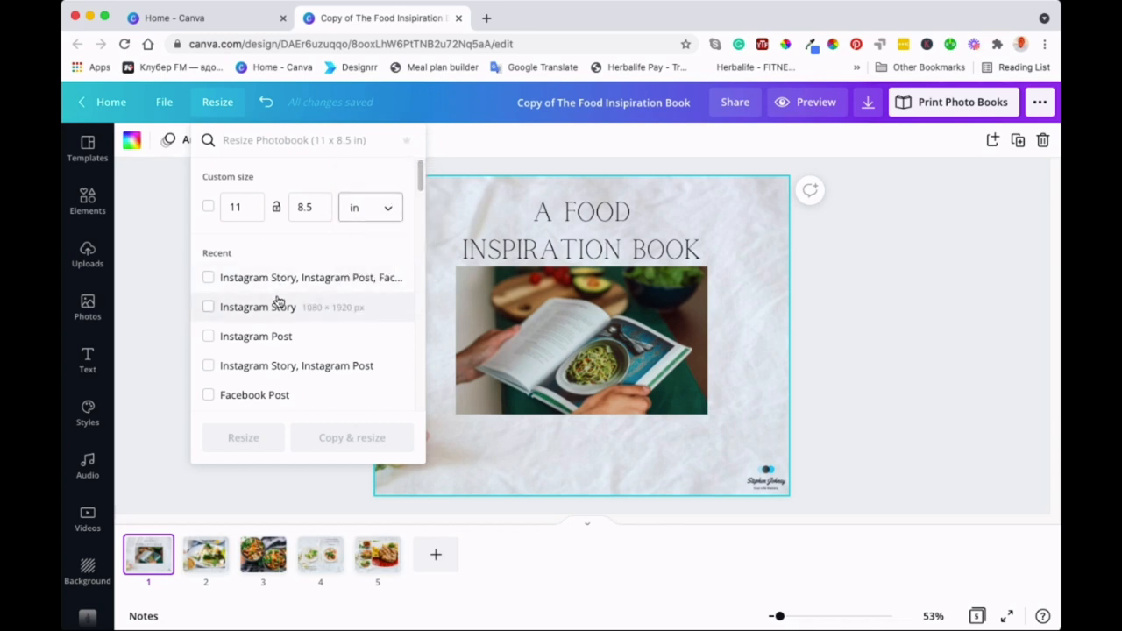
scroll("down", 3)
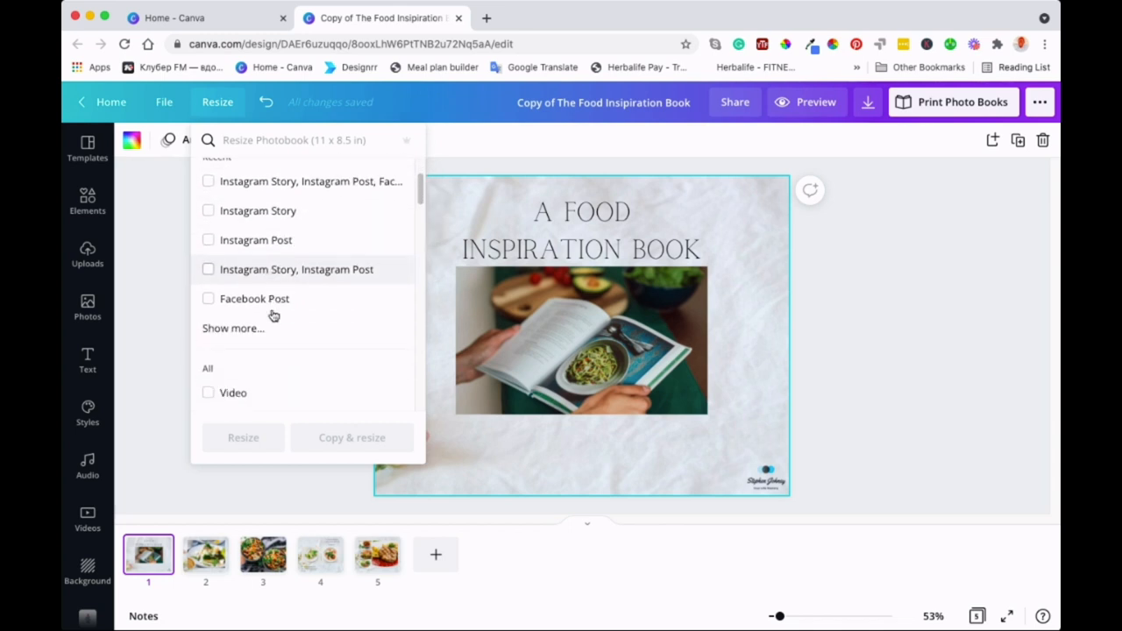
scroll("down", 3)
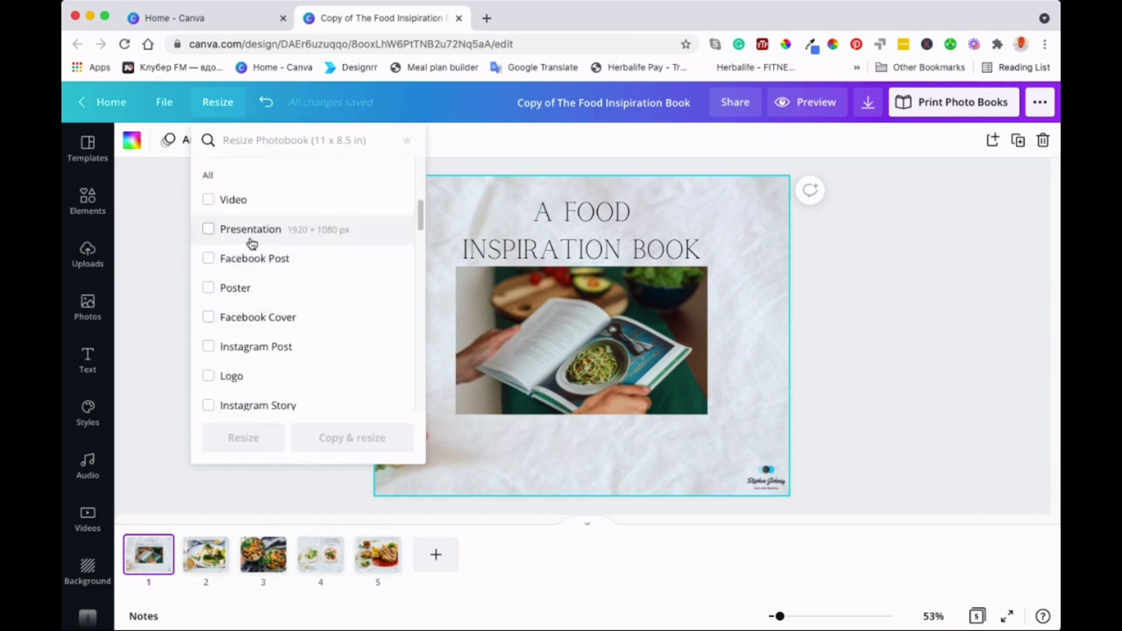
scroll("down", 3)
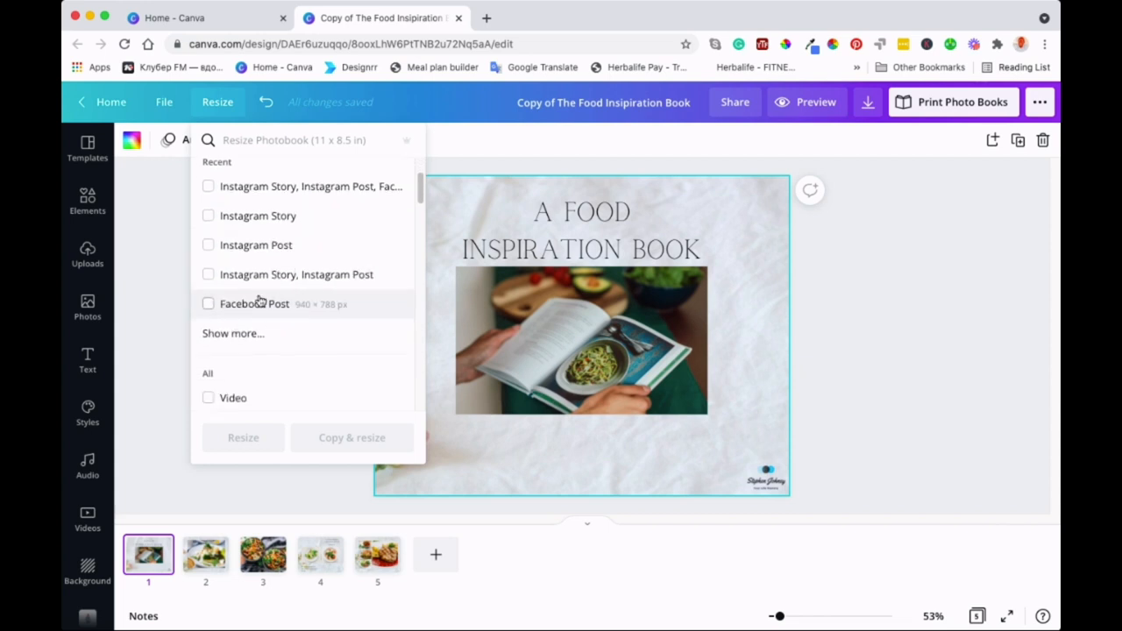
Tick Instagram Story, Facebook Post and Instagram Post as the target sizes
left_click(209, 215)
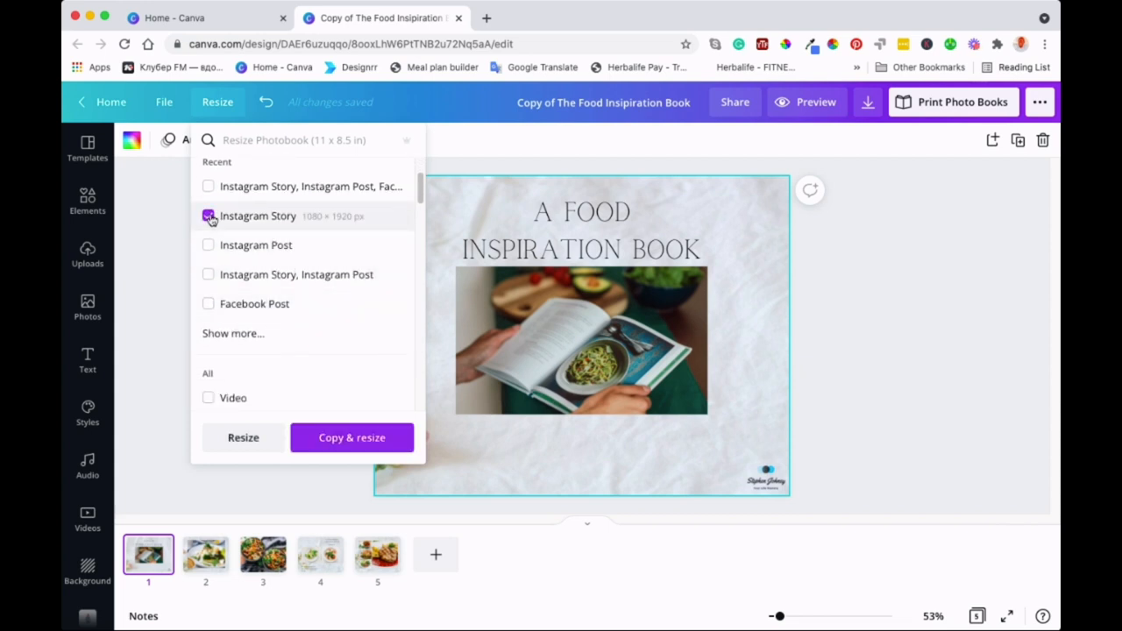
left_click(207, 303)
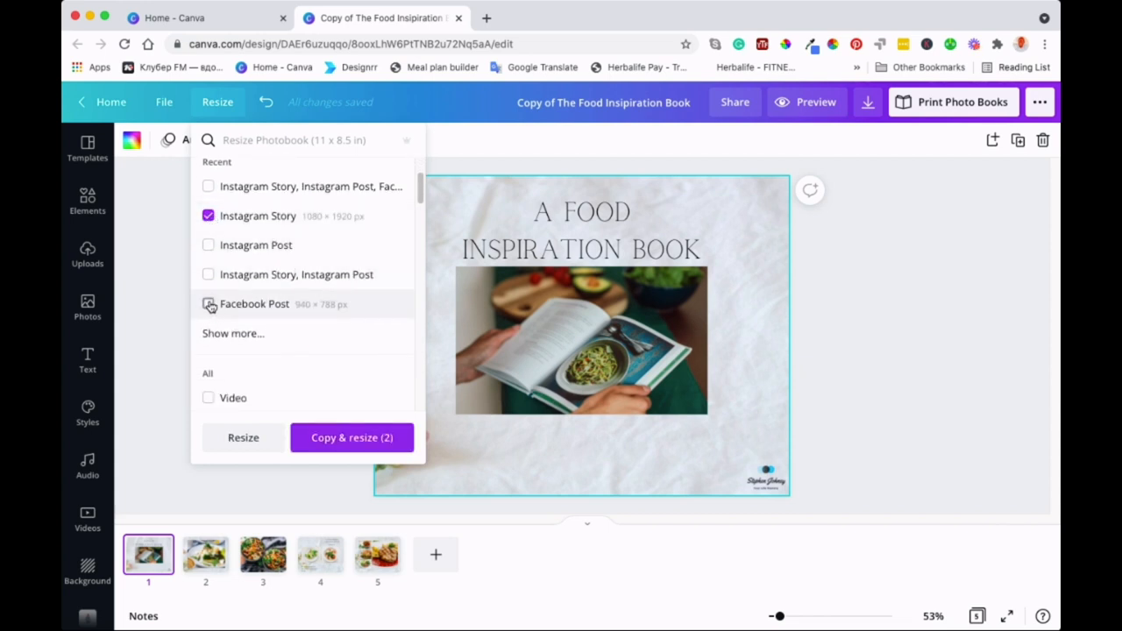
left_click(206, 303)
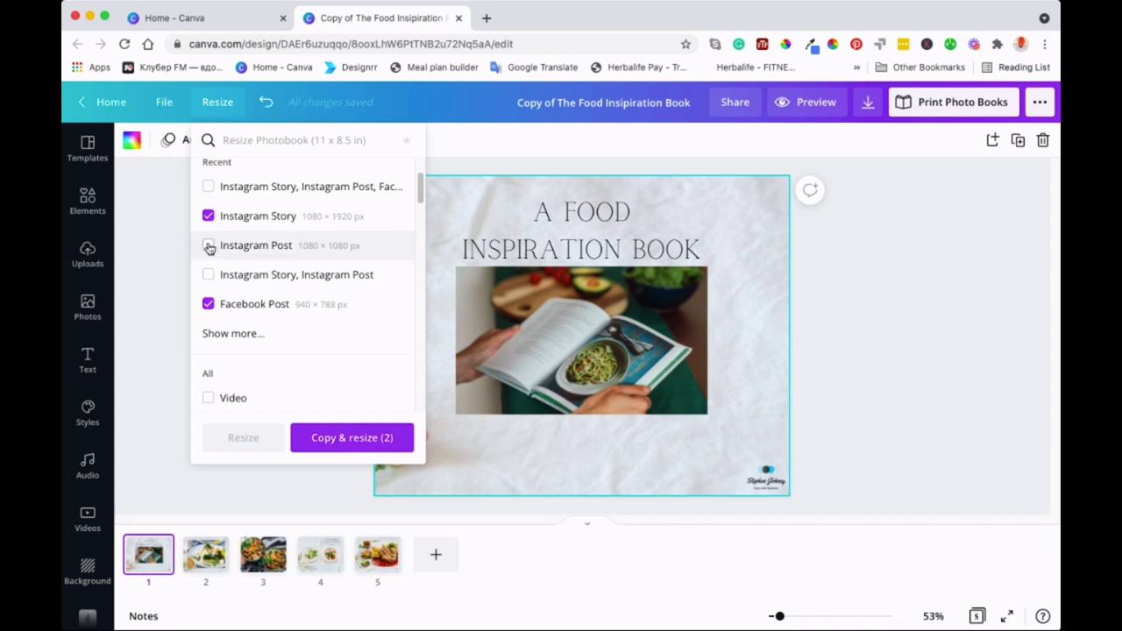
left_click(209, 245)
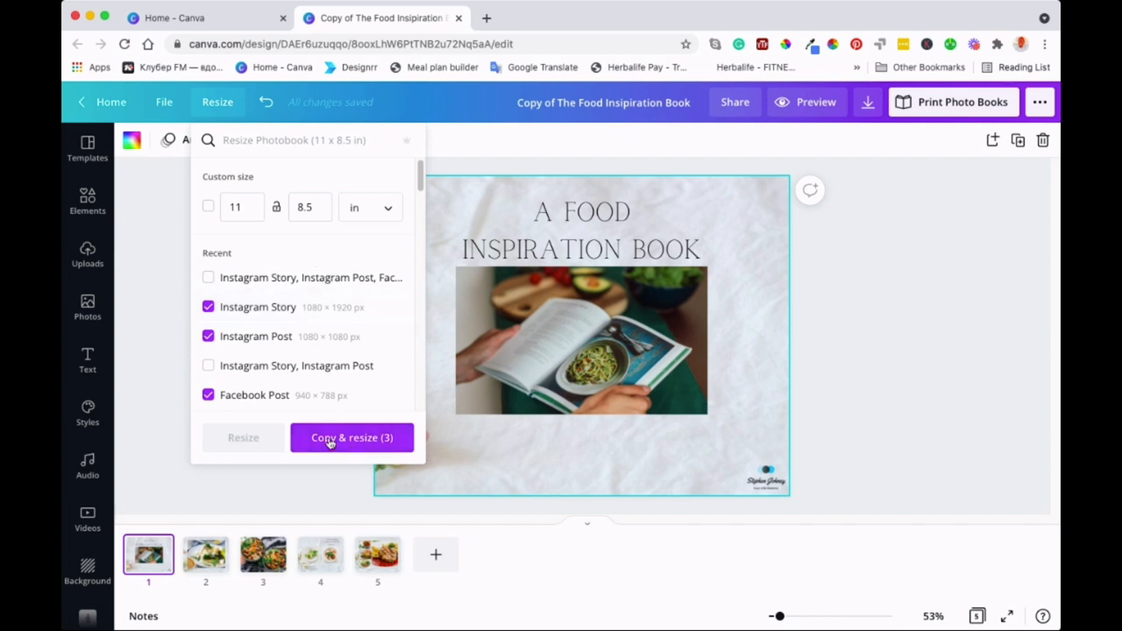
mouse_move(382, 447)
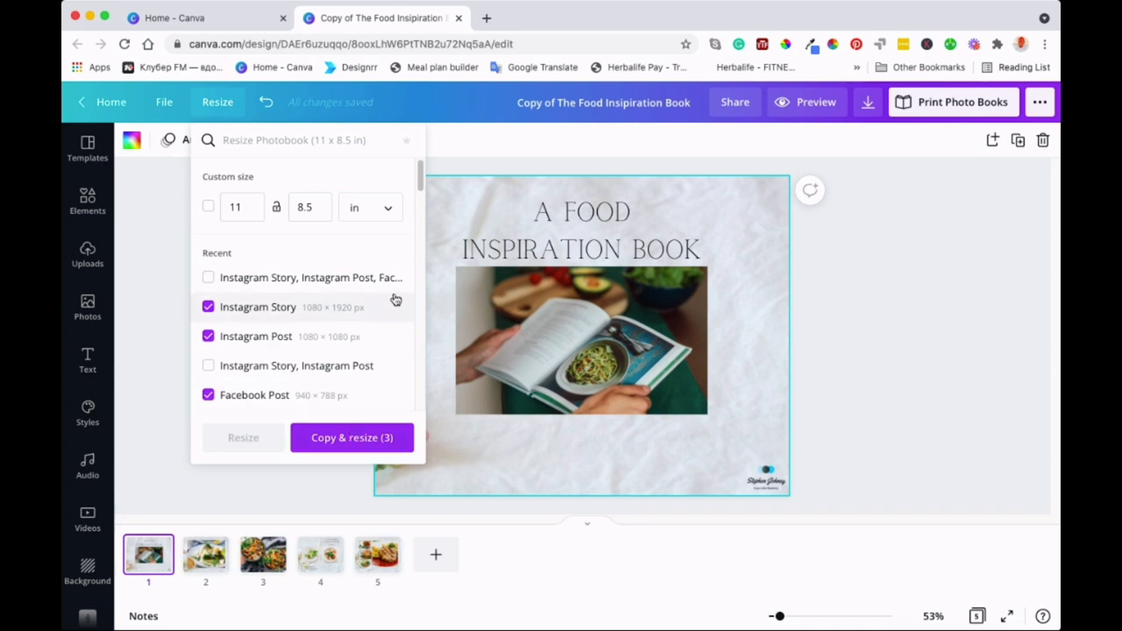
mouse_move(505, 193)
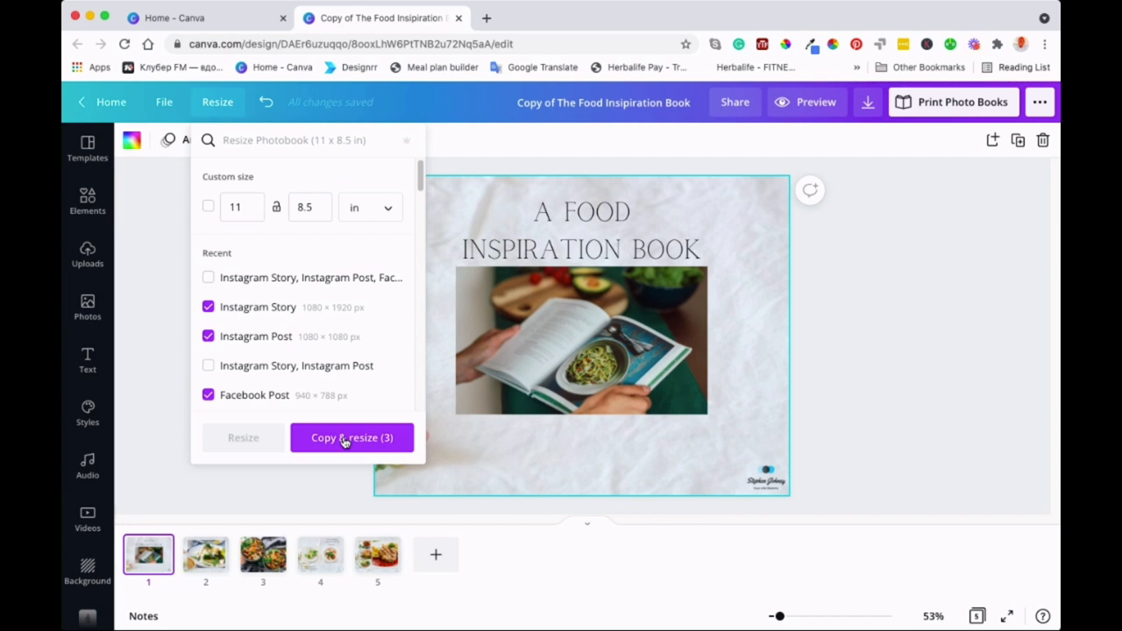
Copy & resize into the three sizes and view the new Instagram Post copy
left_click(351, 438)
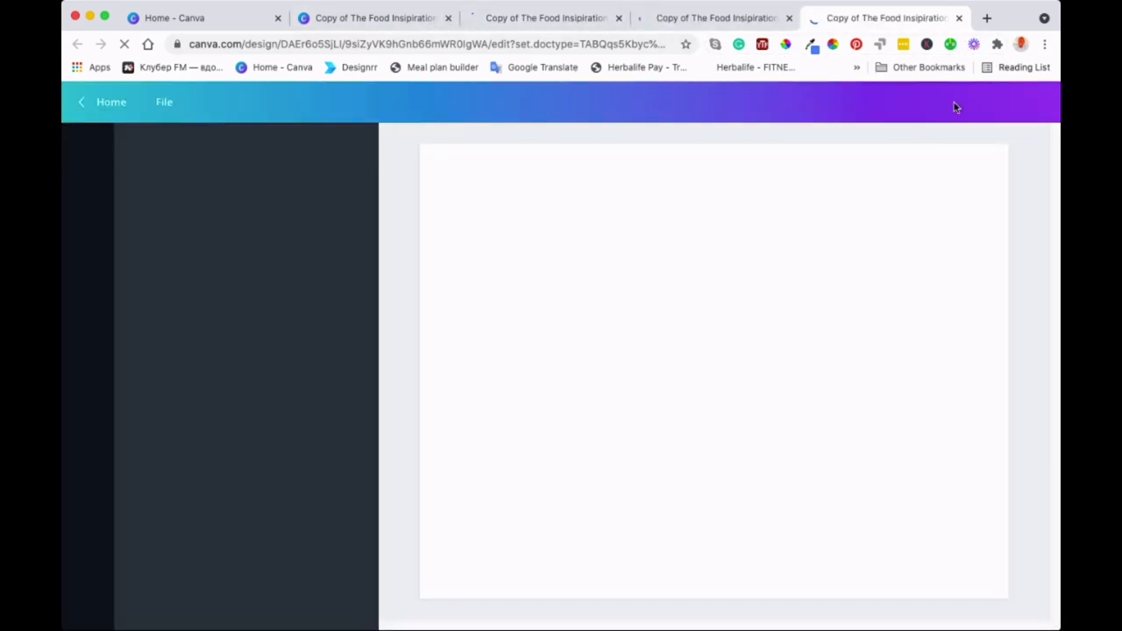
left_click(368, 17)
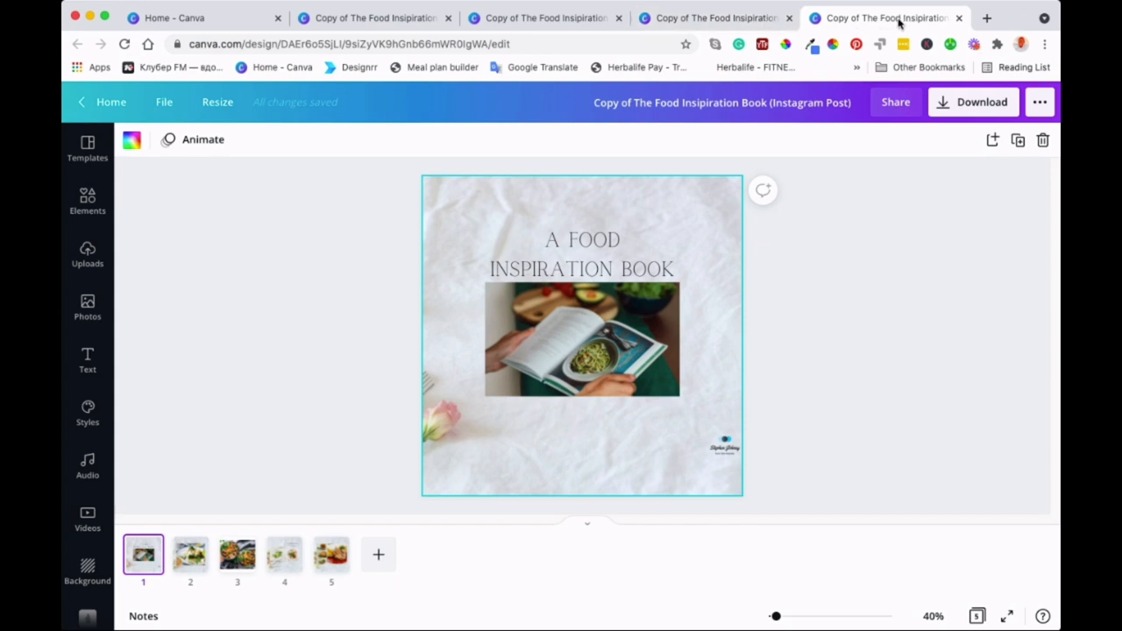
mouse_move(888, 173)
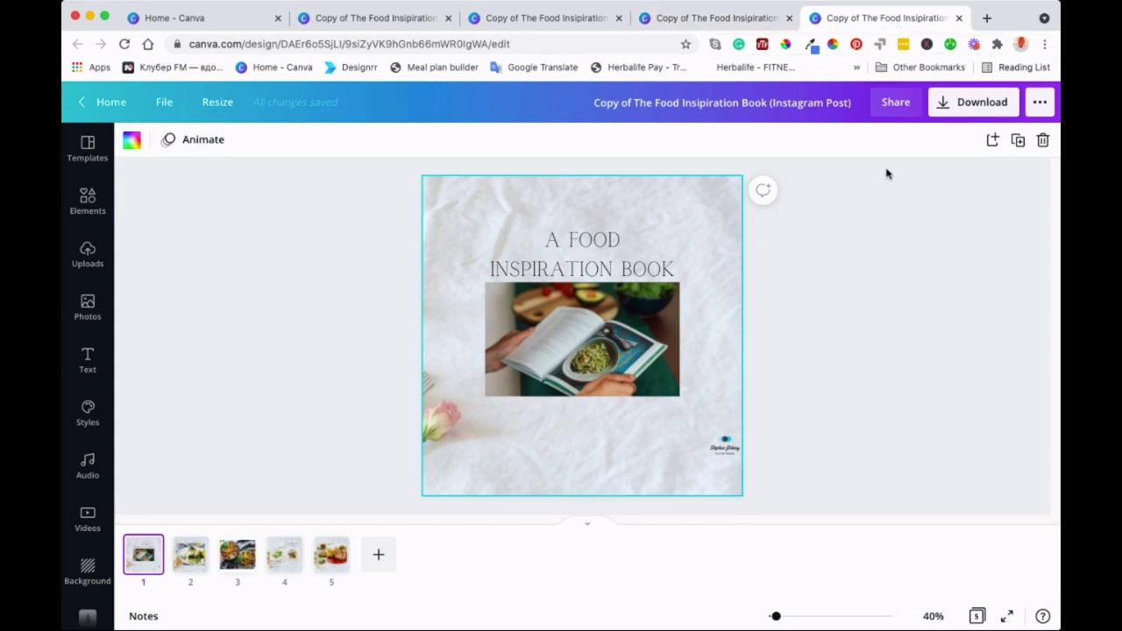
mouse_move(428, 35)
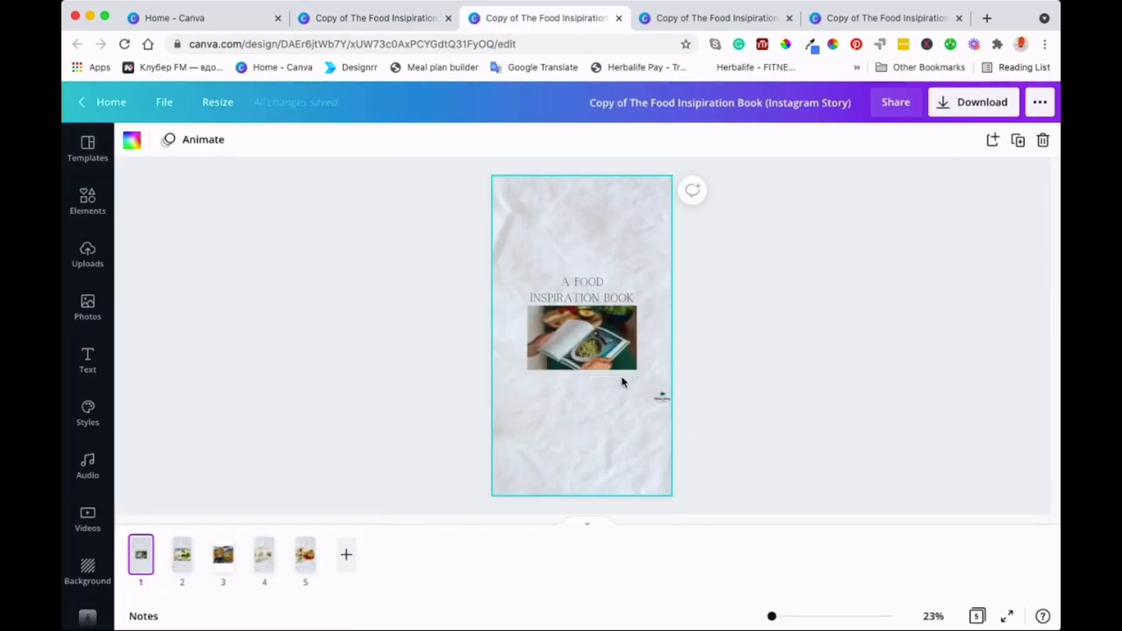
Inspect the Instagram Story cover elements and enlarge the food-book photo
left_click(582, 290)
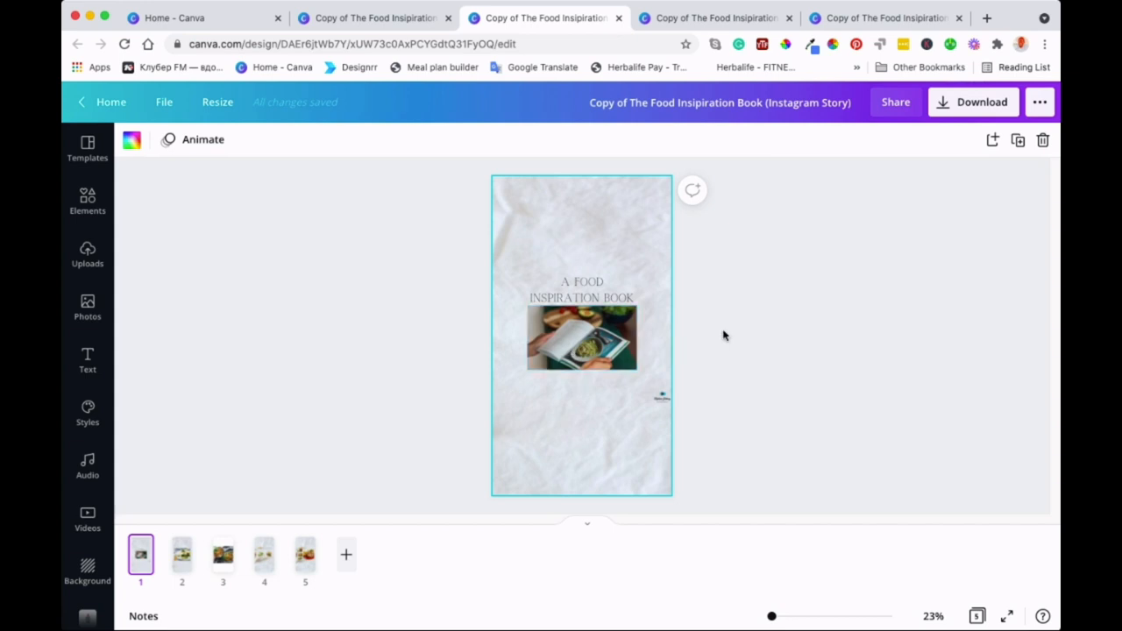
mouse_move(270, 396)
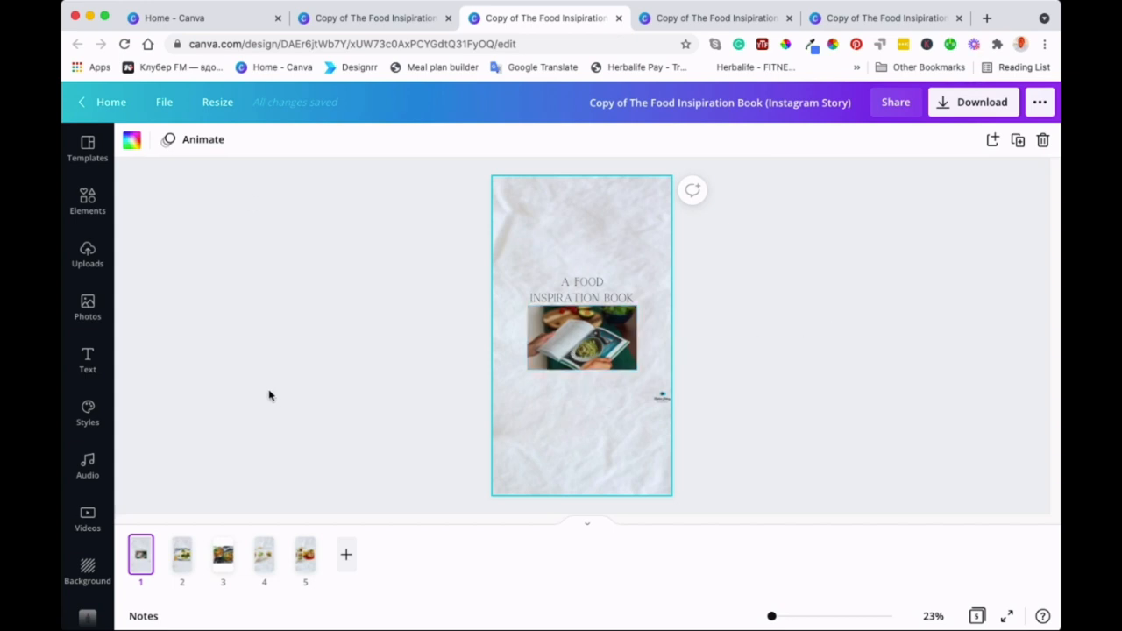
mouse_move(344, 433)
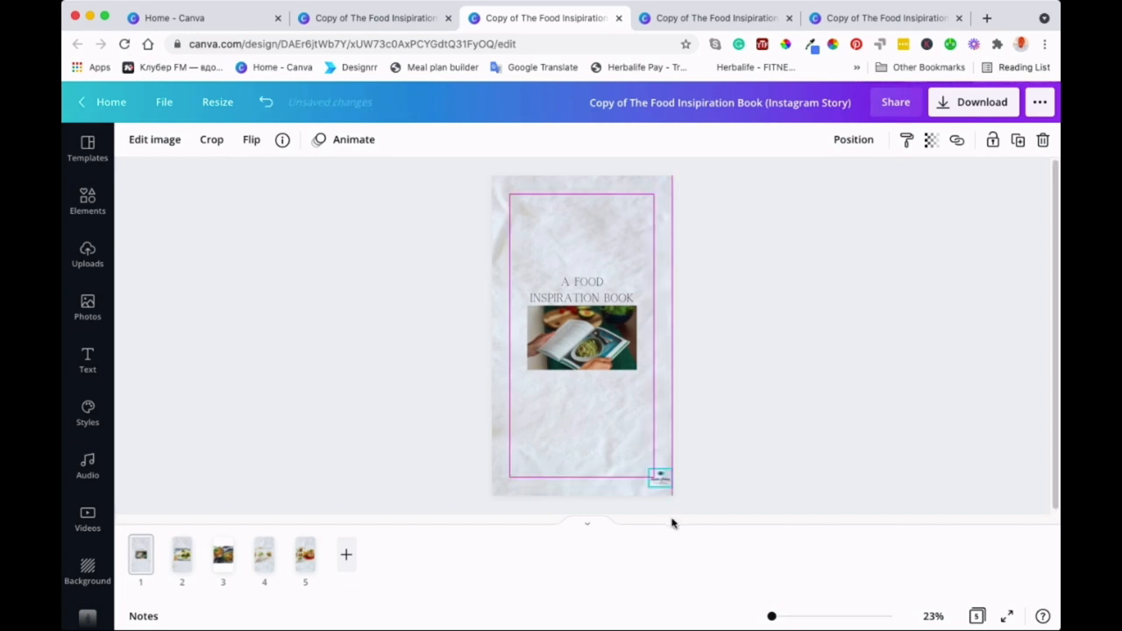
left_click(583, 290)
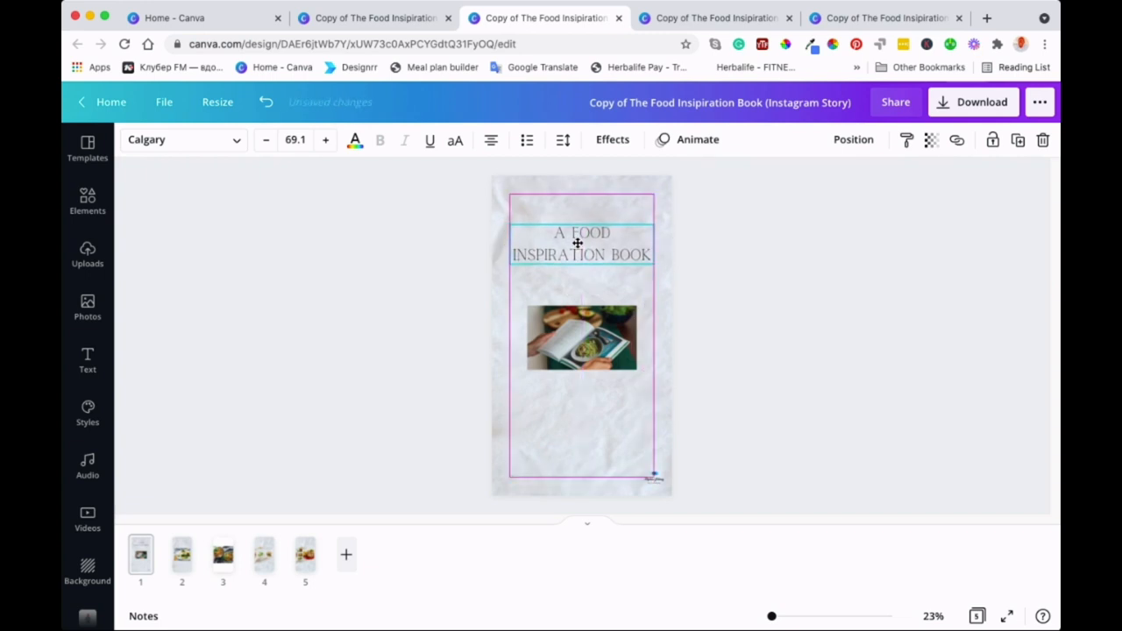
left_click(582, 243)
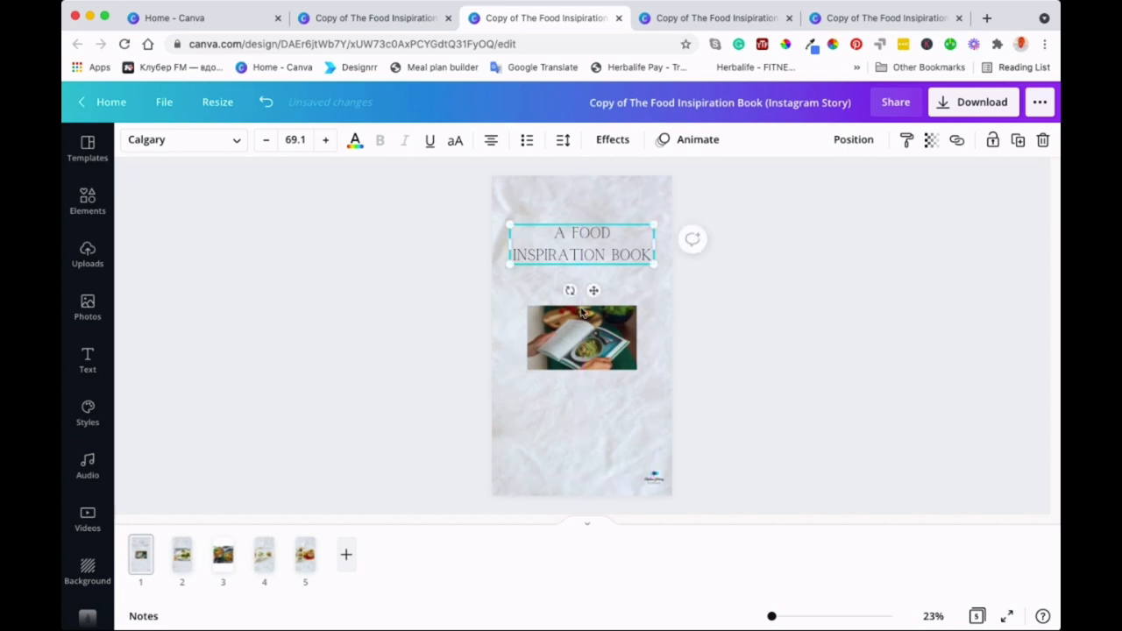
left_click(582, 337)
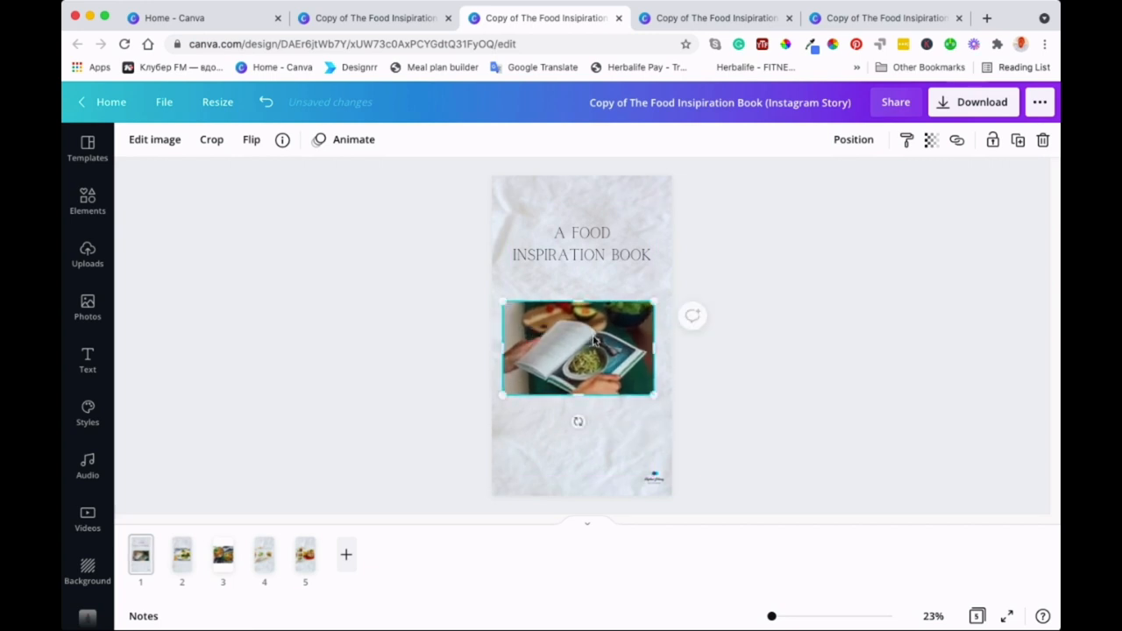
left_click_drag(653, 396, 667, 400)
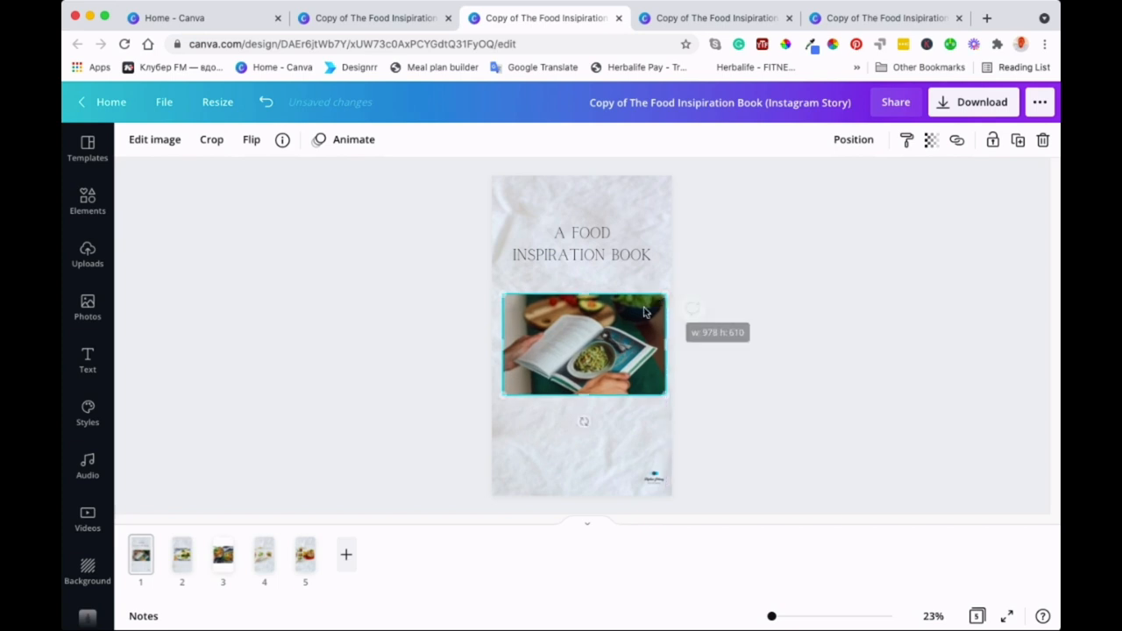
Widen the title across the page, move the logo to the bottom-right, and go to page 2
left_click(582, 242)
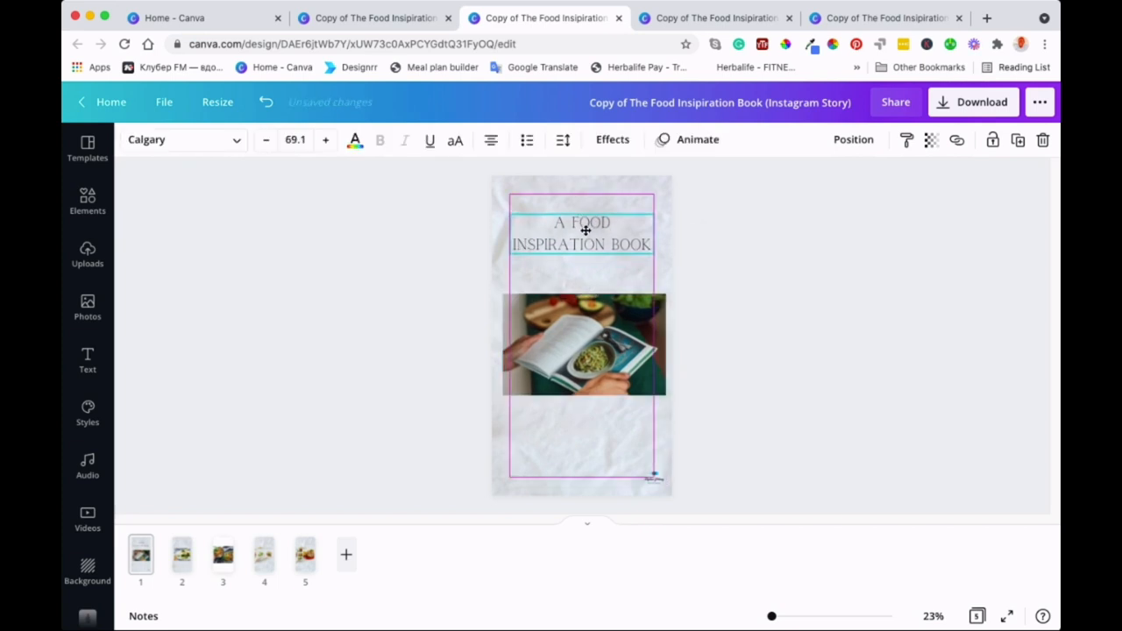
left_click(582, 231)
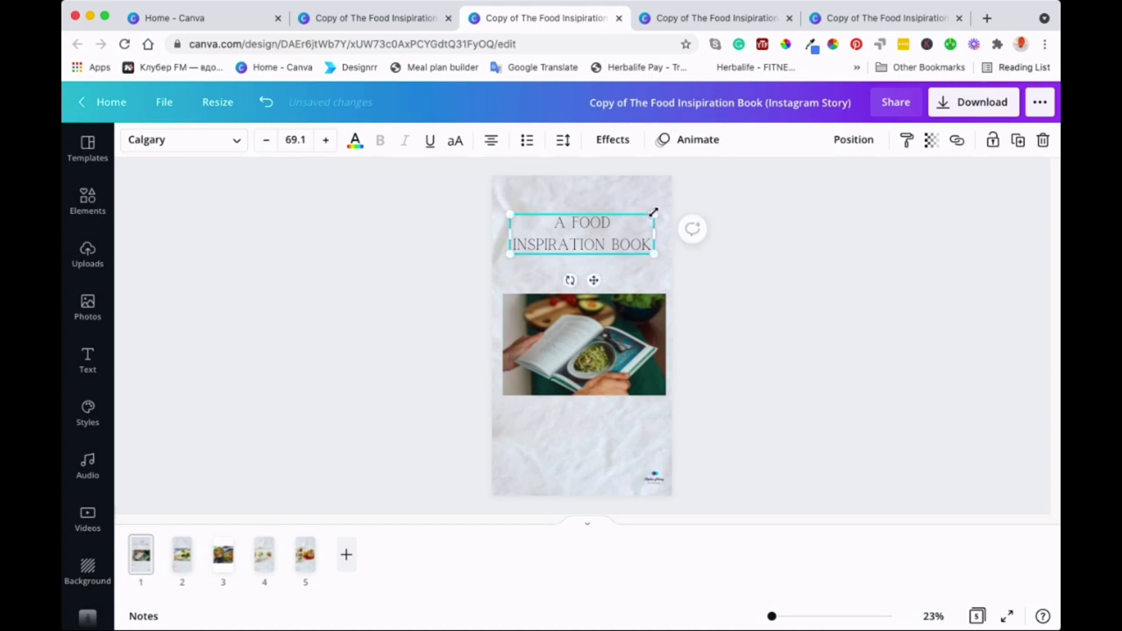
left_click_drag(652, 214, 662, 209)
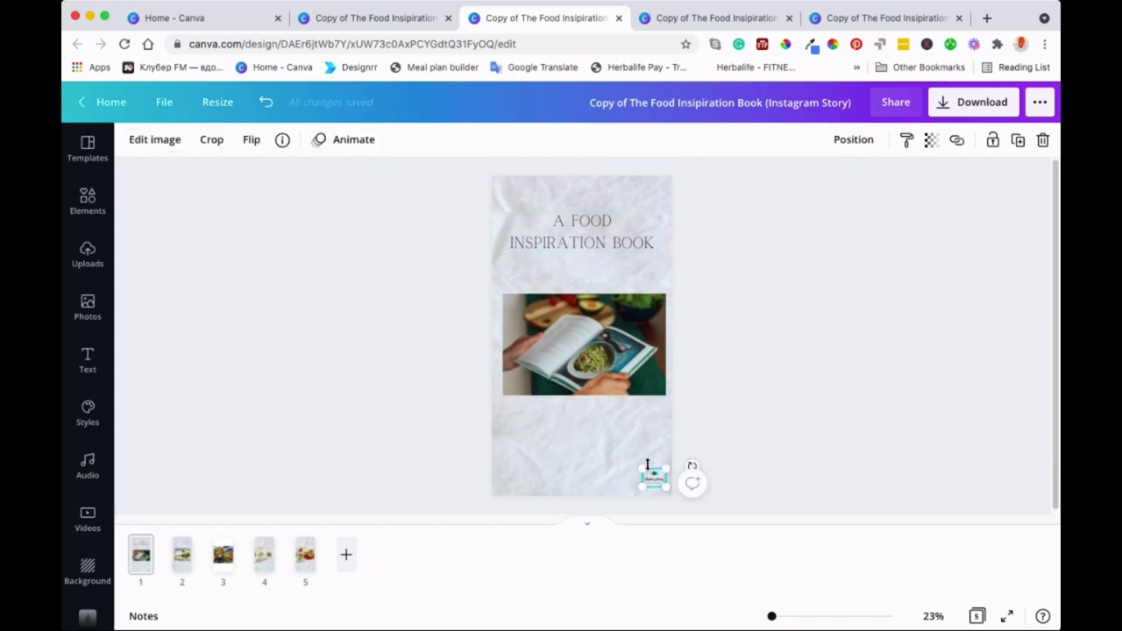
left_click_drag(645, 463, 652, 494)
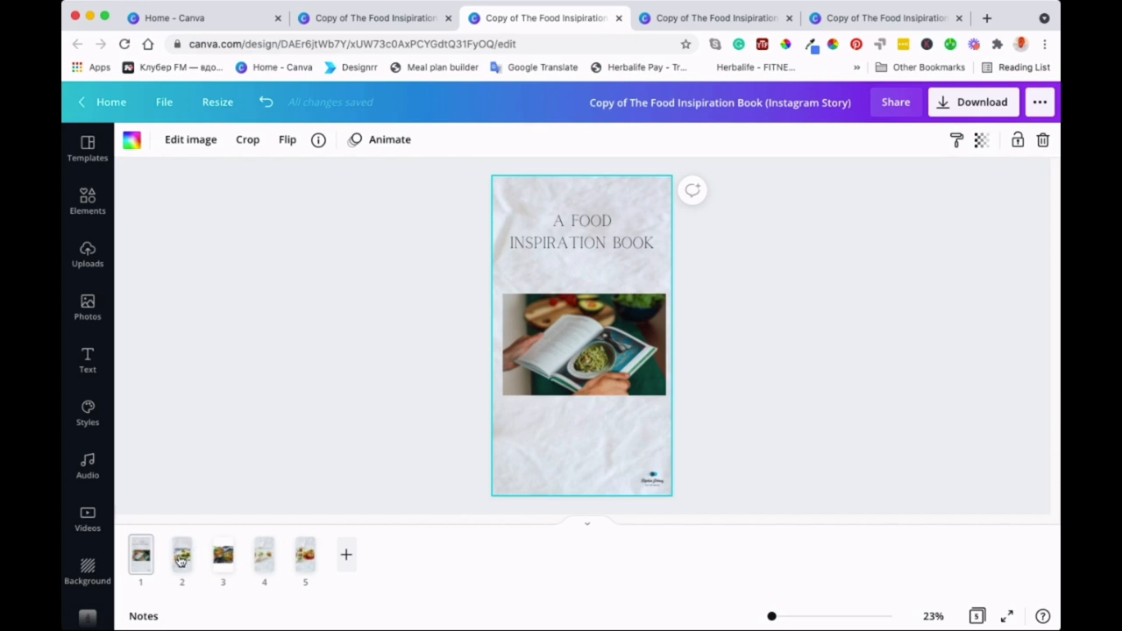
left_click(182, 554)
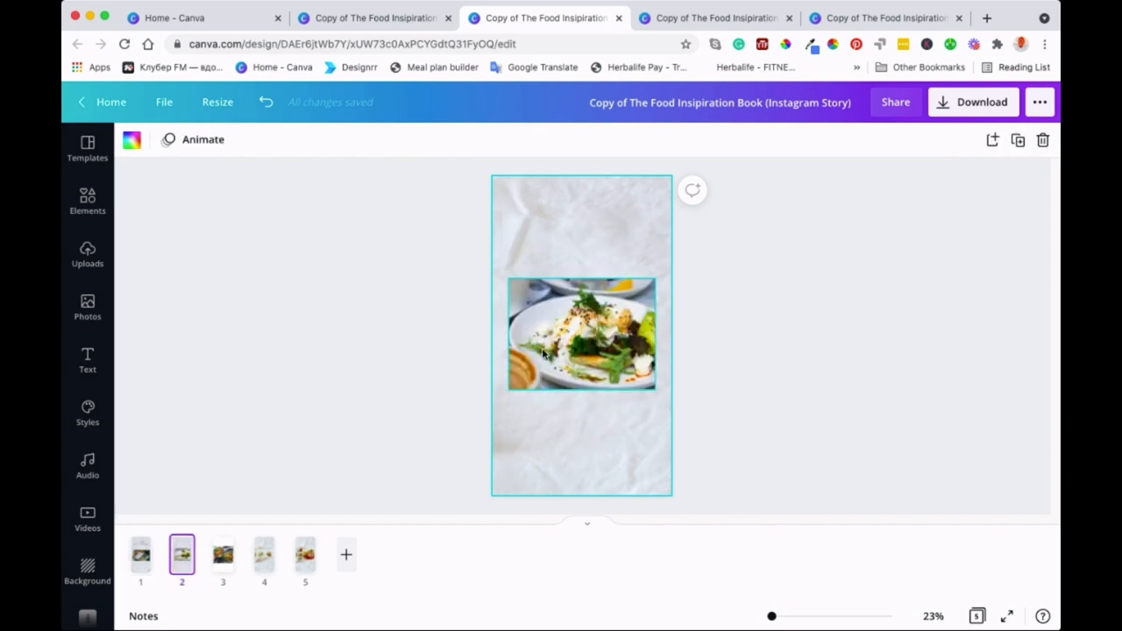
View story pages 3 and 4, then switch to the Facebook Post copy
left_click(222, 554)
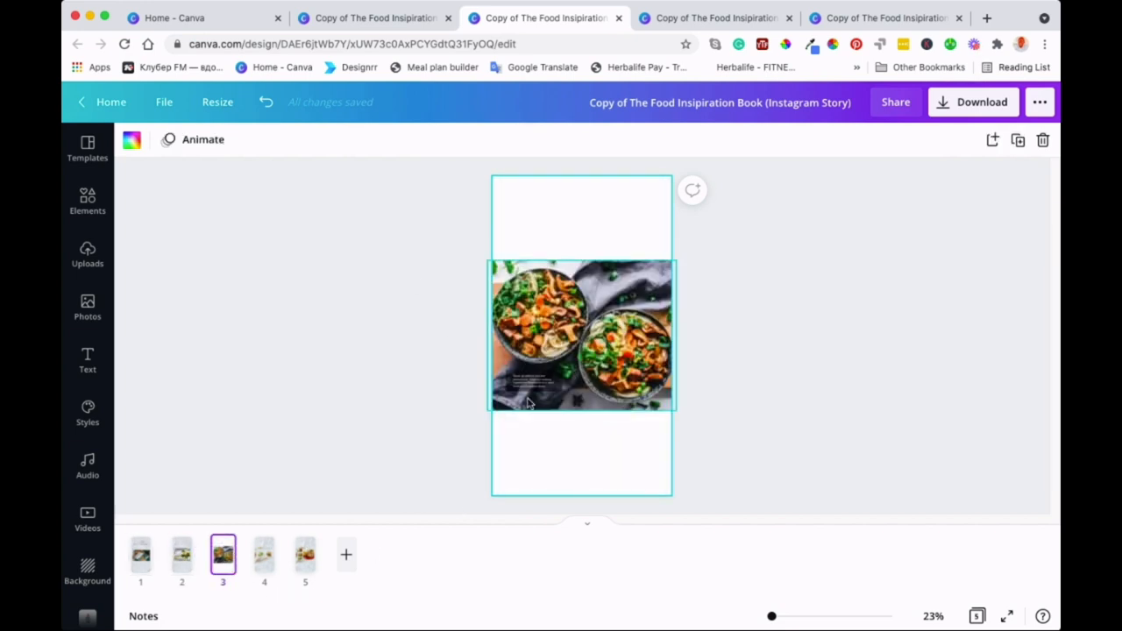
left_click(263, 554)
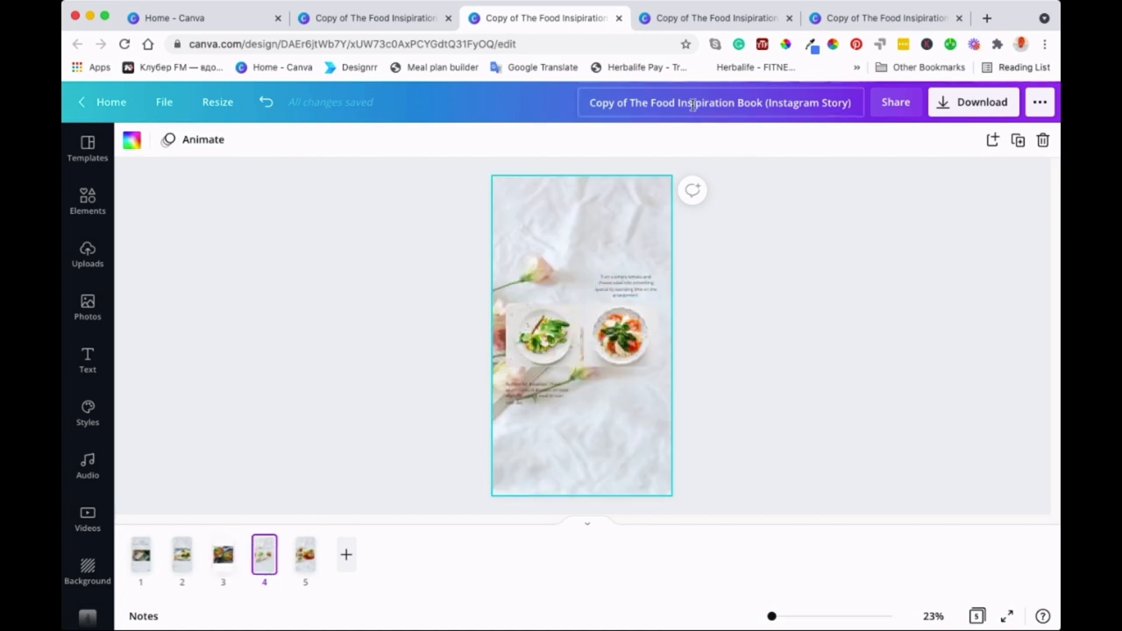
left_click(715, 17)
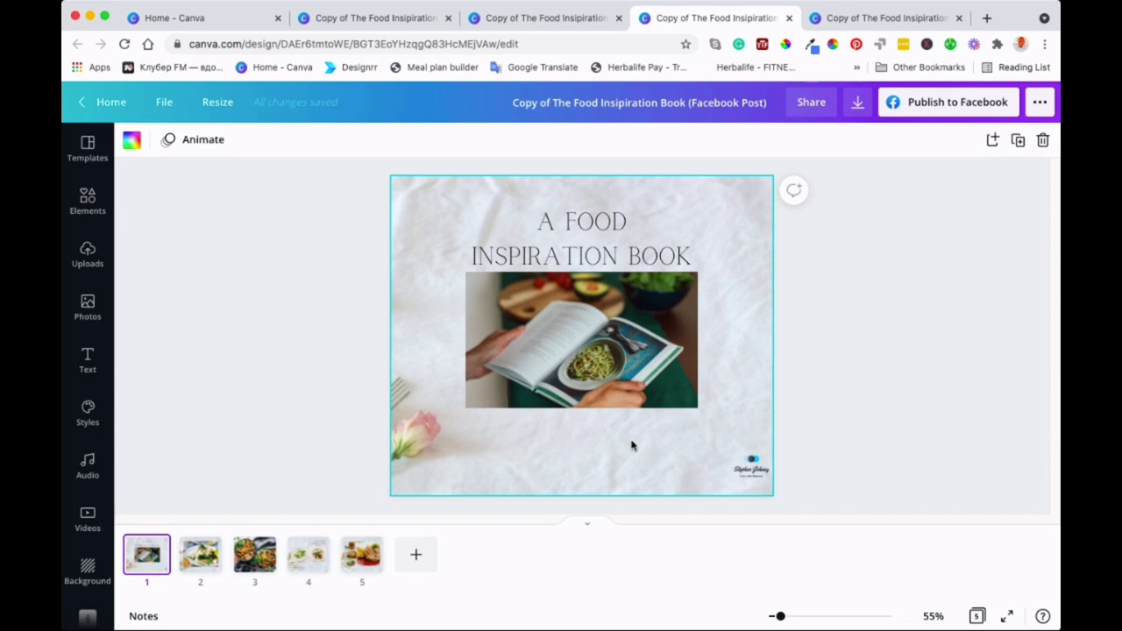
mouse_move(712, 328)
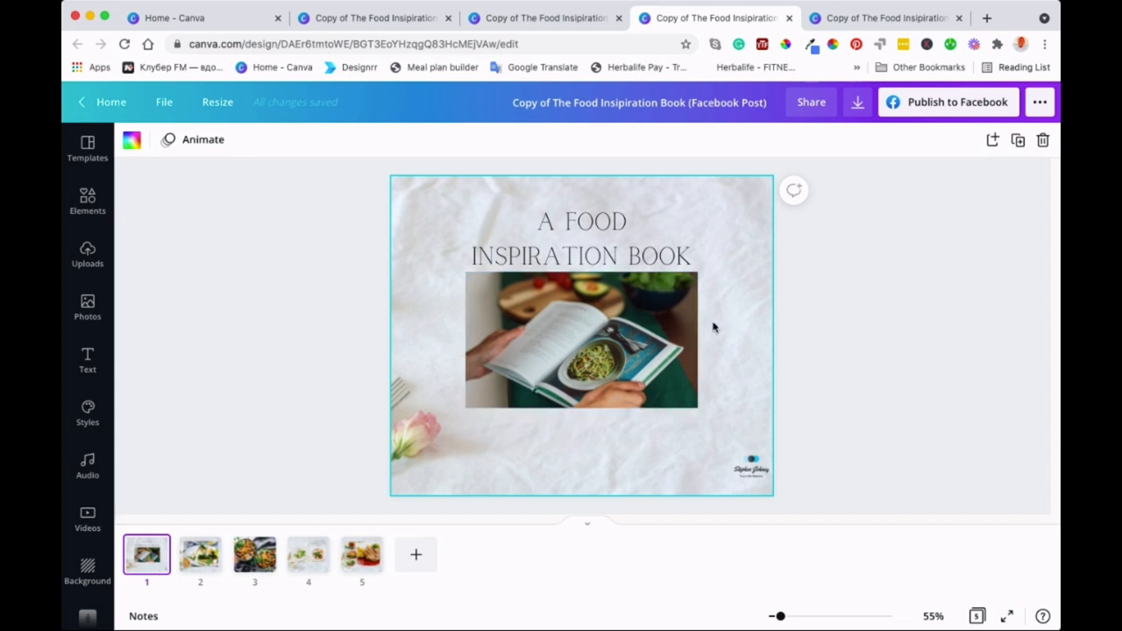
Move the Facebook Post title above the photo, enlarge the photo, and switch to the Instagram Post copy
left_click(582, 238)
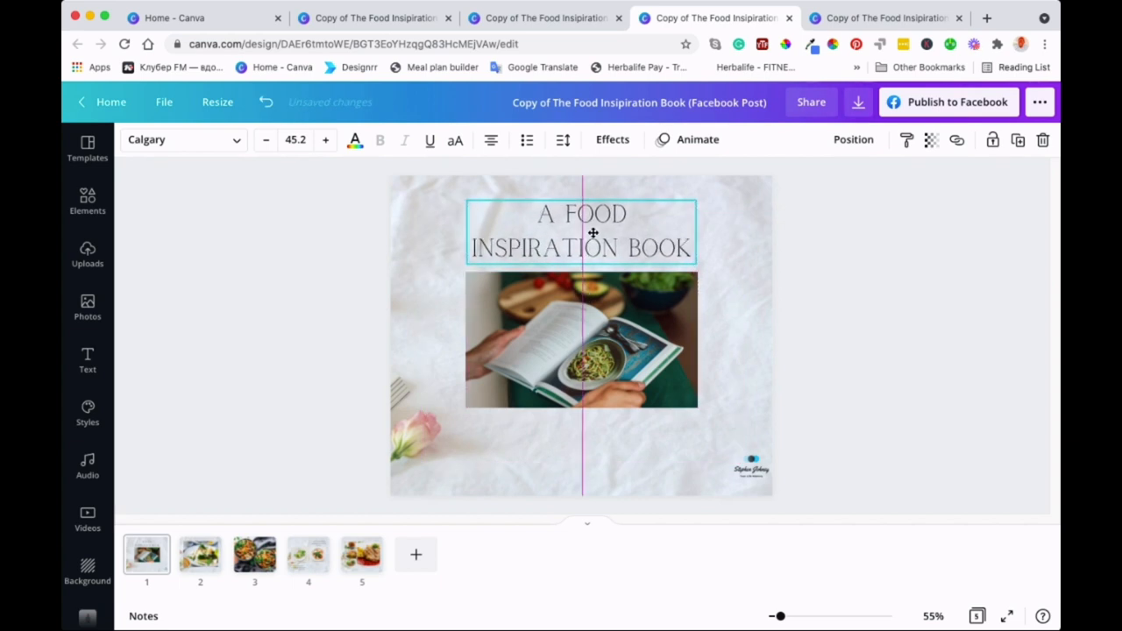
left_click(580, 340)
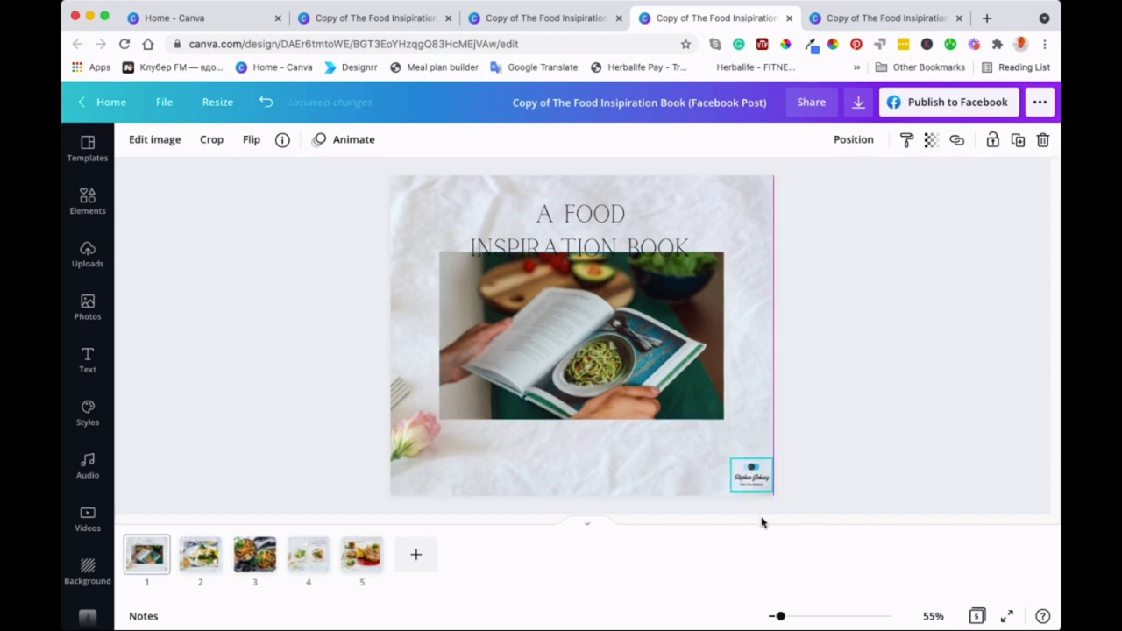
left_click(580, 228)
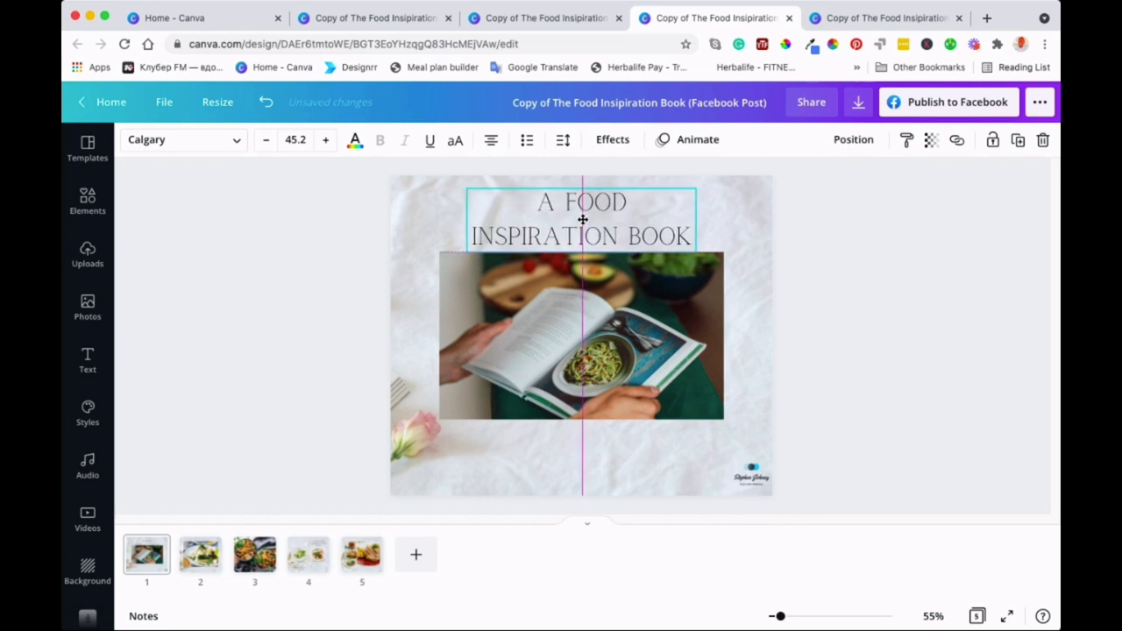
left_click(580, 350)
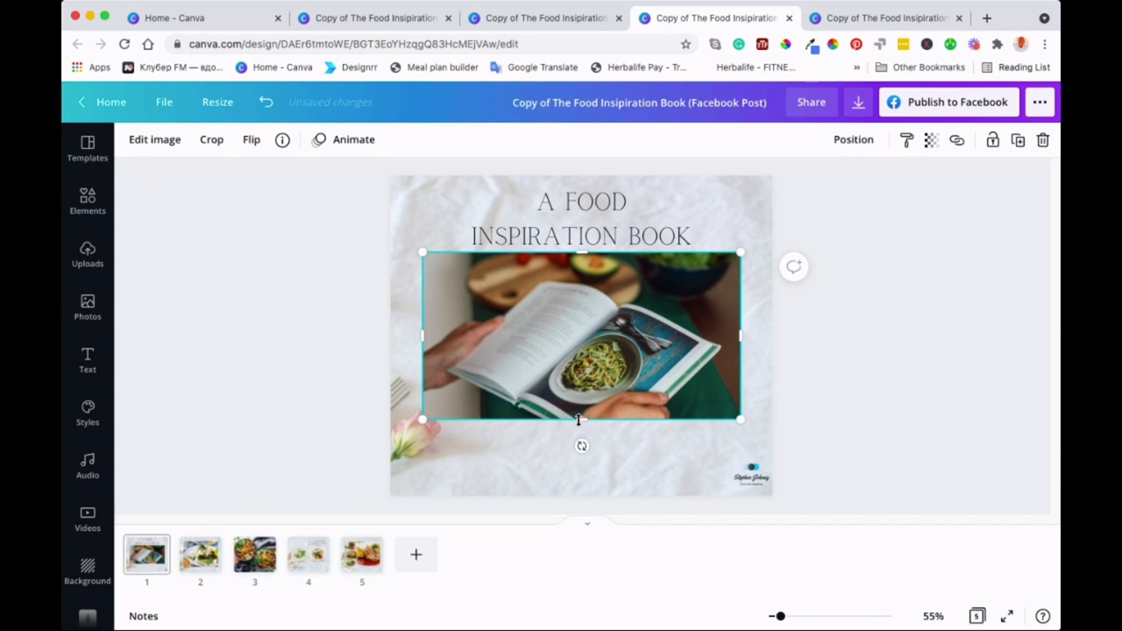
left_click_drag(582, 419, 582, 438)
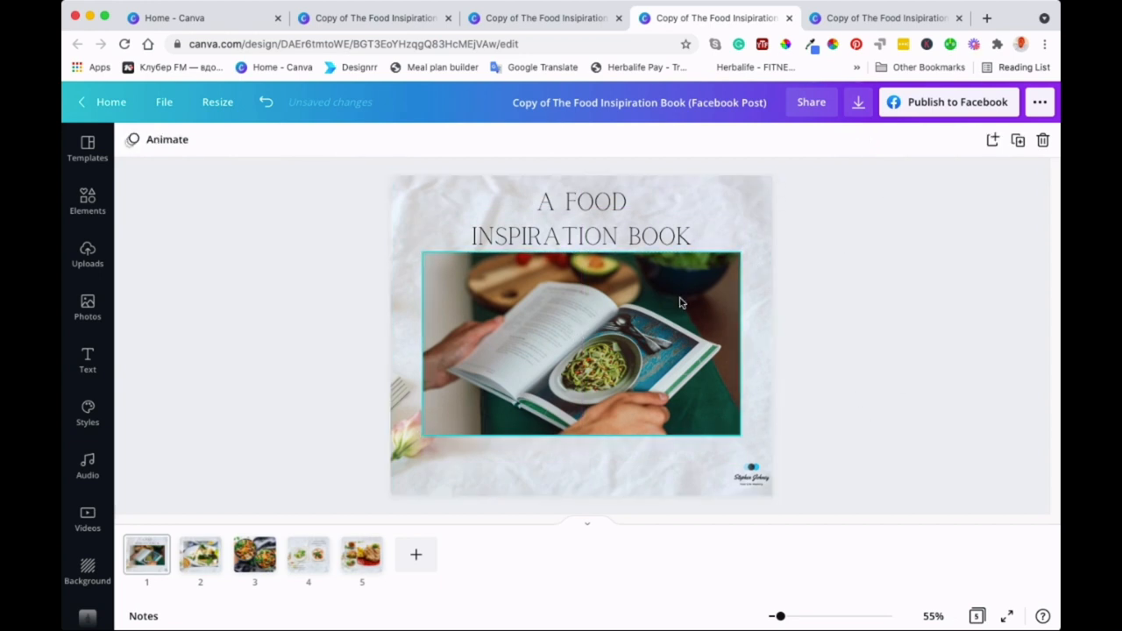
left_click(885, 18)
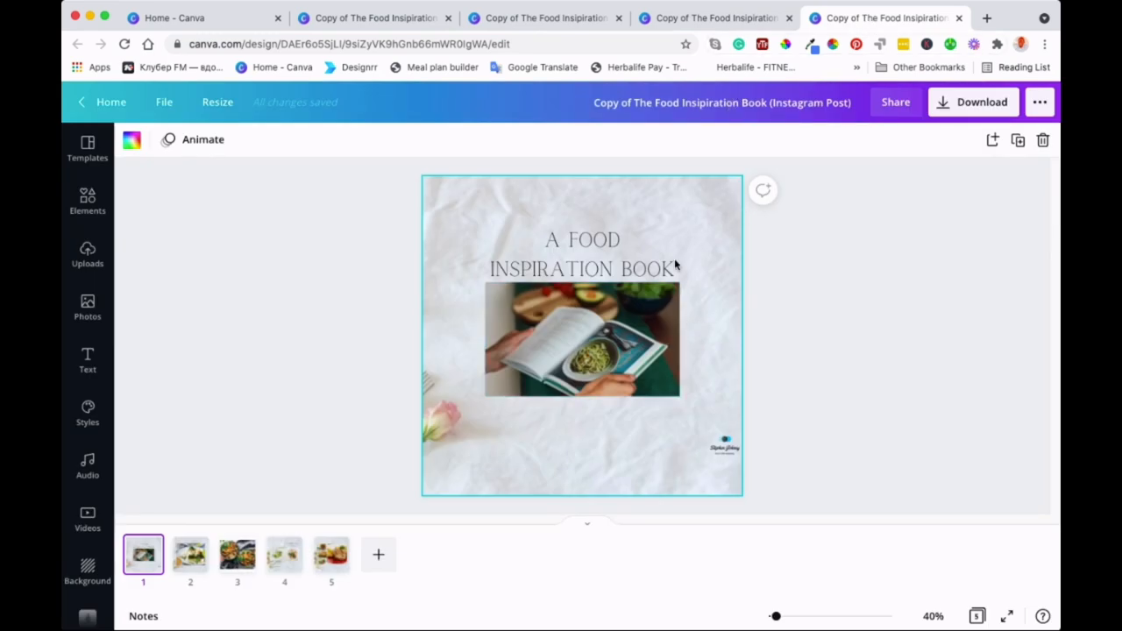
Drag the Instagram Post title toward the top and raise its font size from 51.9 to 64.1
left_click(582, 254)
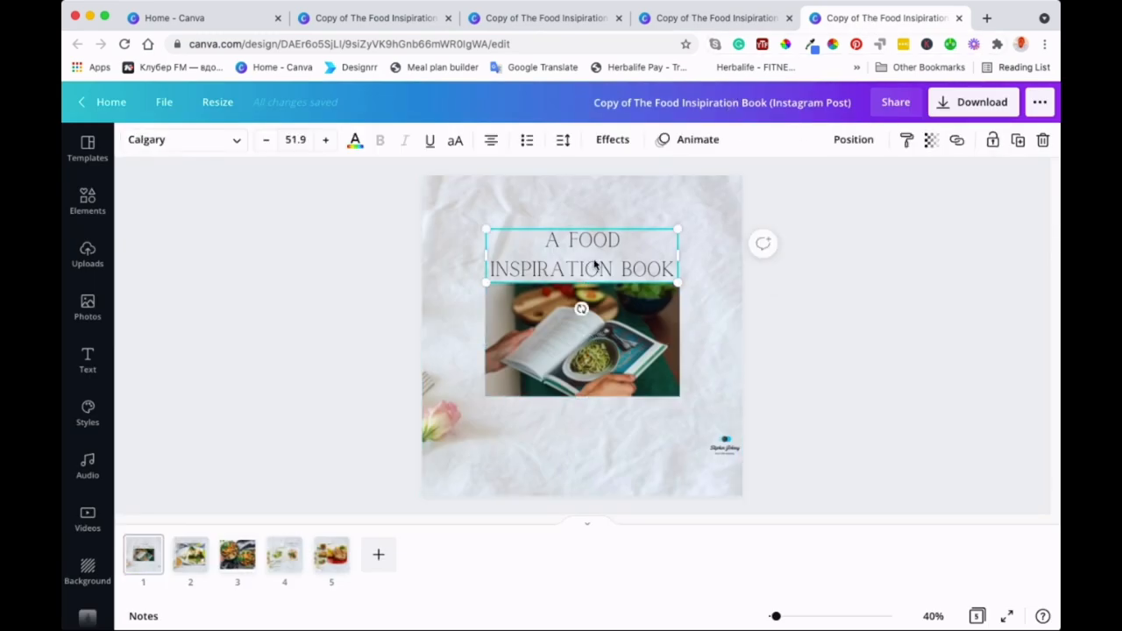
left_click_drag(582, 254, 586, 224)
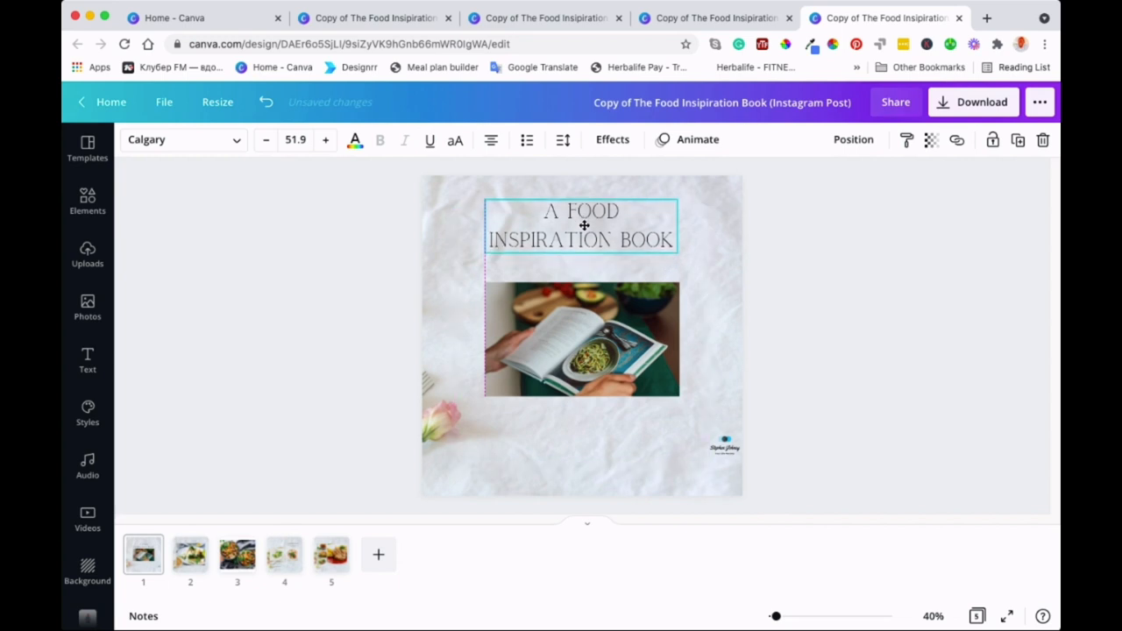
left_click(582, 224)
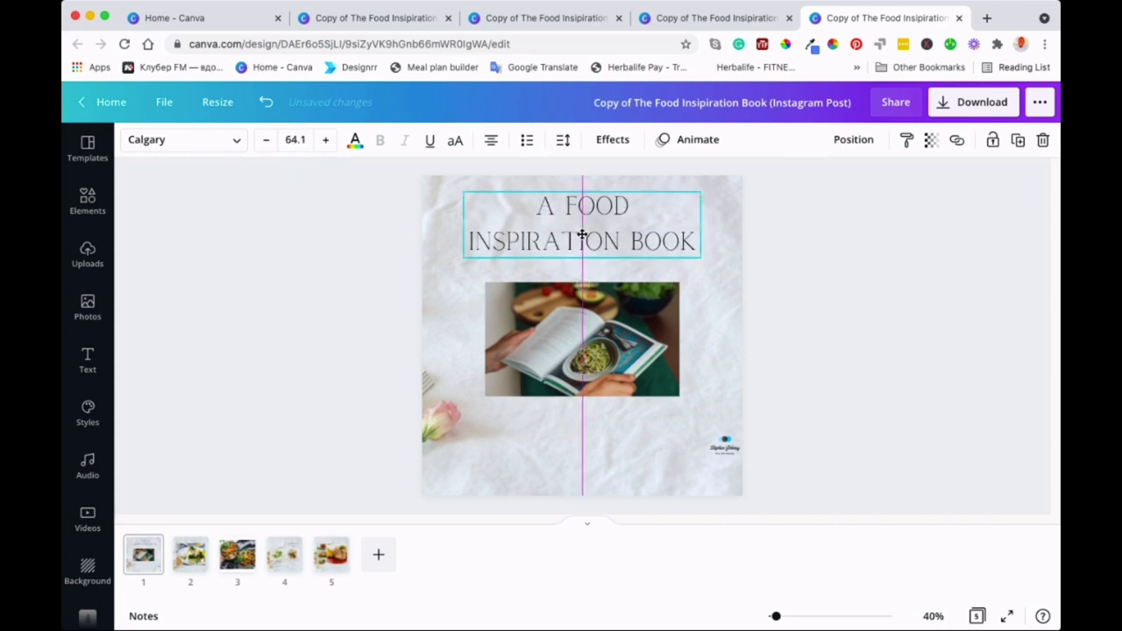
left_click(582, 340)
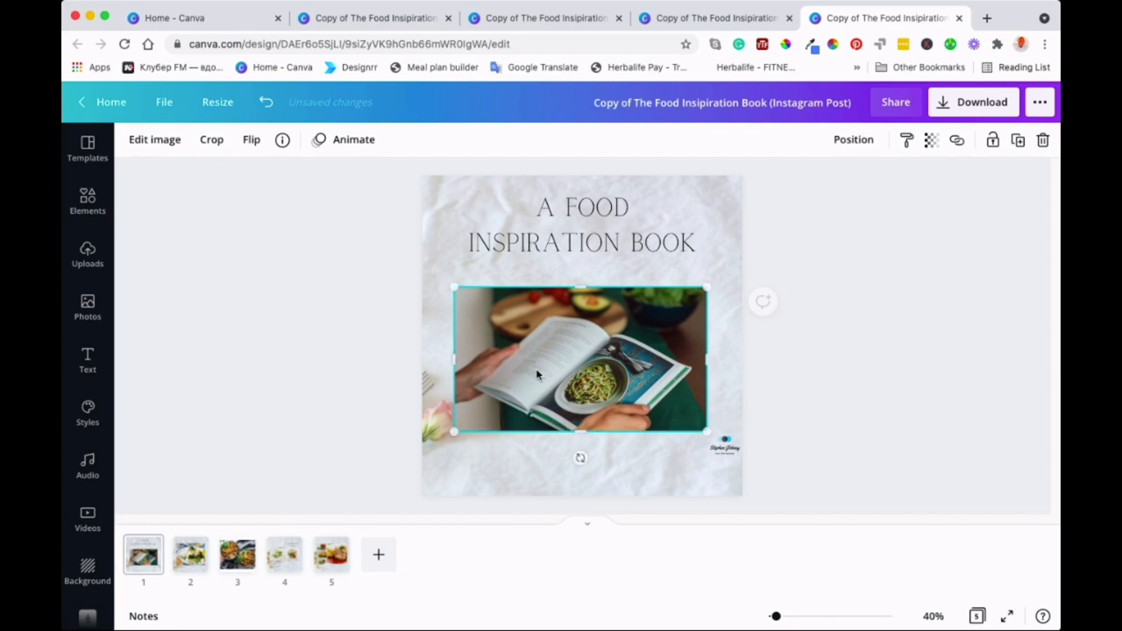
Move the Instagram Post logo into the bottom-right corner of the cover
left_click(724, 440)
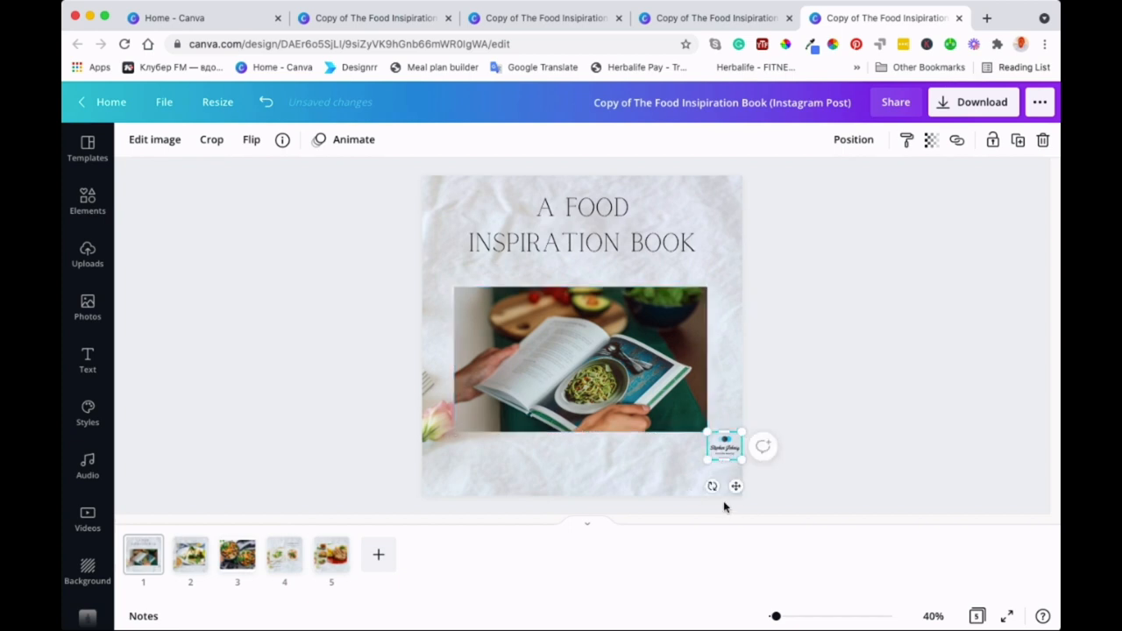
left_click_drag(726, 447, 726, 473)
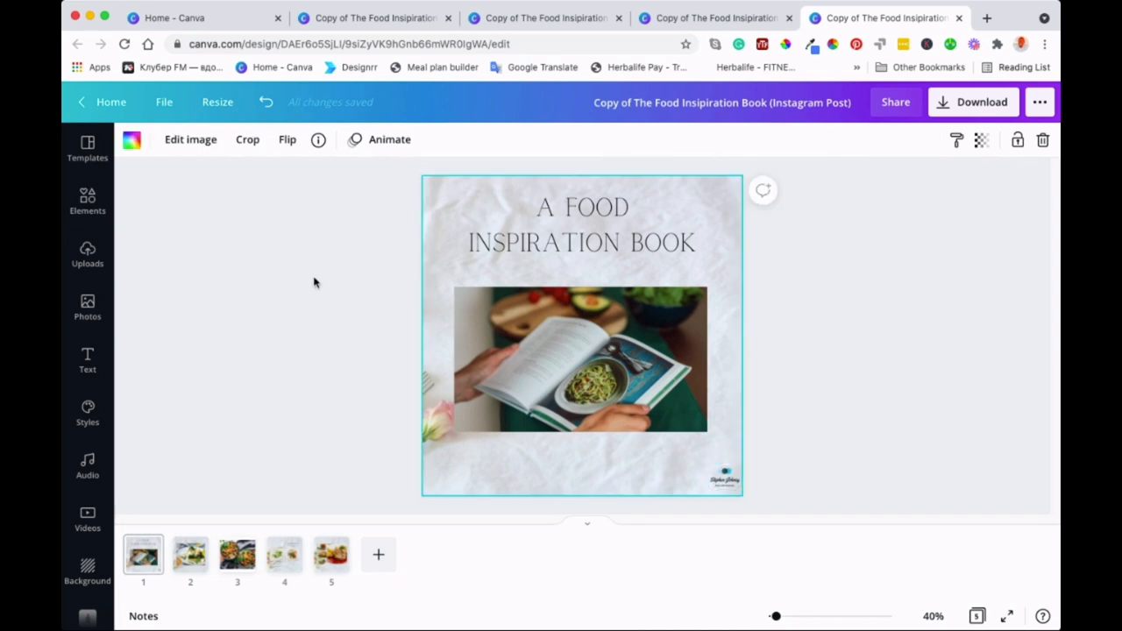
mouse_move(319, 284)
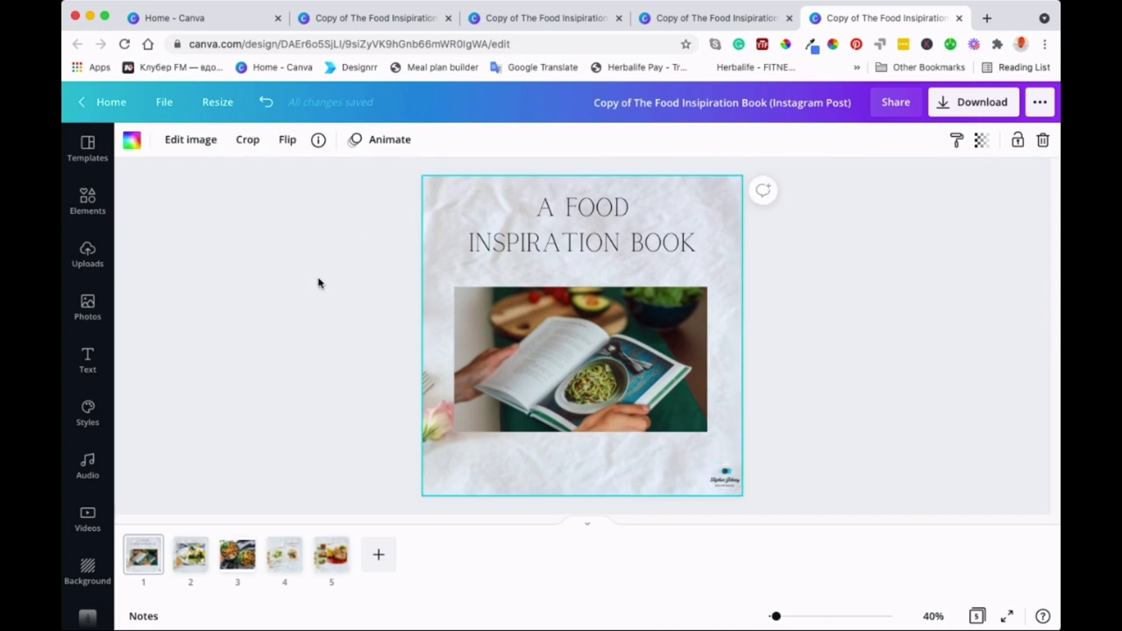
mouse_move(422, 207)
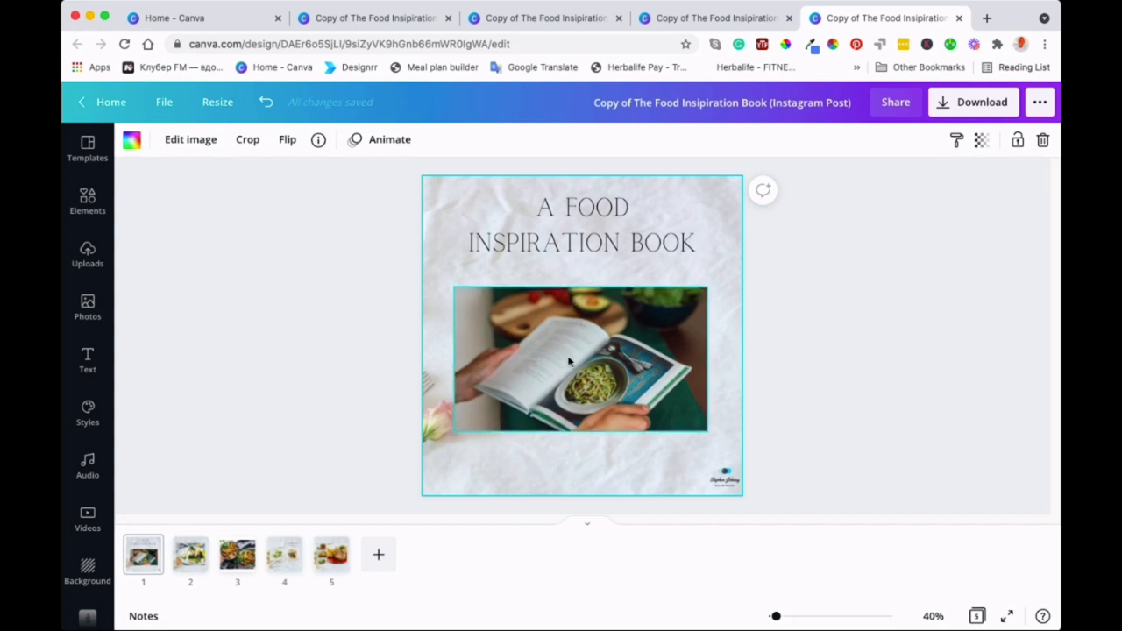
Show page 2 of the Instagram Post copy with the salad photo
left_click(578, 360)
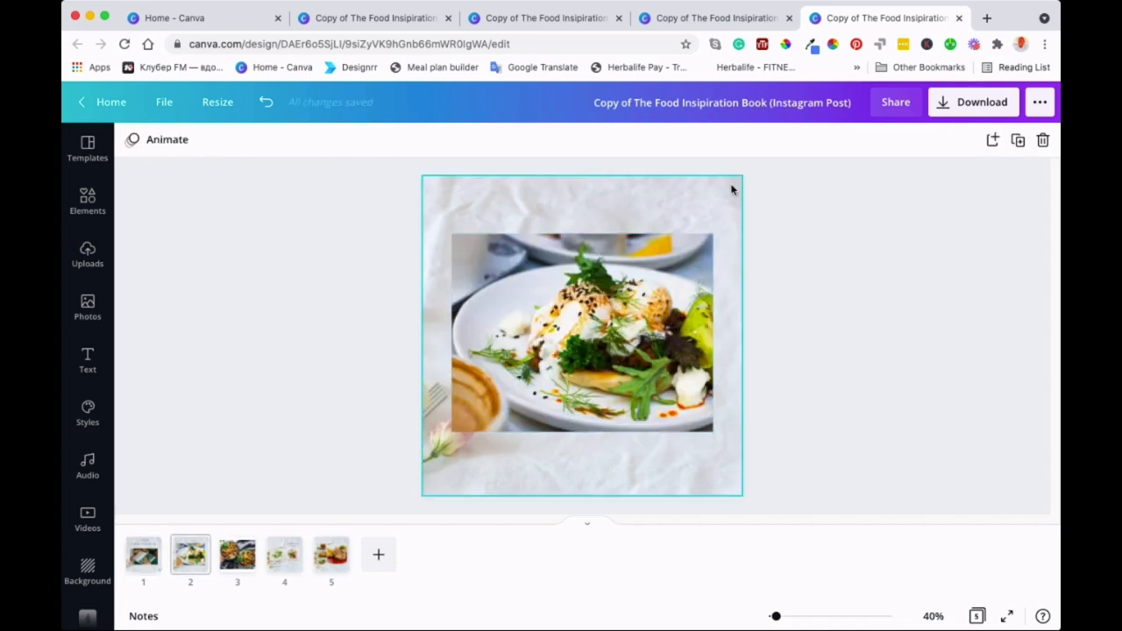
Glance at the original book design, then return to Instagram Post page 2 with nothing selected
left_click(546, 17)
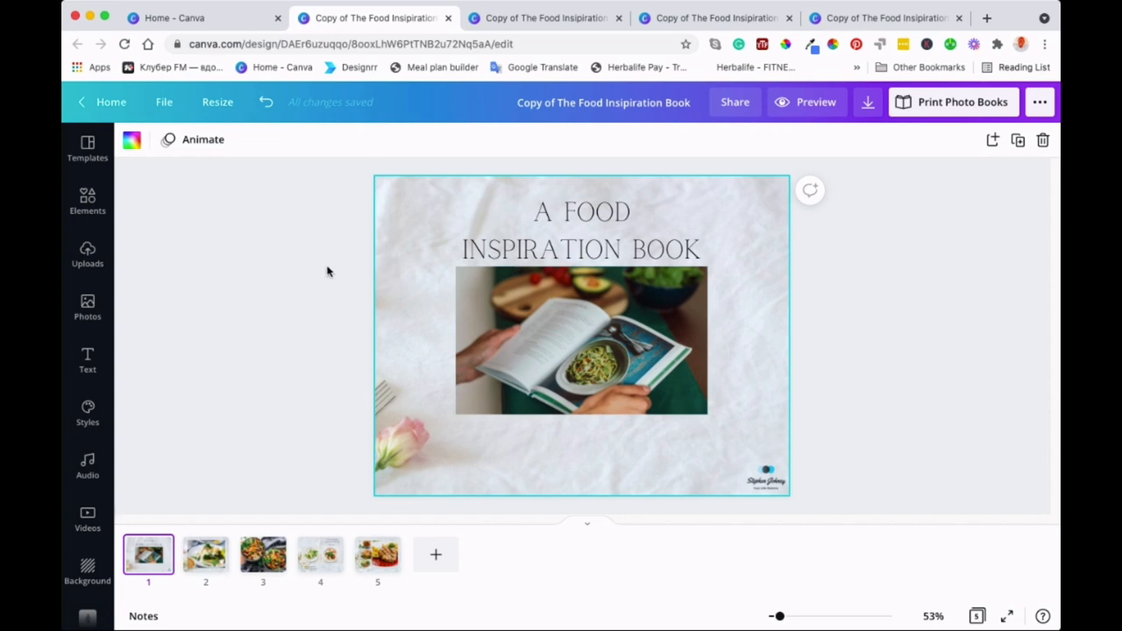
mouse_move(693, 403)
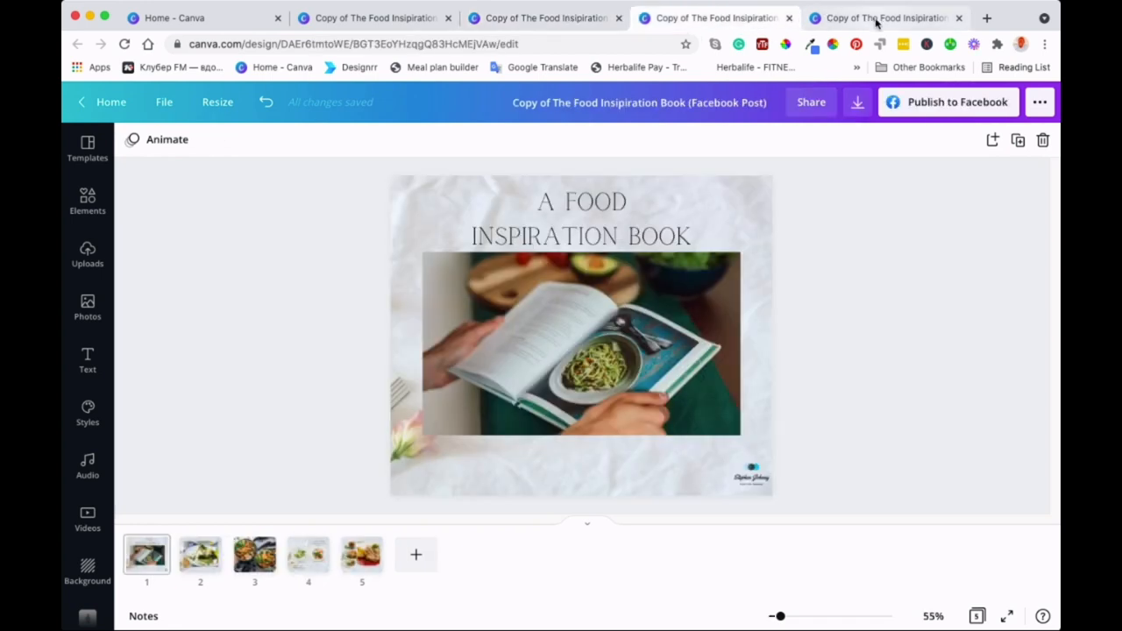
left_click(885, 18)
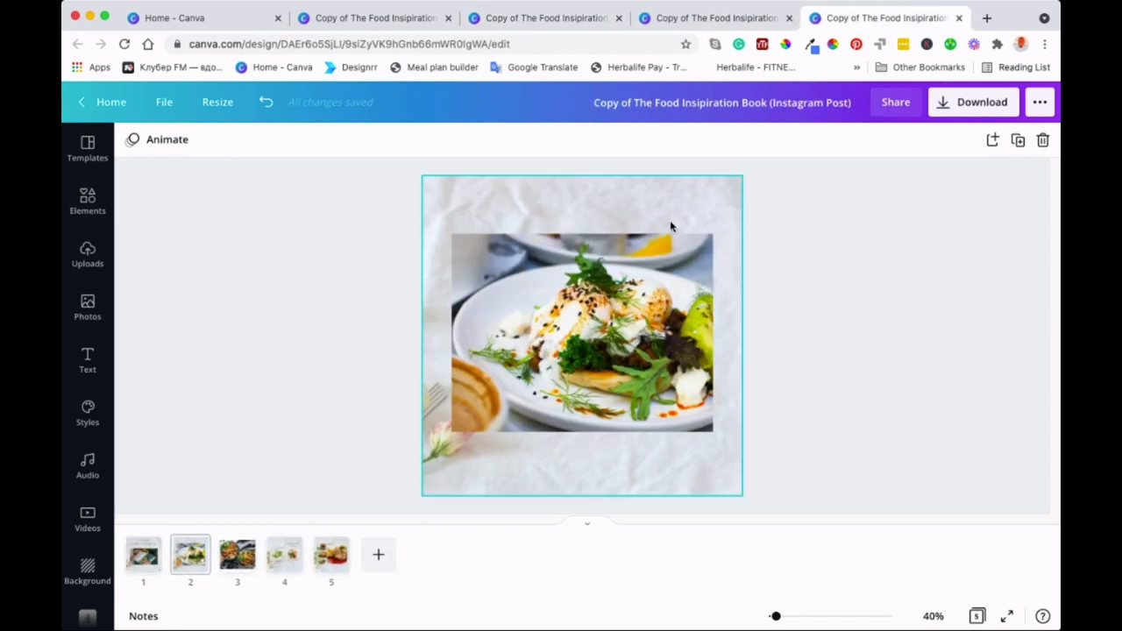
left_click(836, 426)
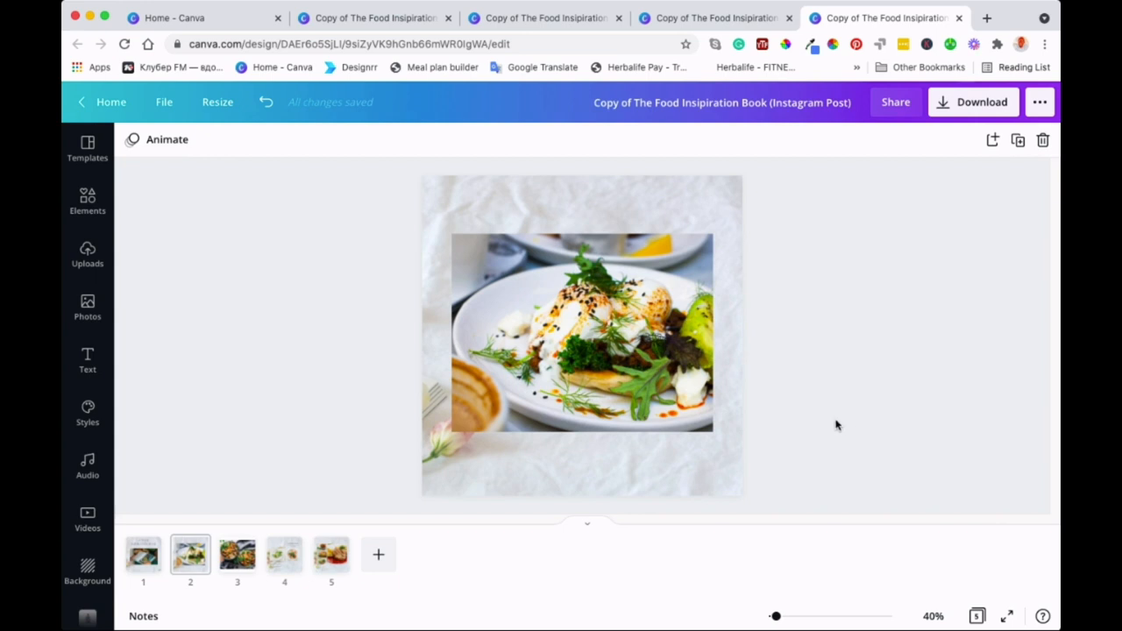
mouse_move(792, 407)
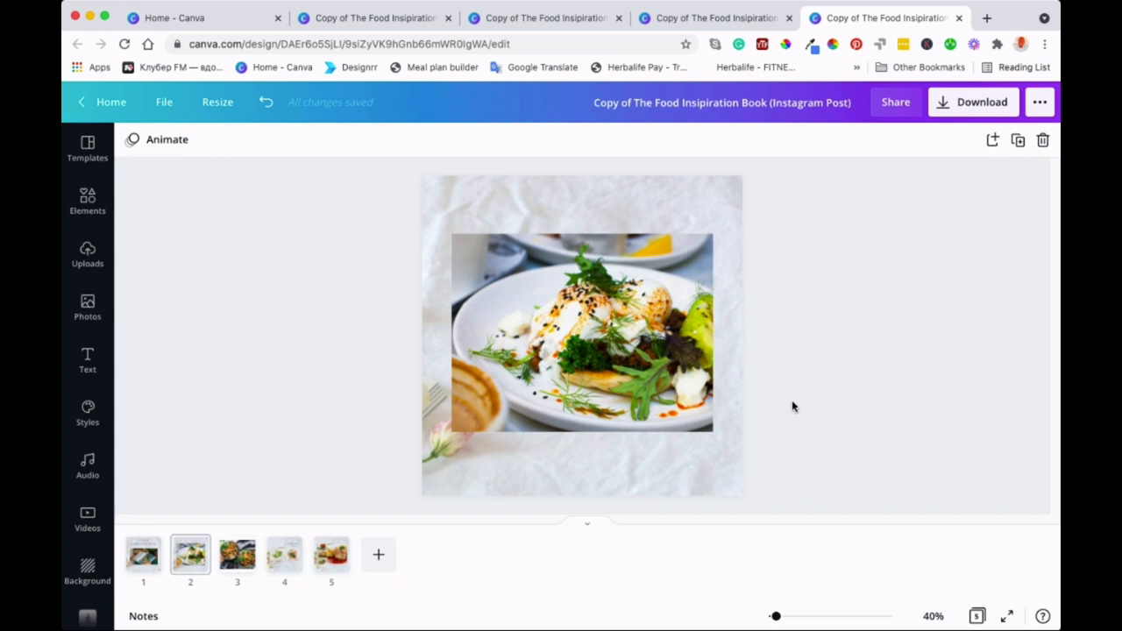
left_click(582, 333)
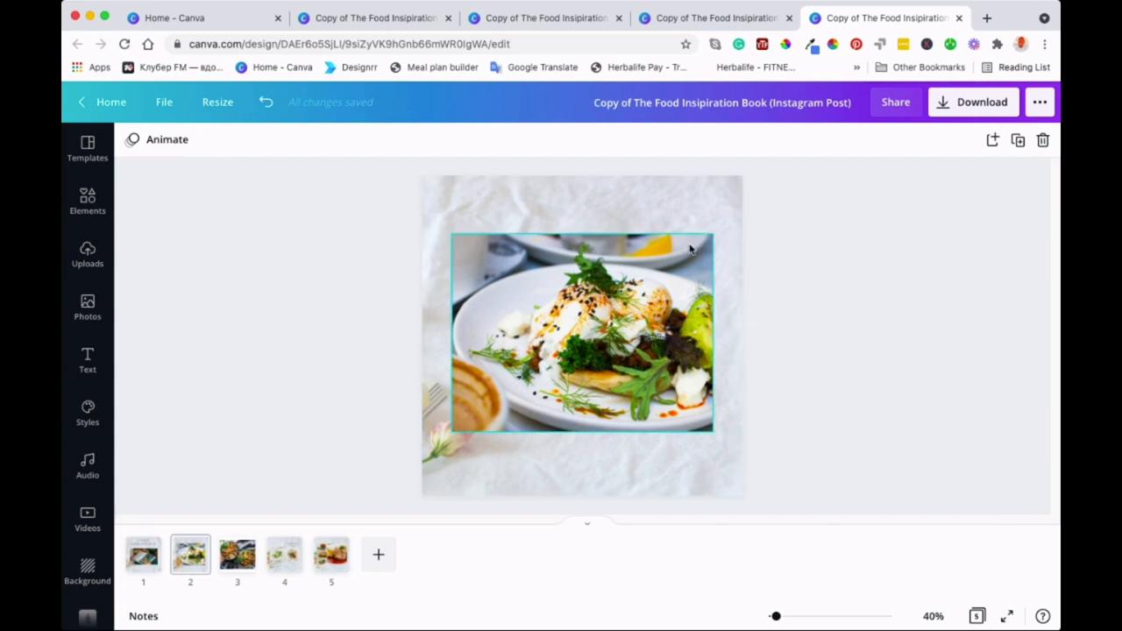
left_click(400, 178)
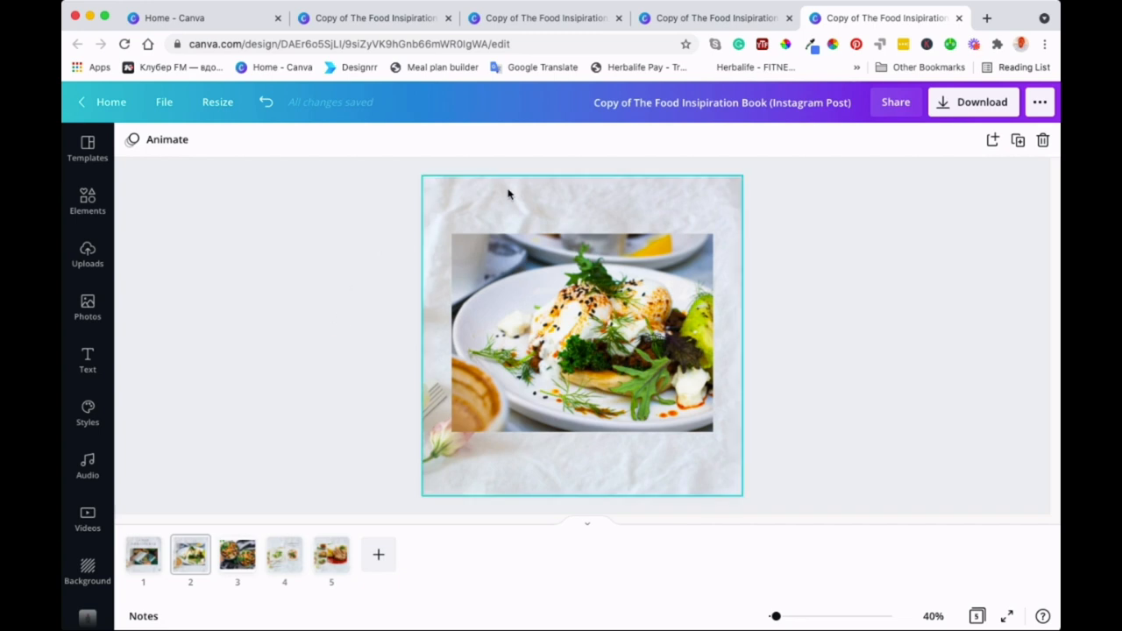
mouse_move(519, 194)
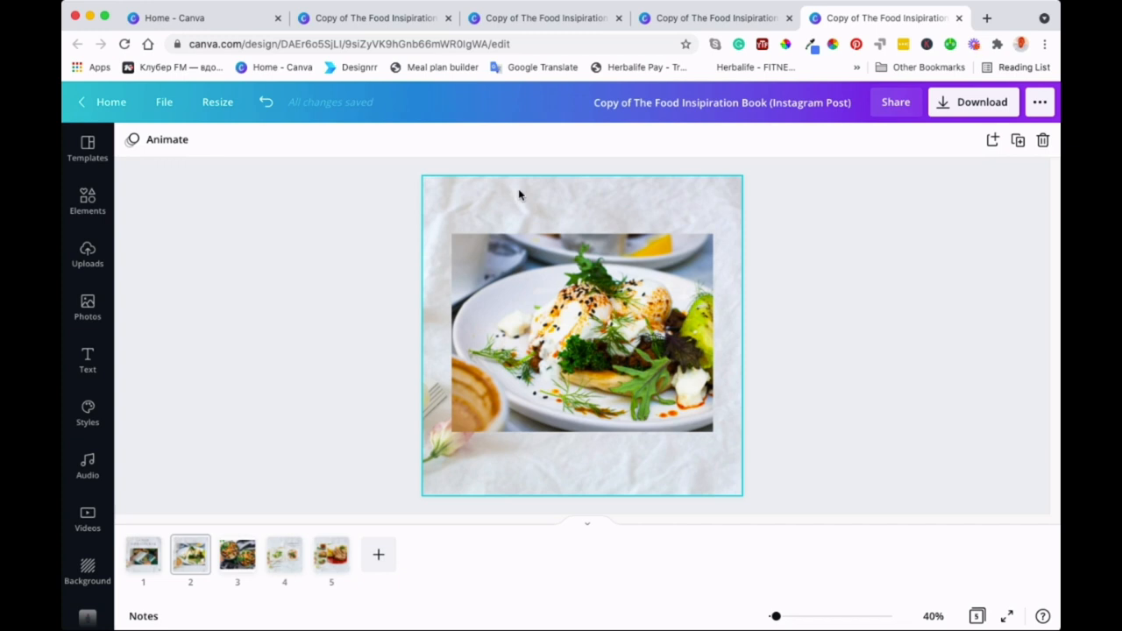
mouse_move(547, 198)
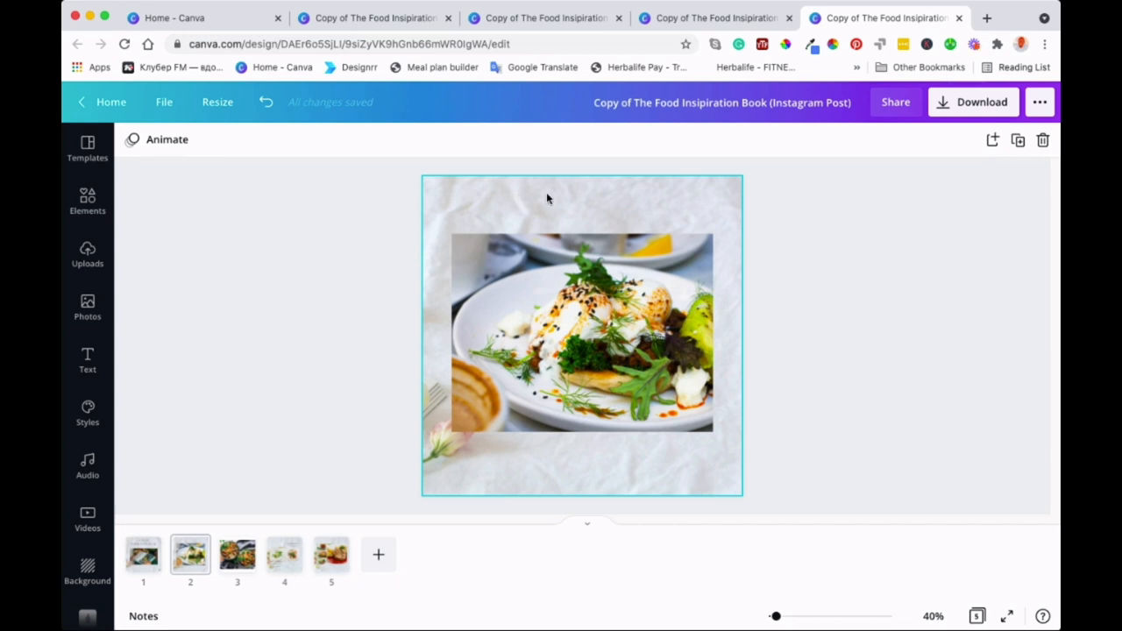
mouse_move(589, 196)
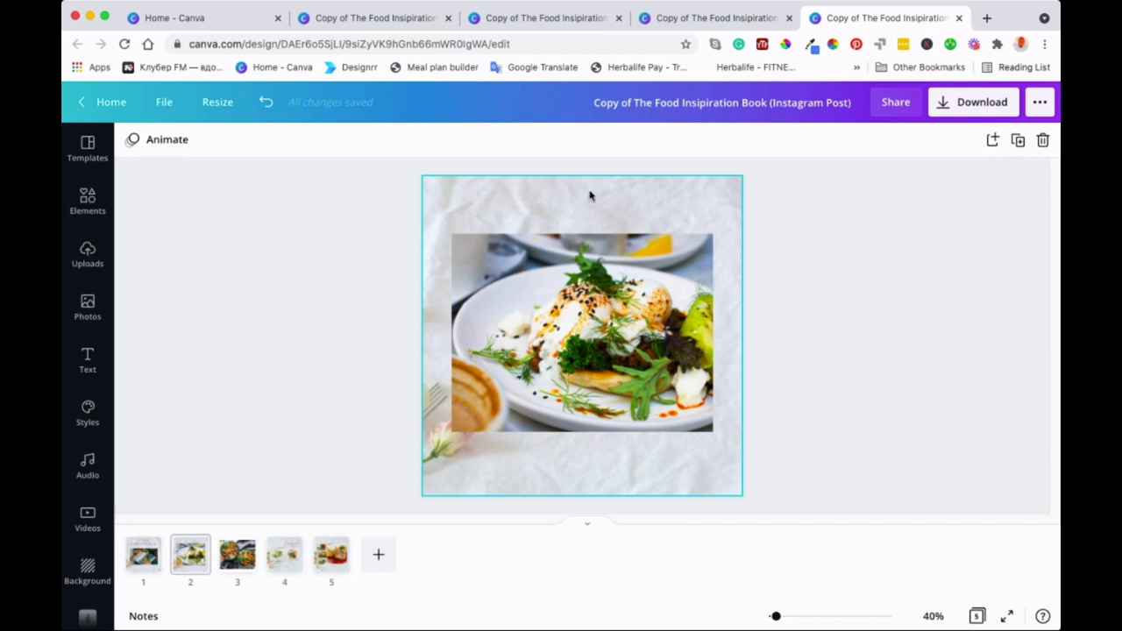
mouse_move(596, 198)
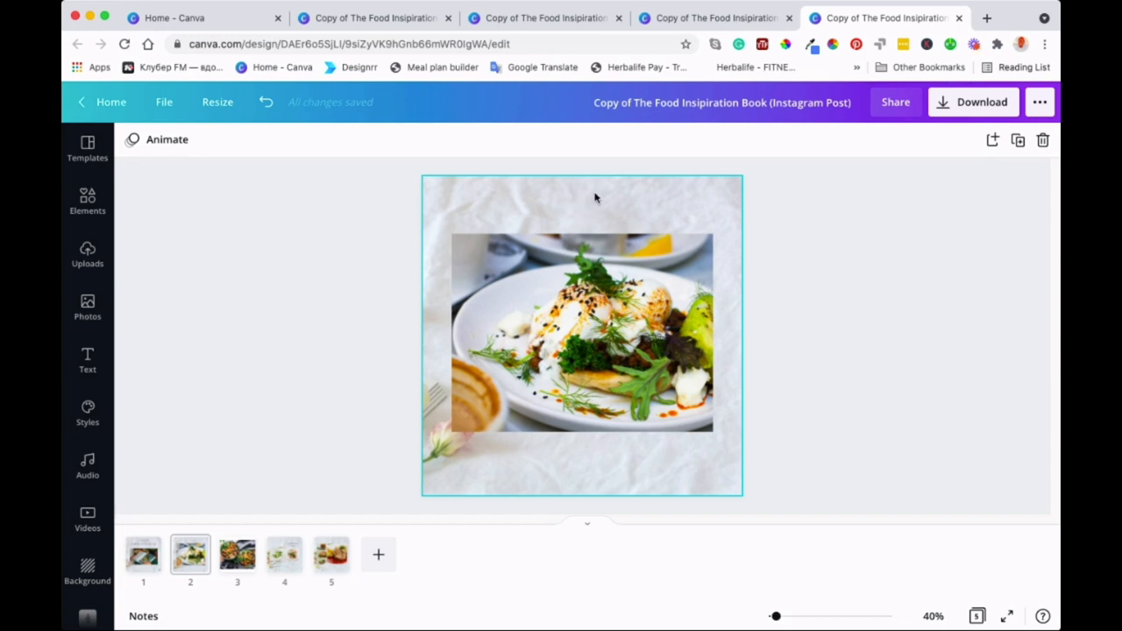
mouse_move(575, 219)
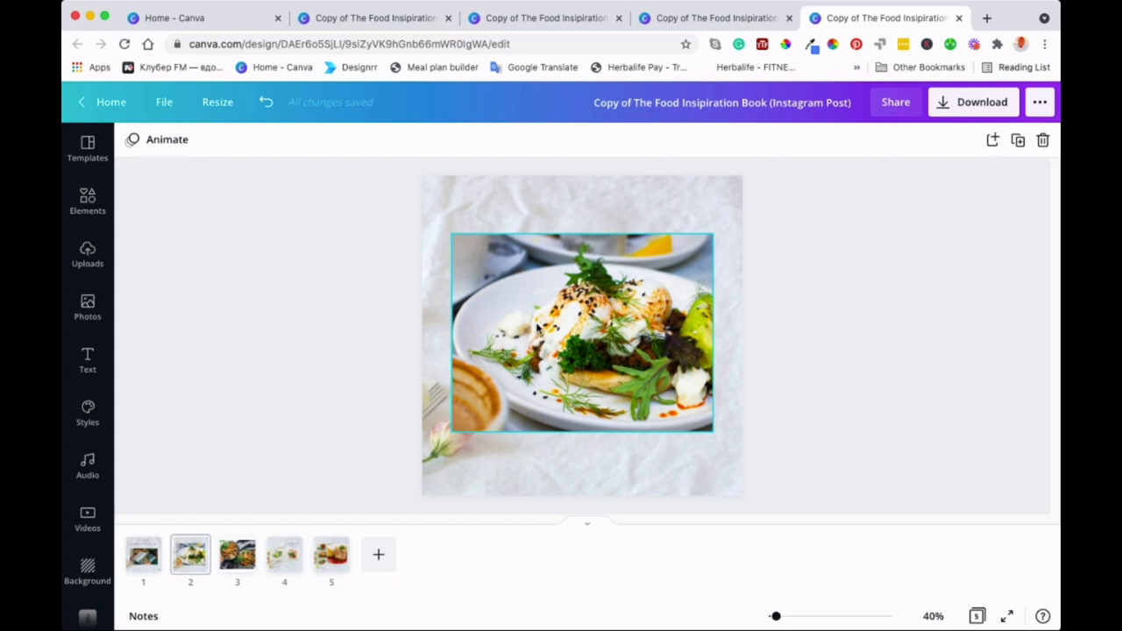
mouse_move(536, 333)
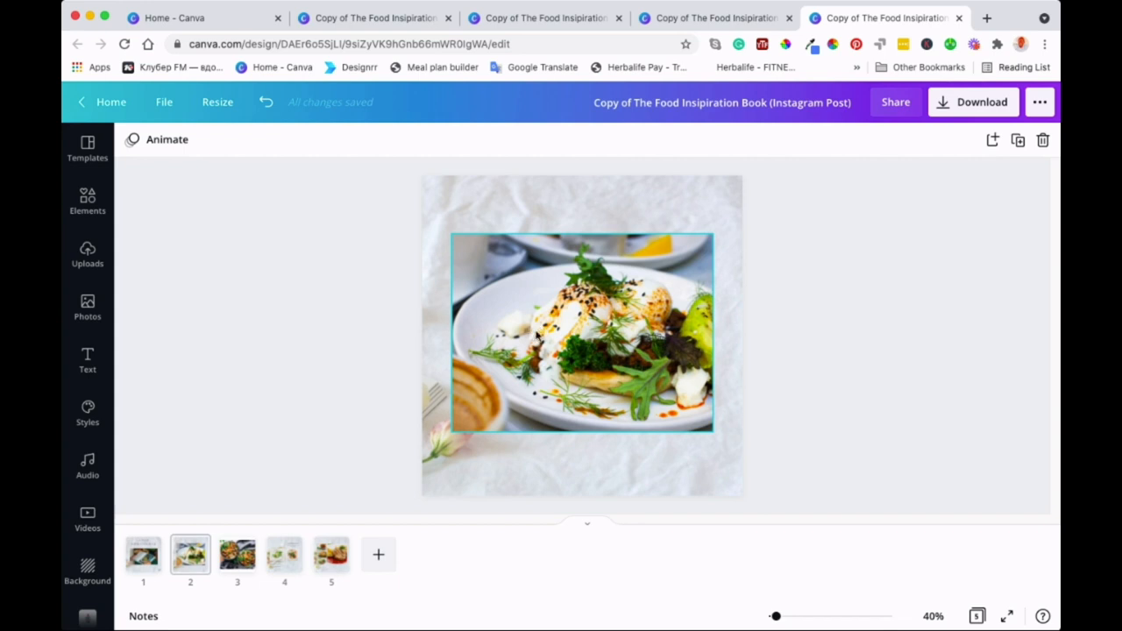
mouse_move(570, 270)
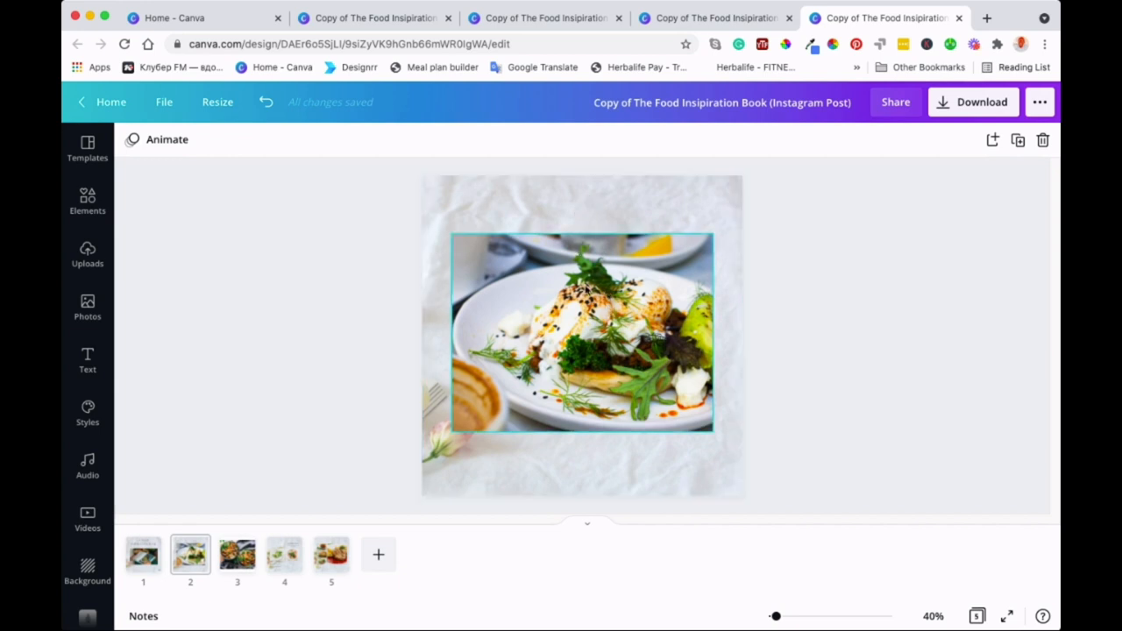
mouse_move(587, 337)
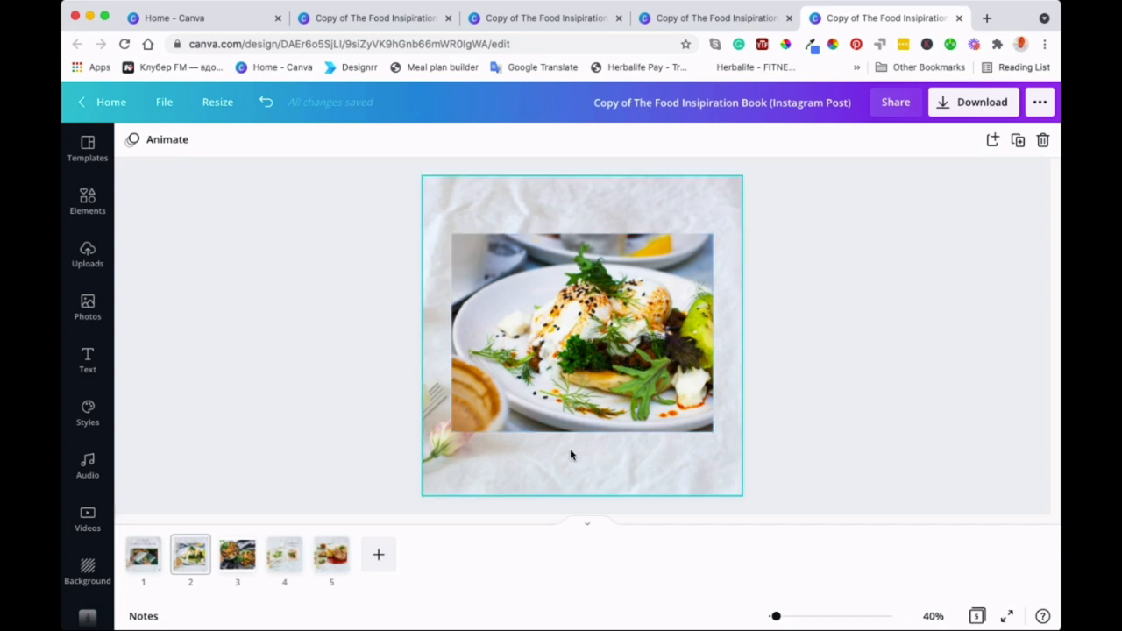
mouse_move(593, 448)
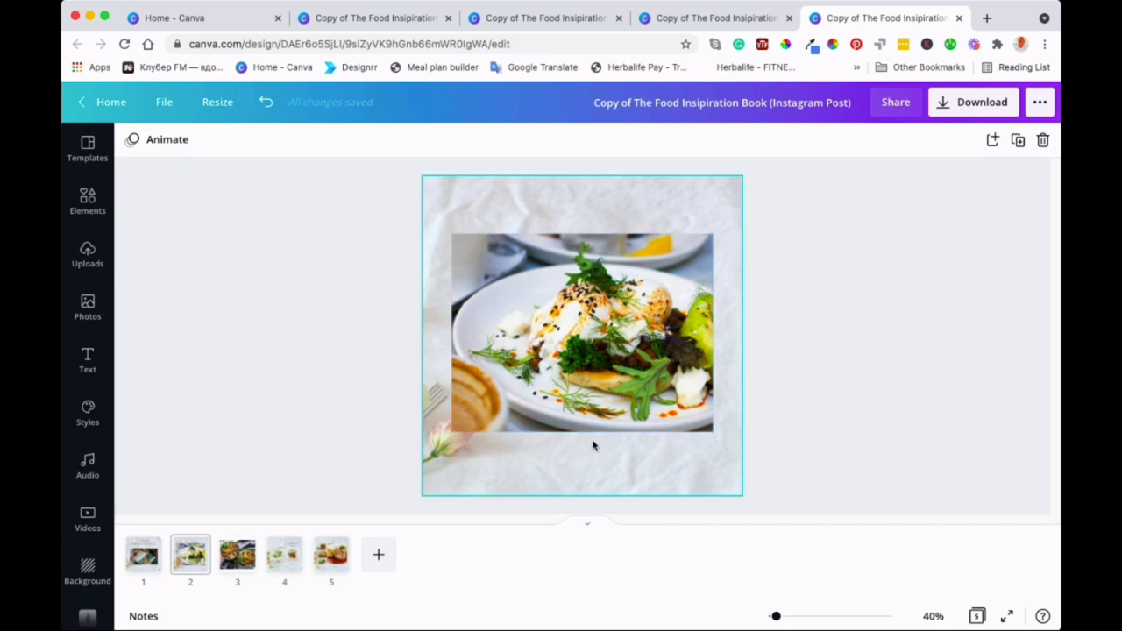
left_click(551, 550)
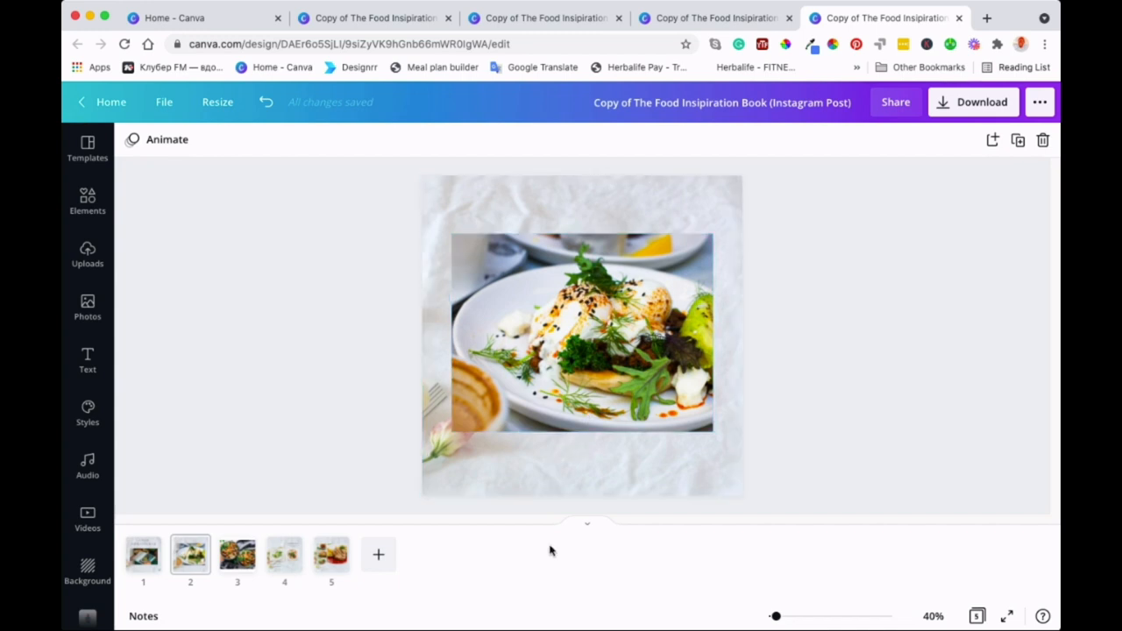
left_click(582, 463)
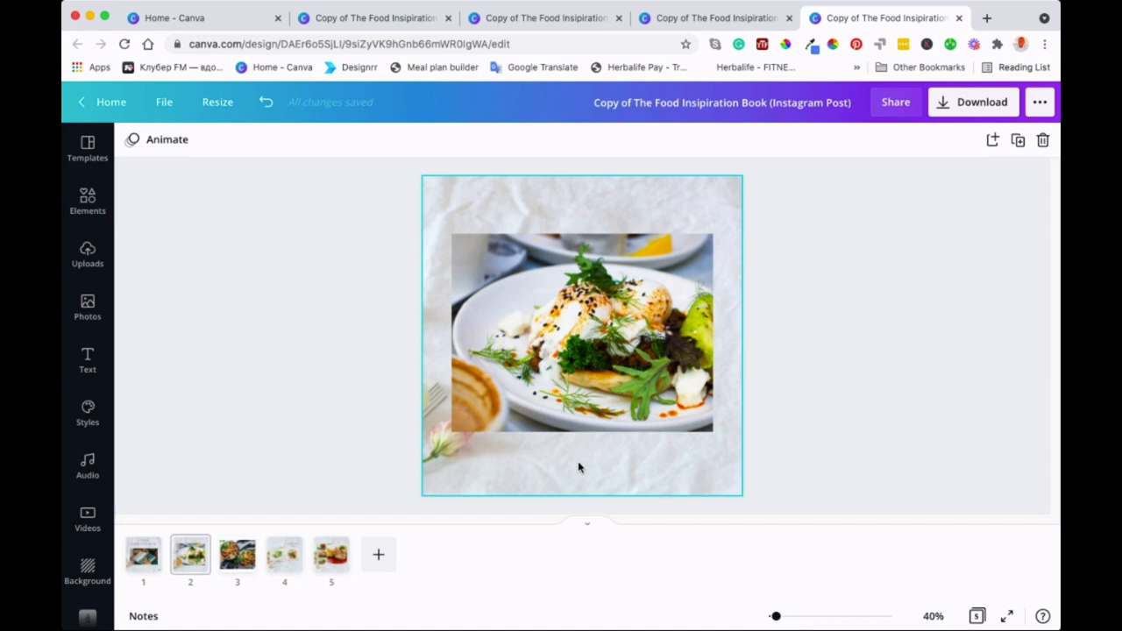
mouse_move(621, 456)
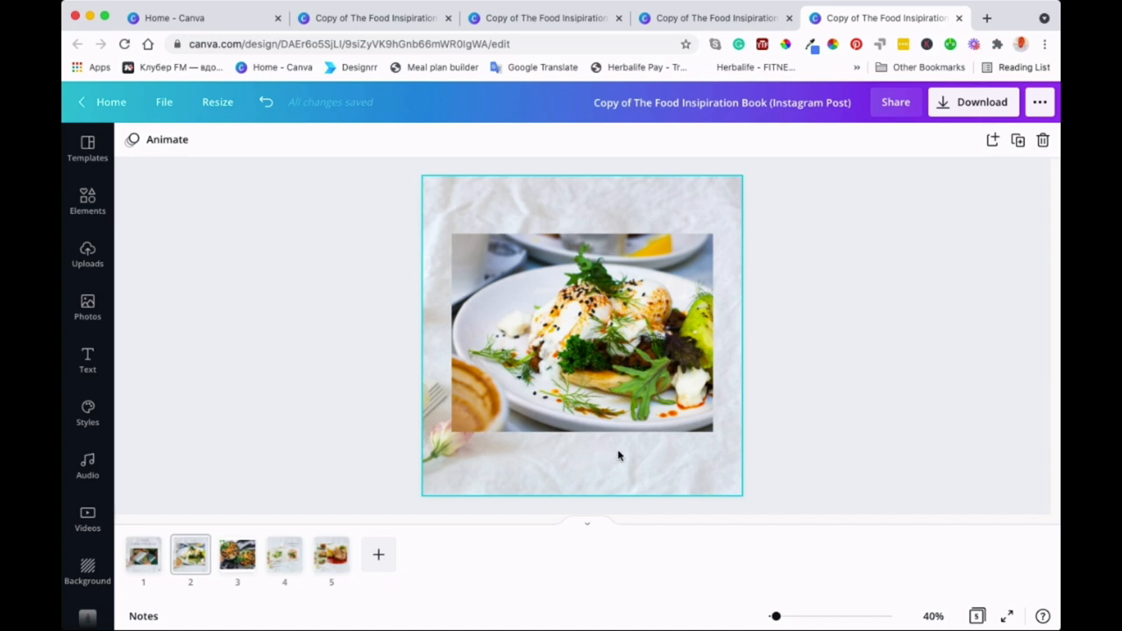
left_click(601, 408)
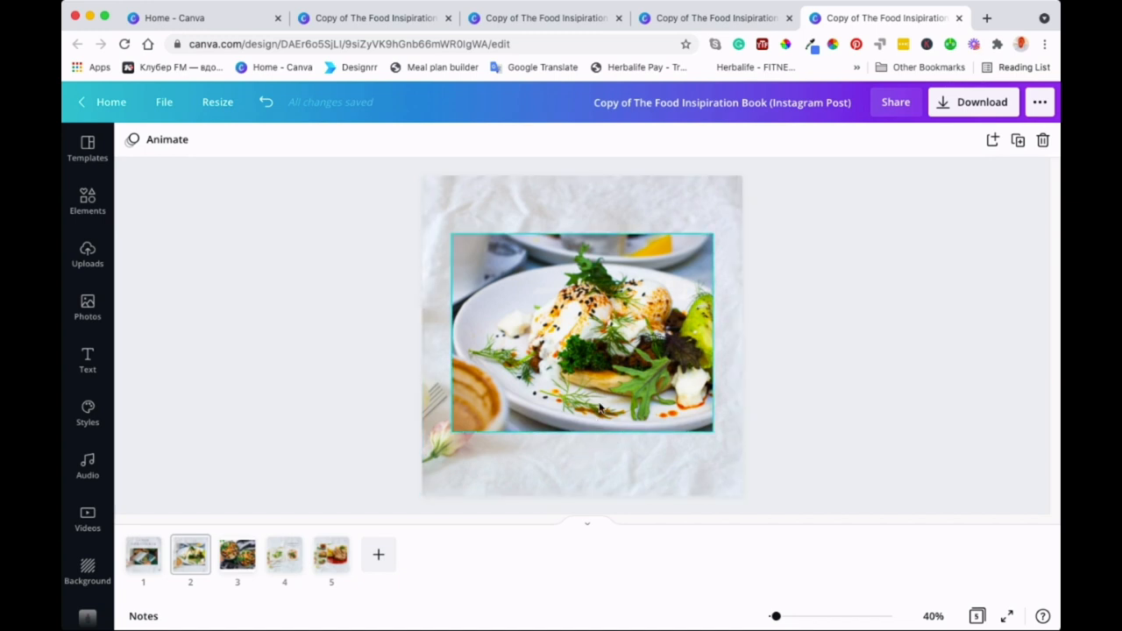
left_click(582, 333)
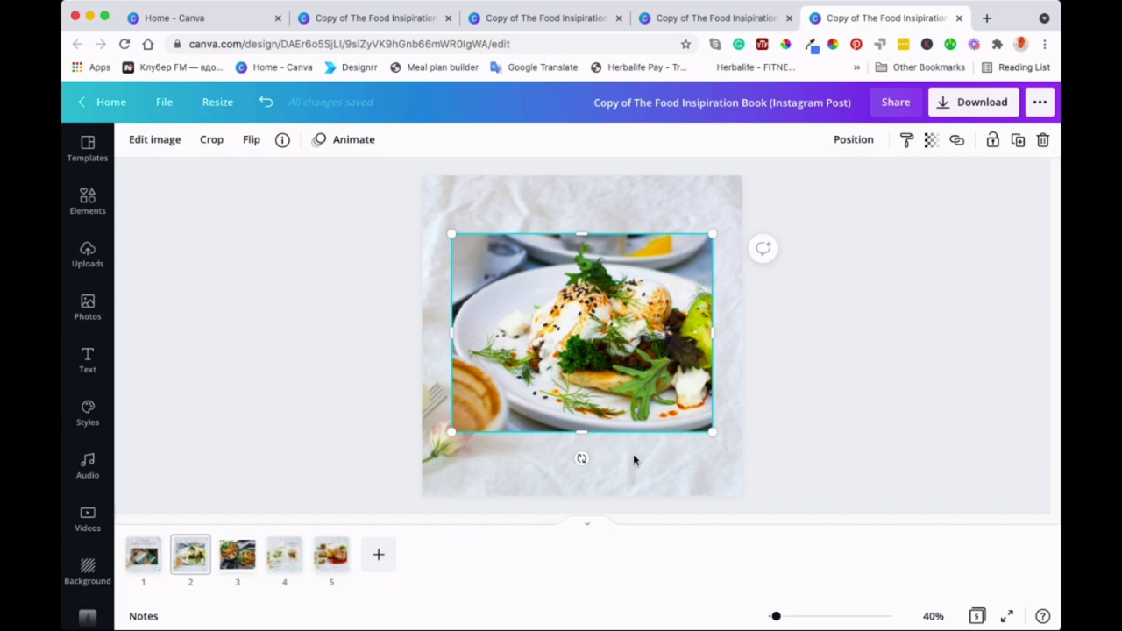
mouse_move(635, 466)
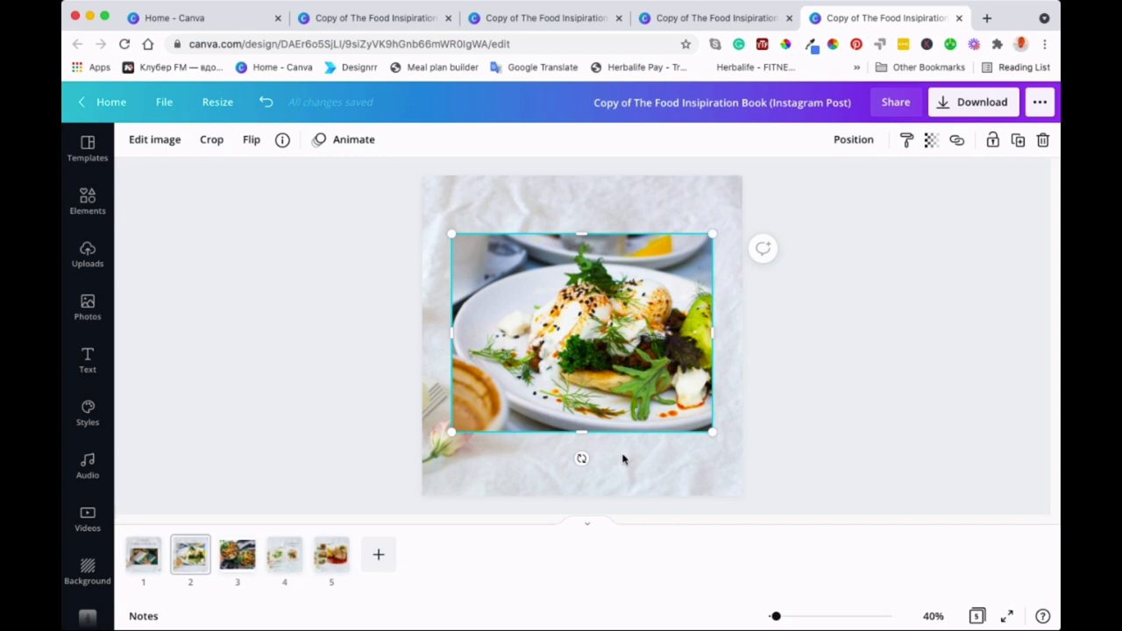
mouse_move(624, 459)
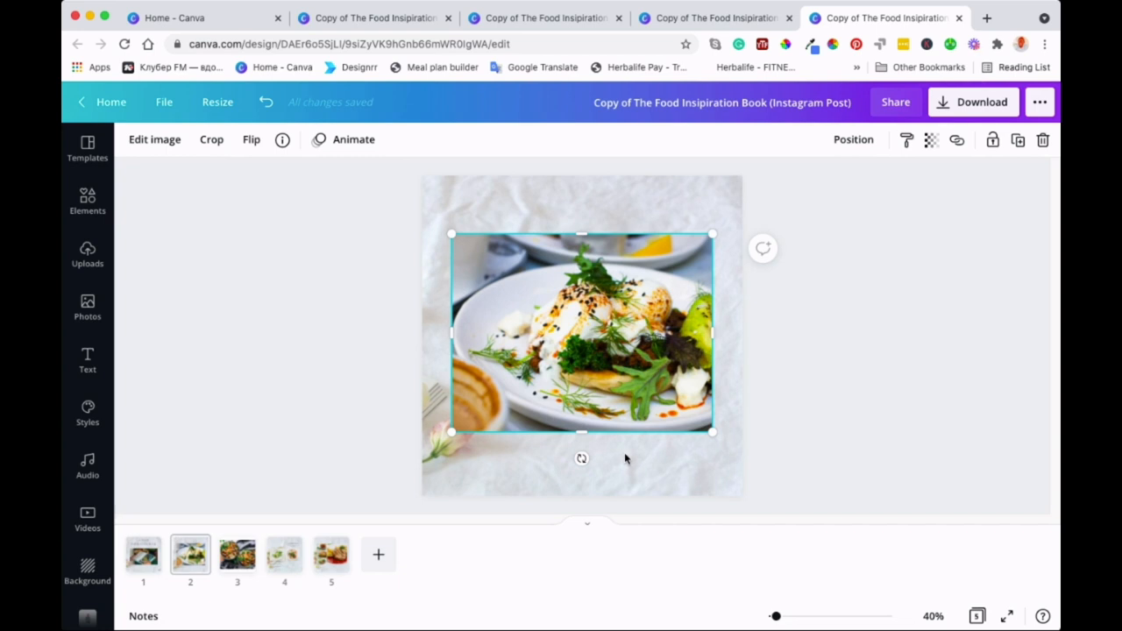
mouse_move(629, 459)
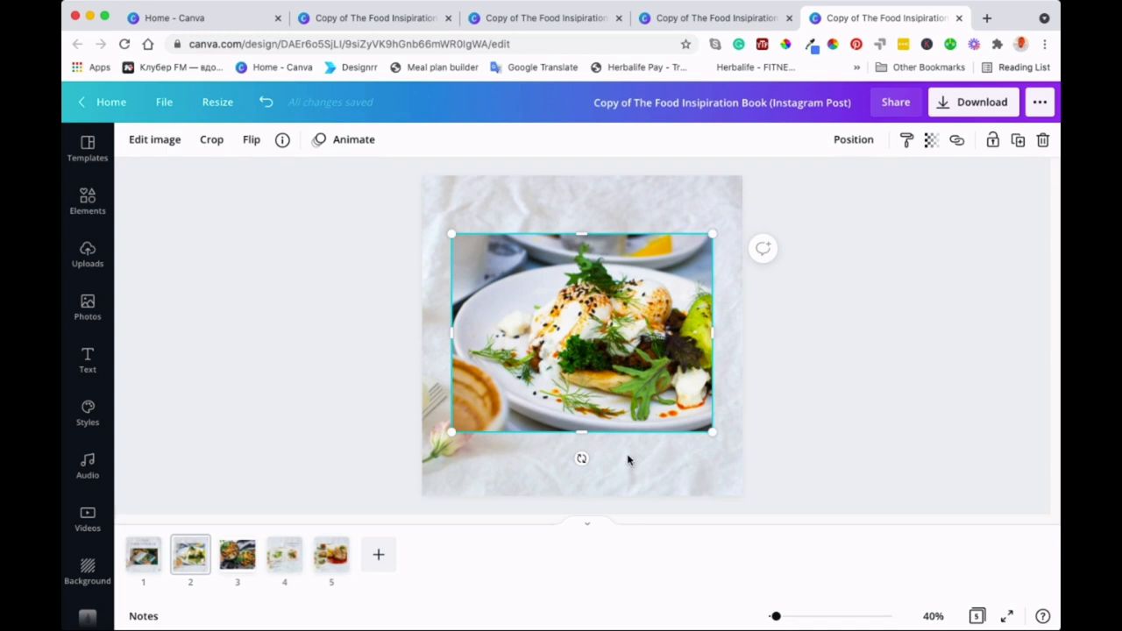
mouse_move(642, 468)
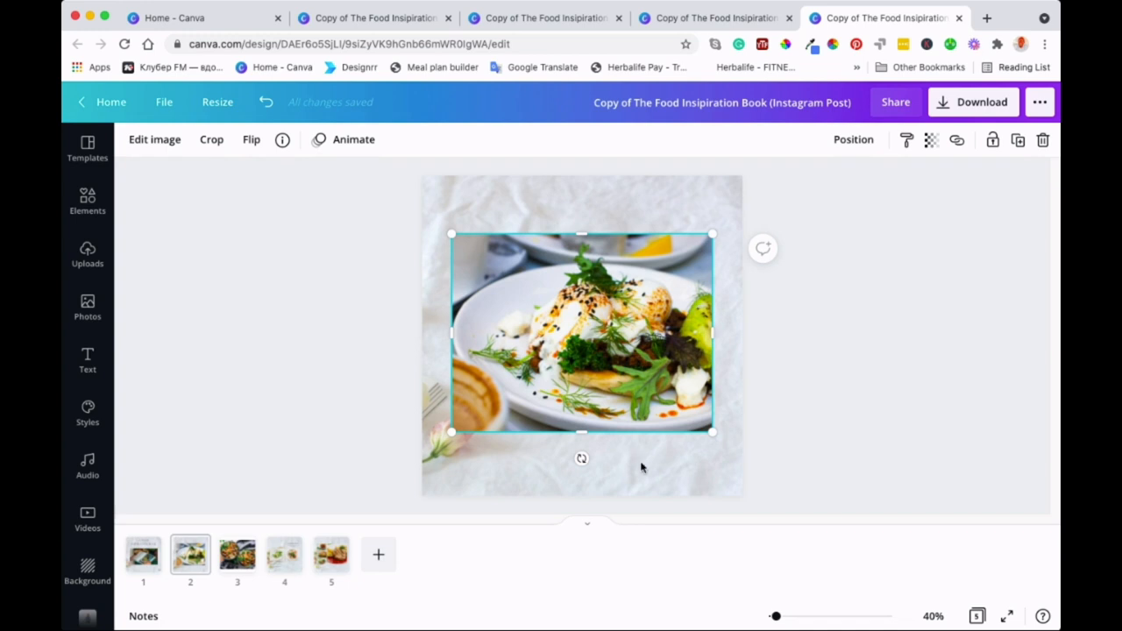
mouse_move(617, 484)
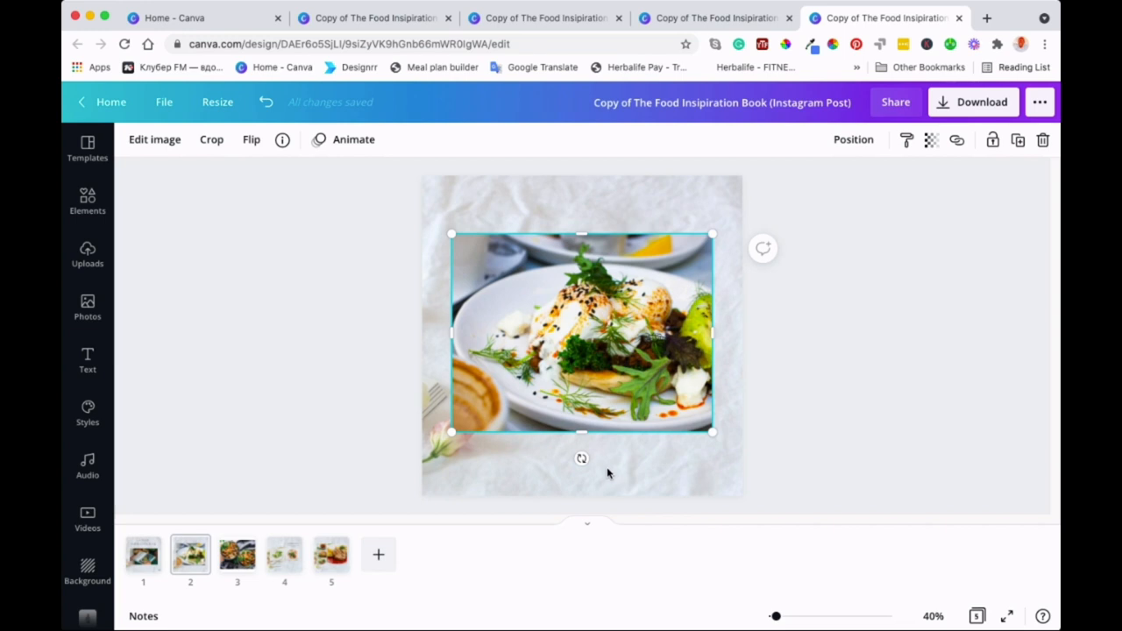
mouse_move(614, 464)
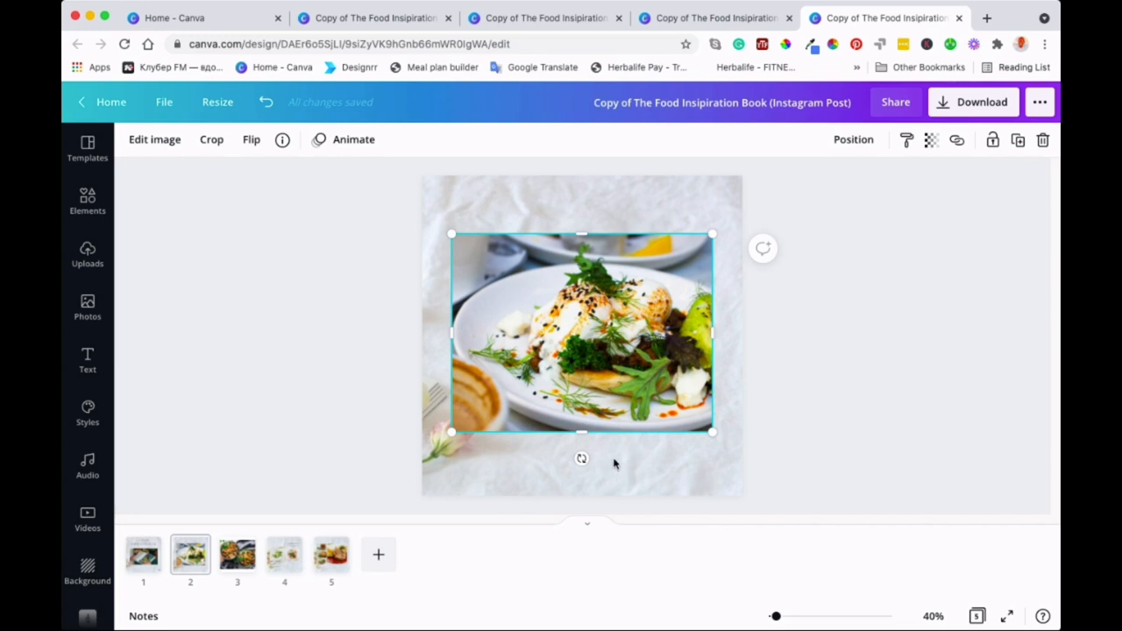
mouse_move(651, 468)
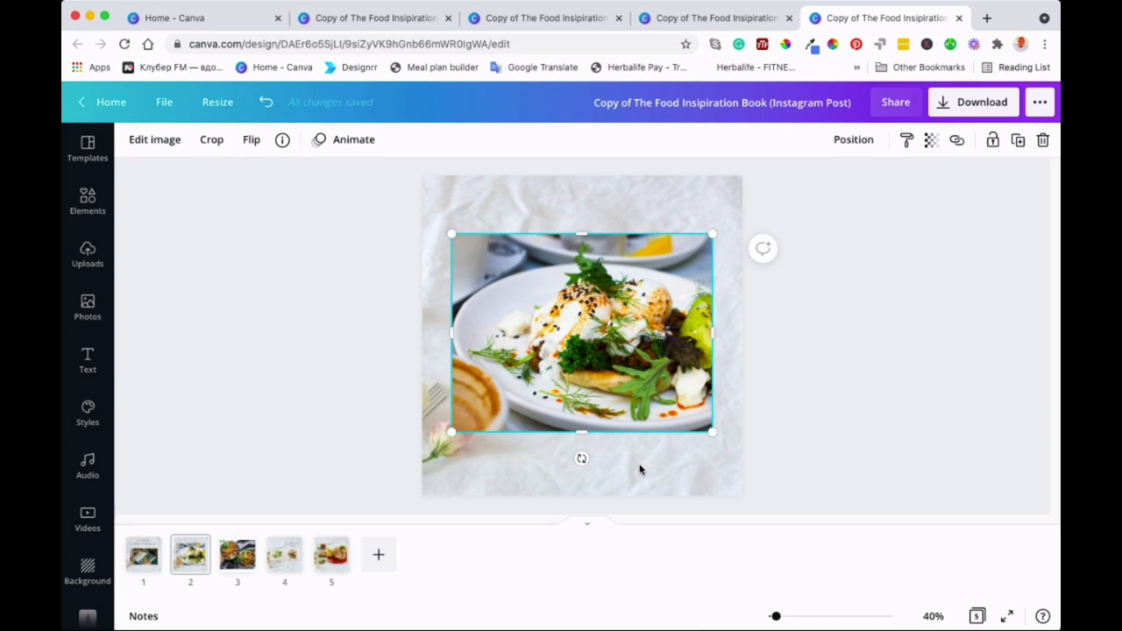
mouse_move(645, 475)
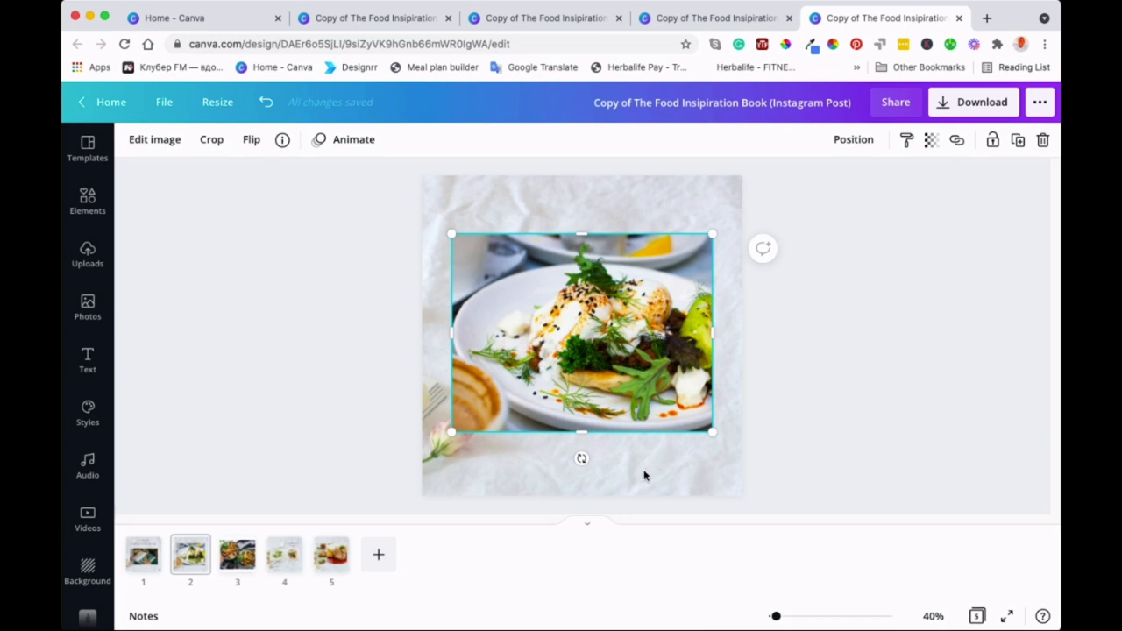
mouse_move(659, 476)
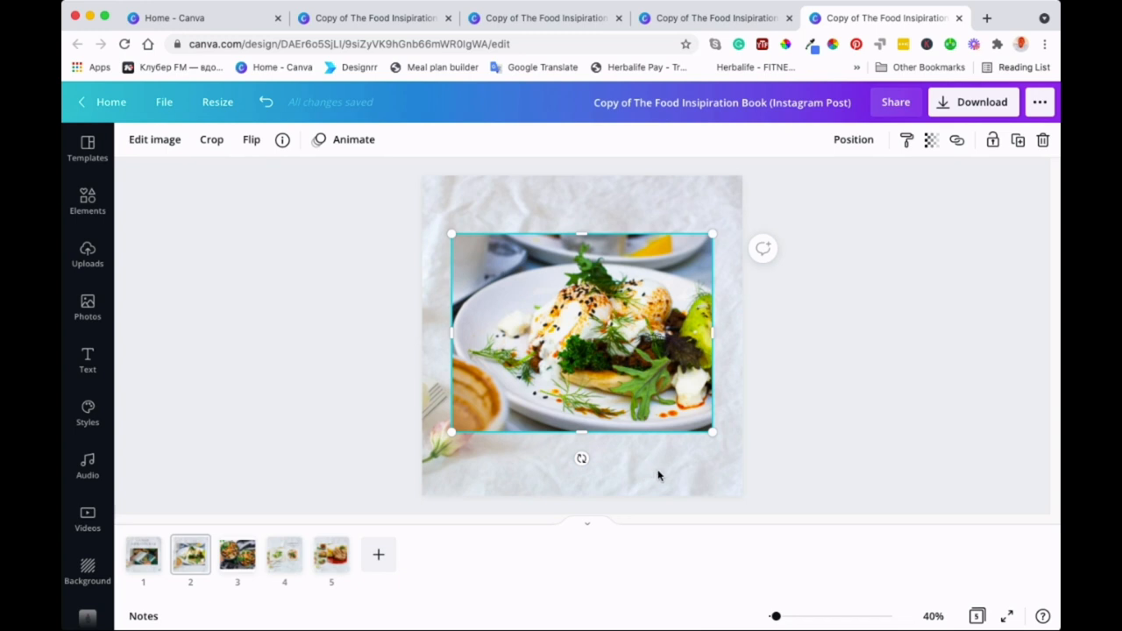
mouse_move(656, 475)
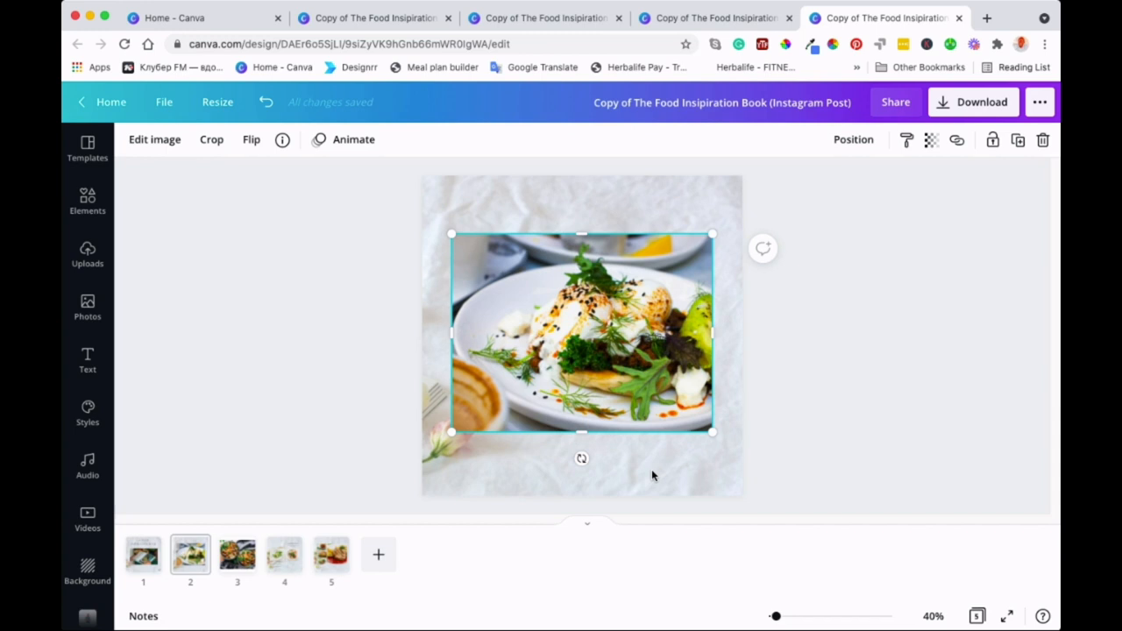
mouse_move(663, 470)
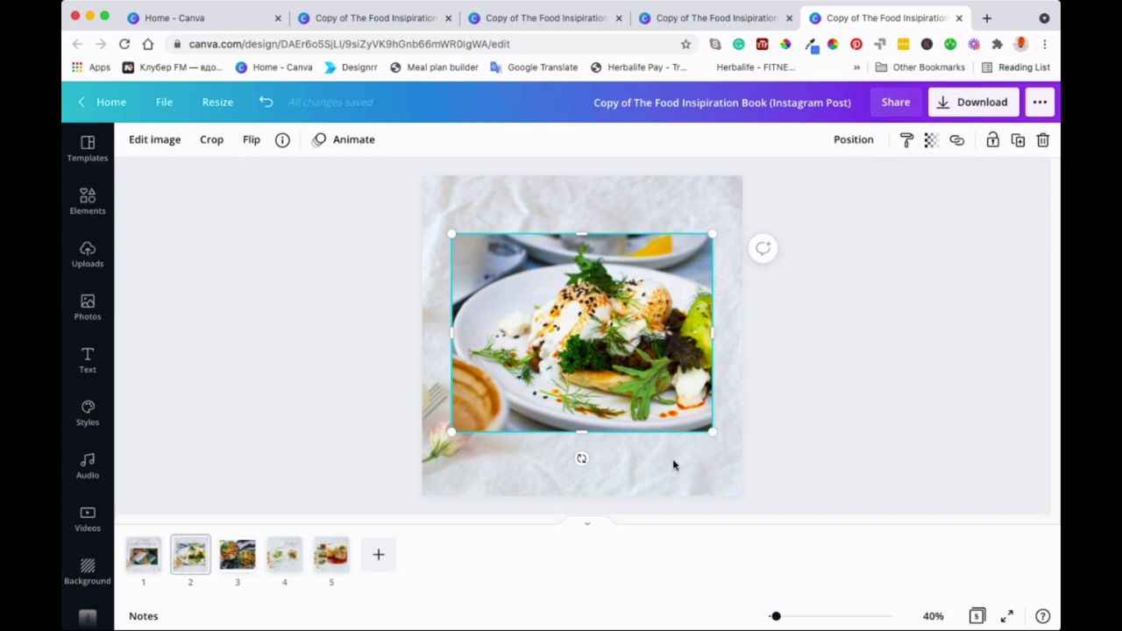
mouse_move(670, 477)
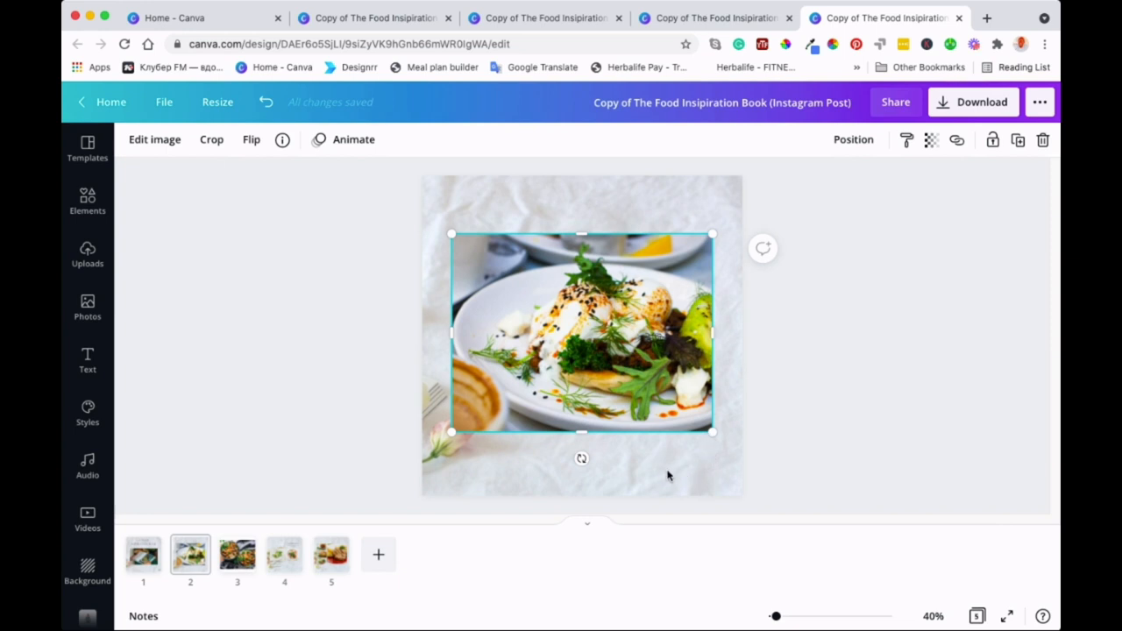
mouse_move(675, 475)
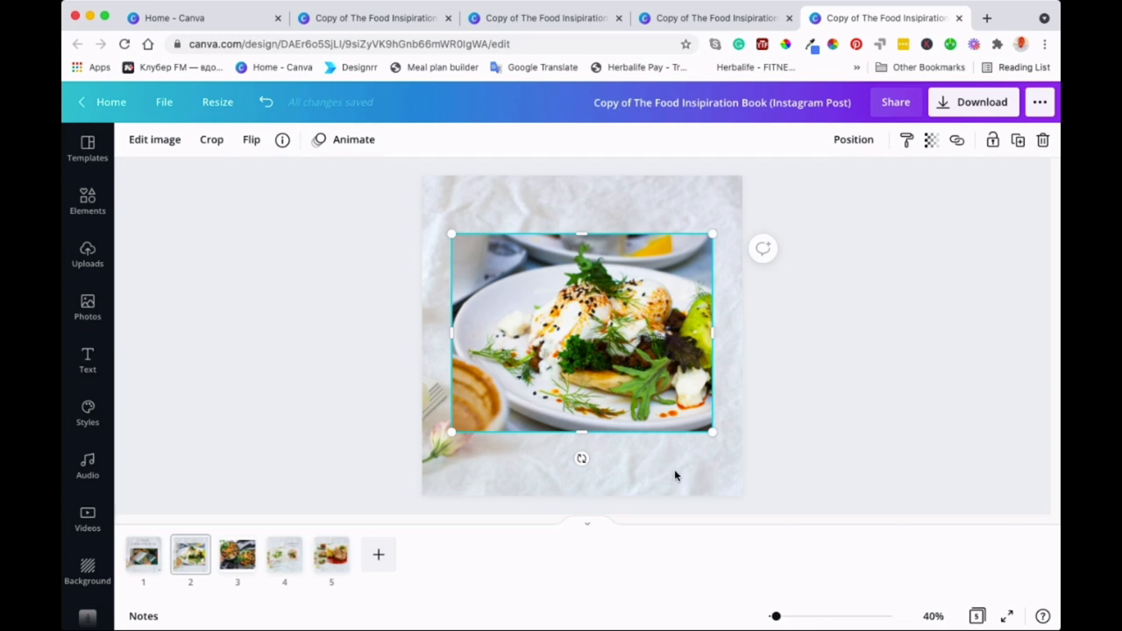